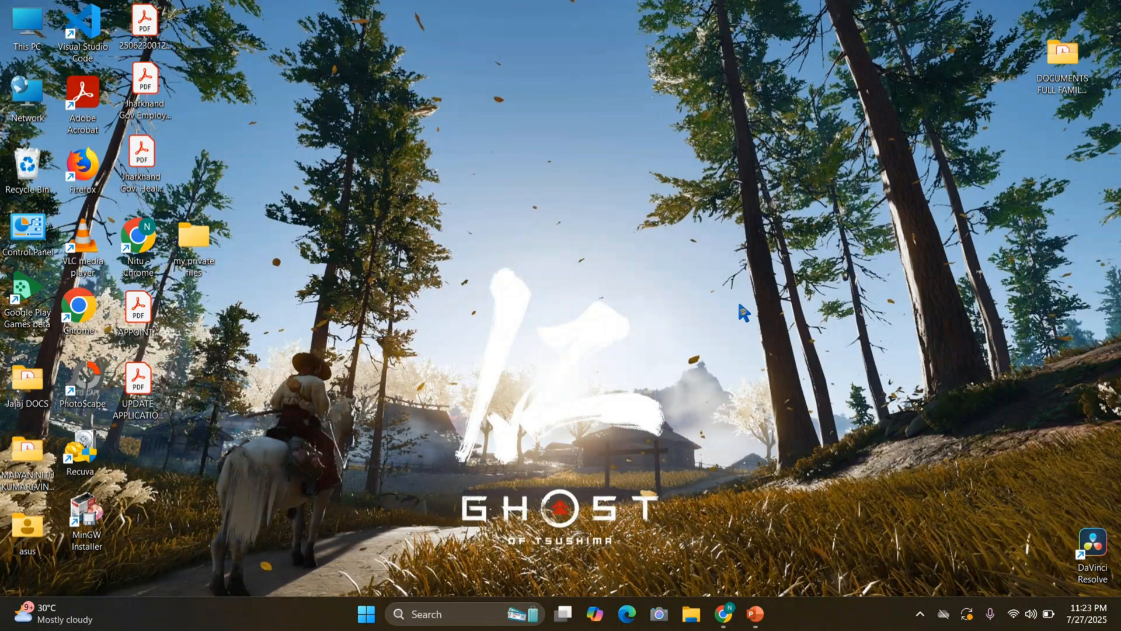
pyautogui.moveTo(639, 306)
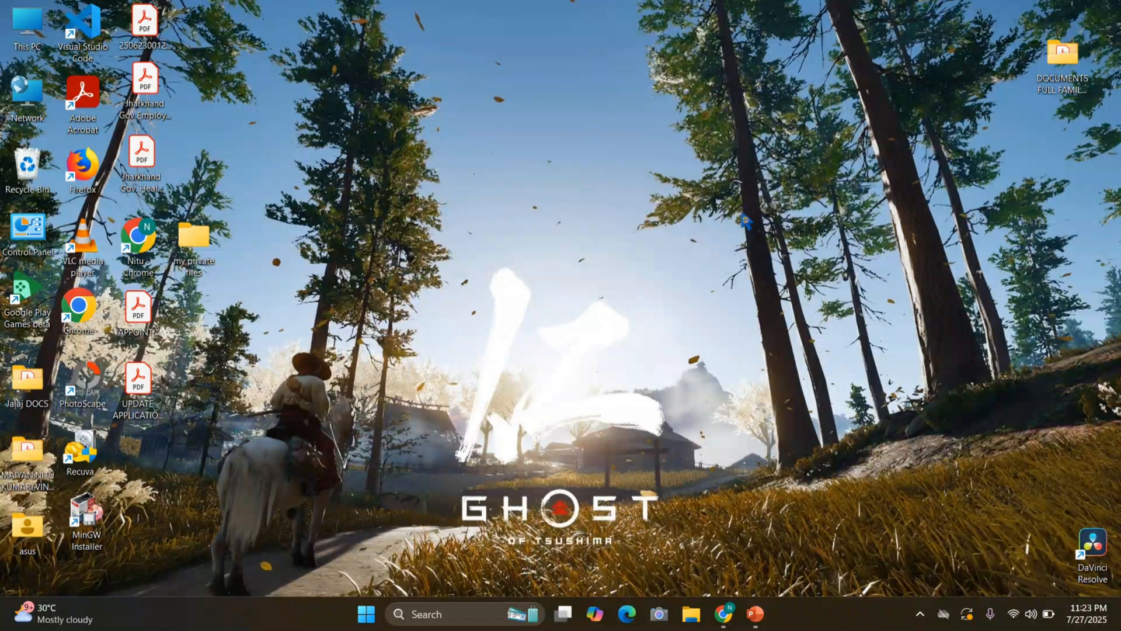
pyautogui.moveTo(568, 327)
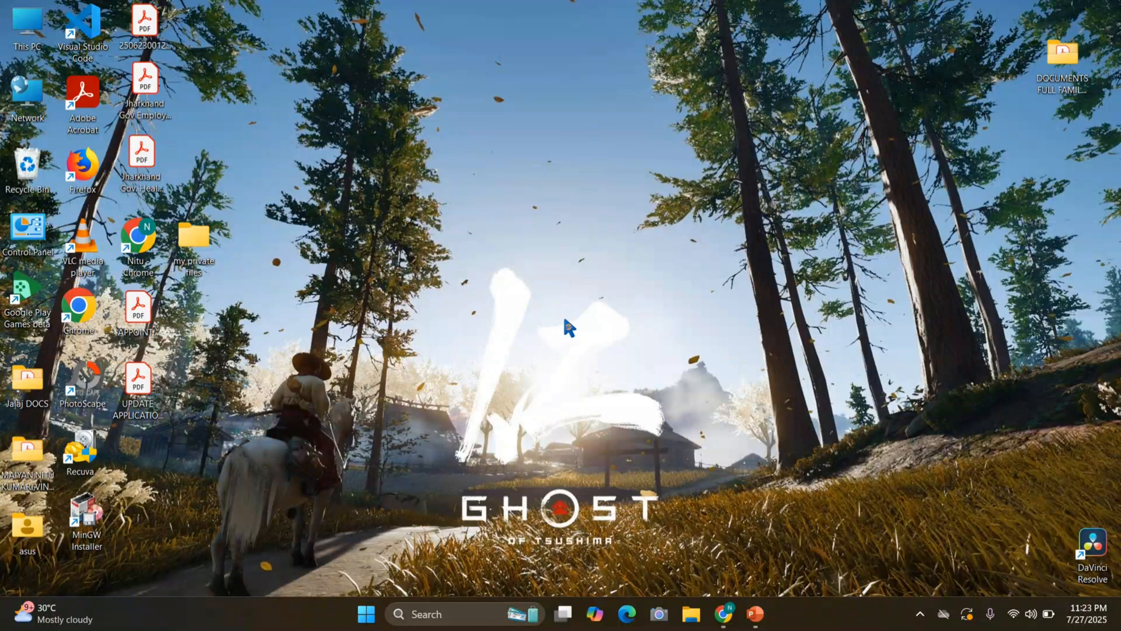
pyautogui.moveTo(464, 475)
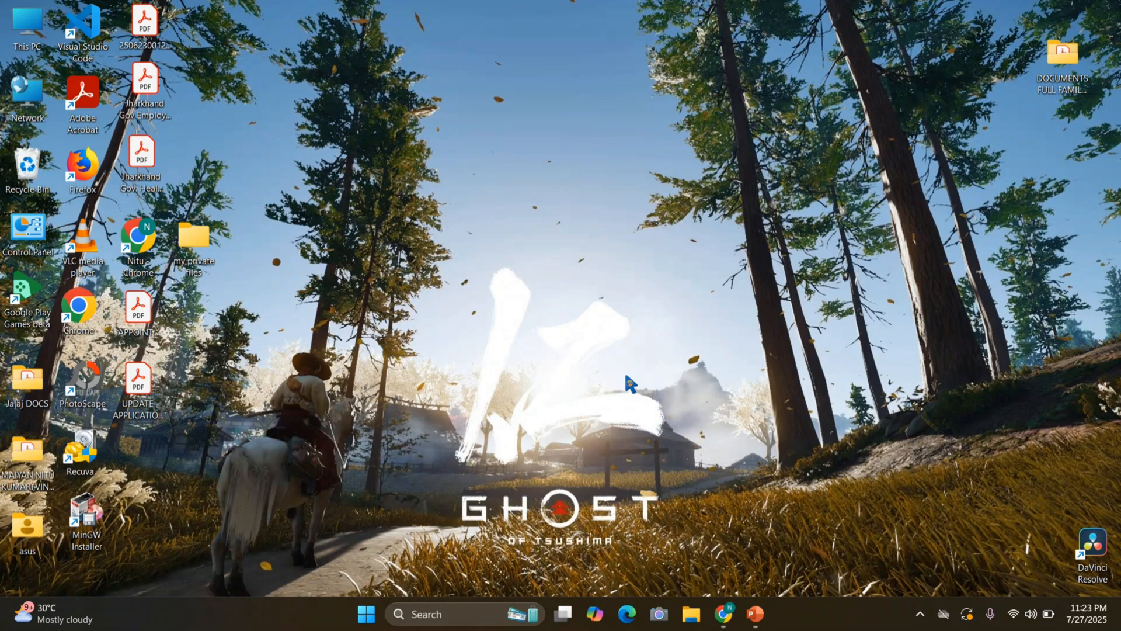
# - Show the FAQ definition slide, then the Benefits of FAQs Page slide in PowerPoint
pyautogui.click(756, 613)
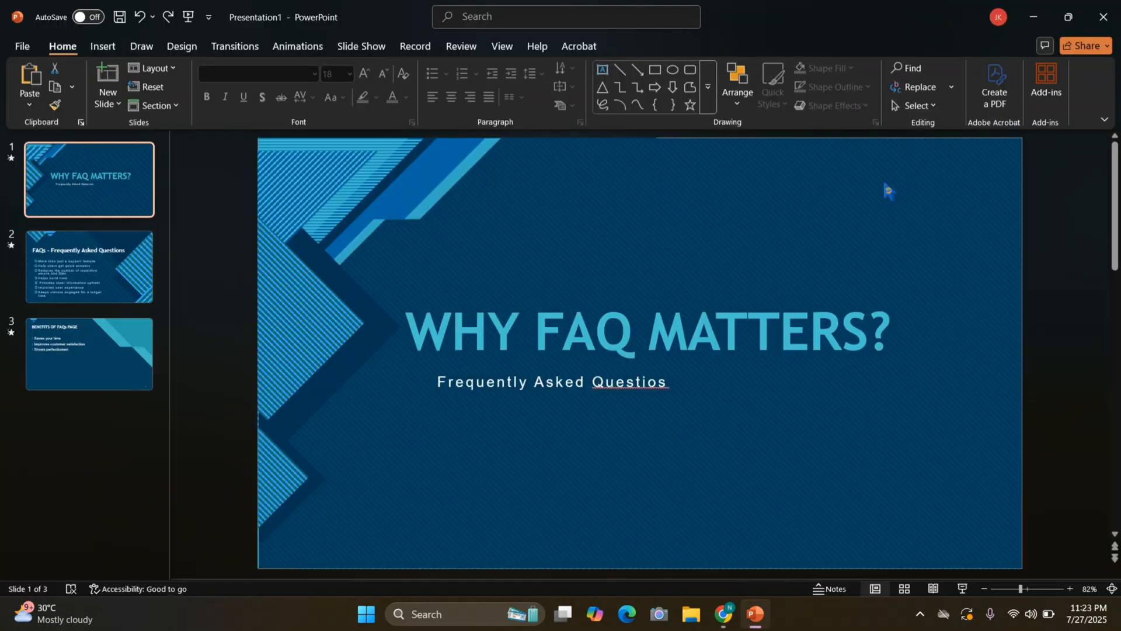
pyautogui.moveTo(941, 268)
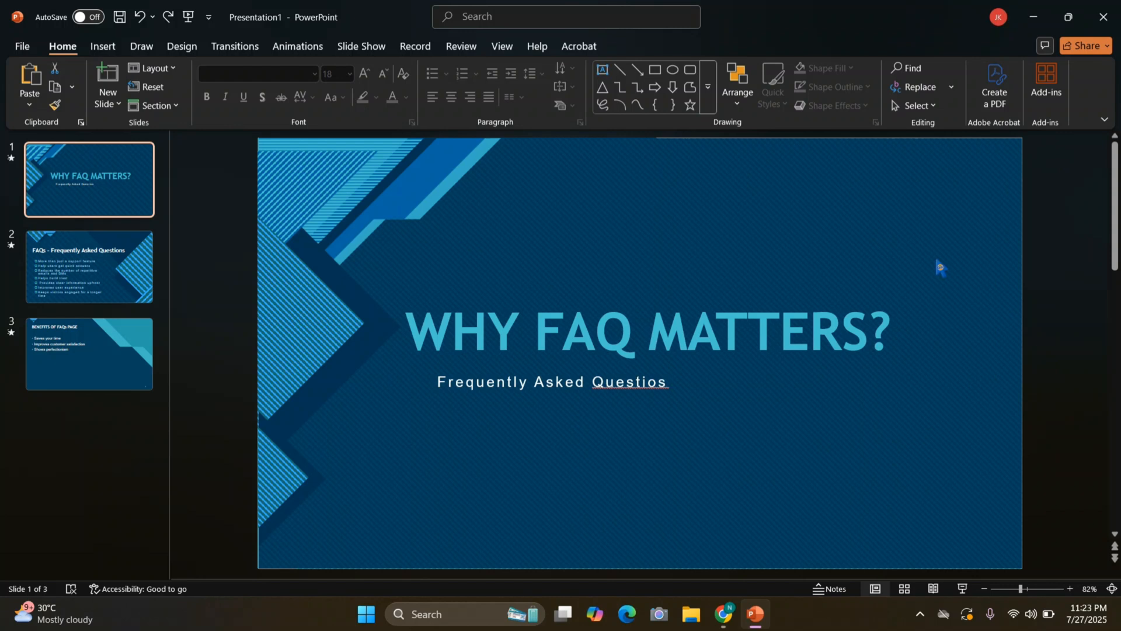
pyautogui.click(89, 267)
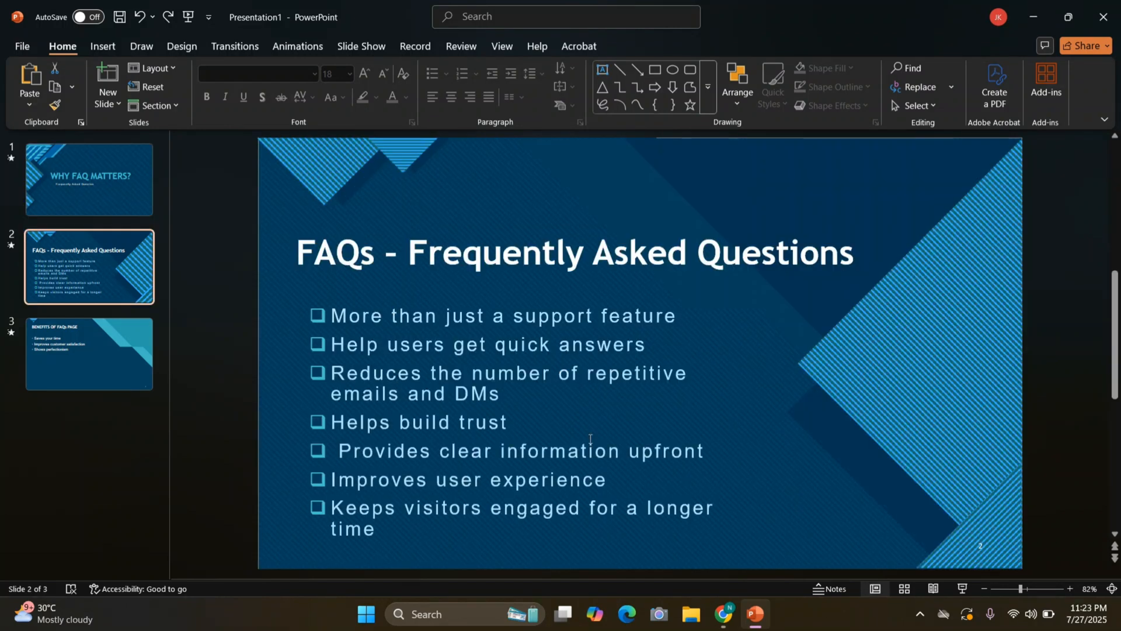
pyautogui.moveTo(707, 347)
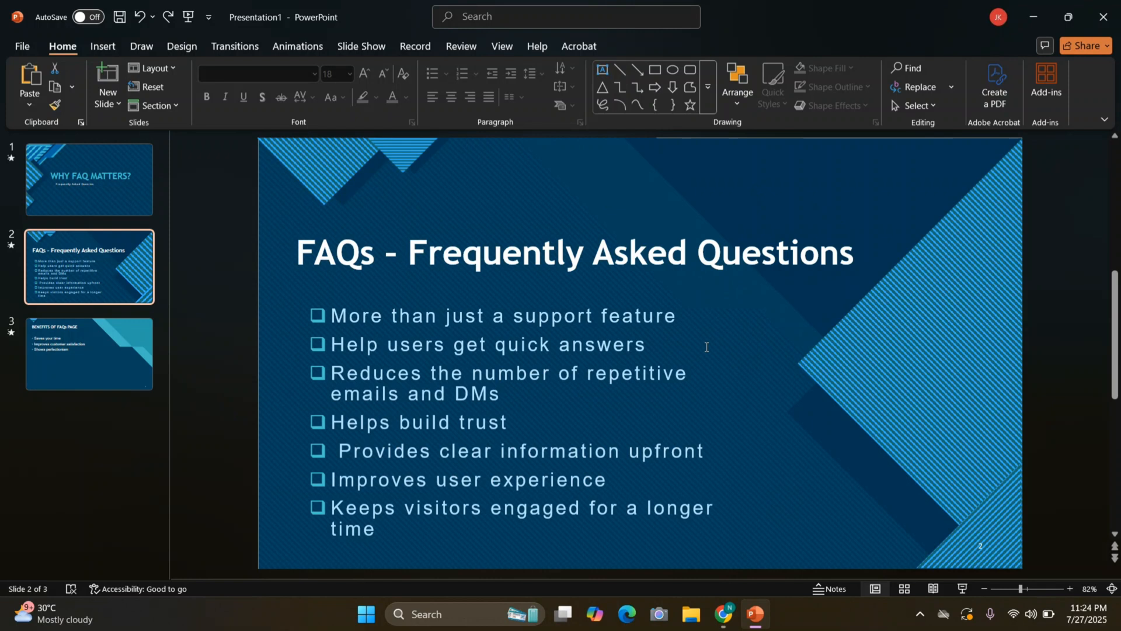
pyautogui.moveTo(668, 464)
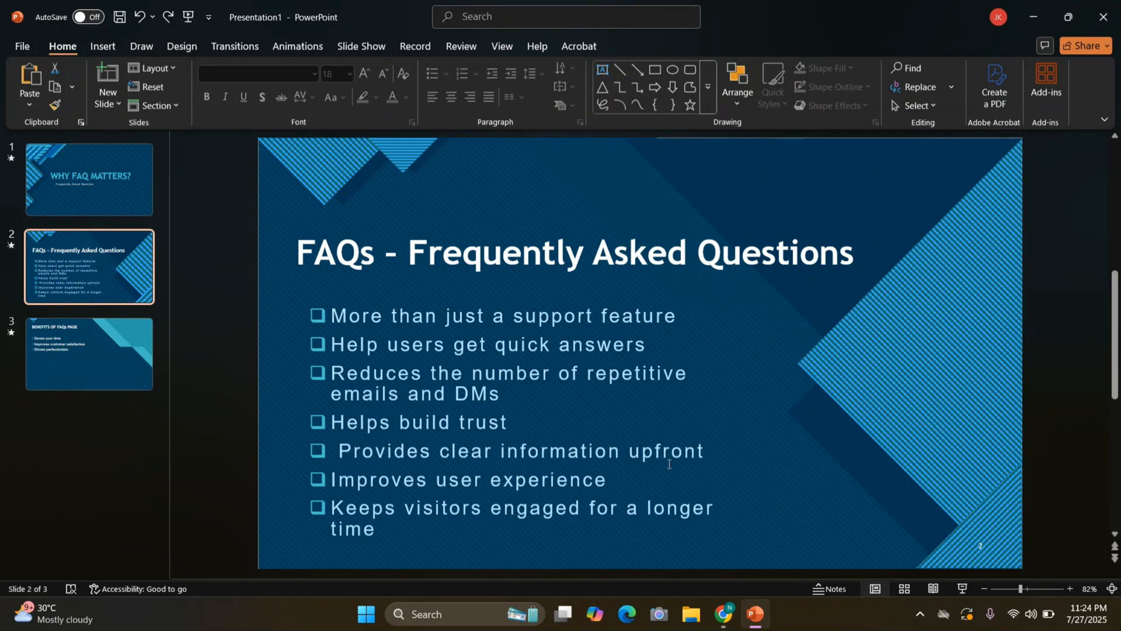
pyautogui.moveTo(641, 480)
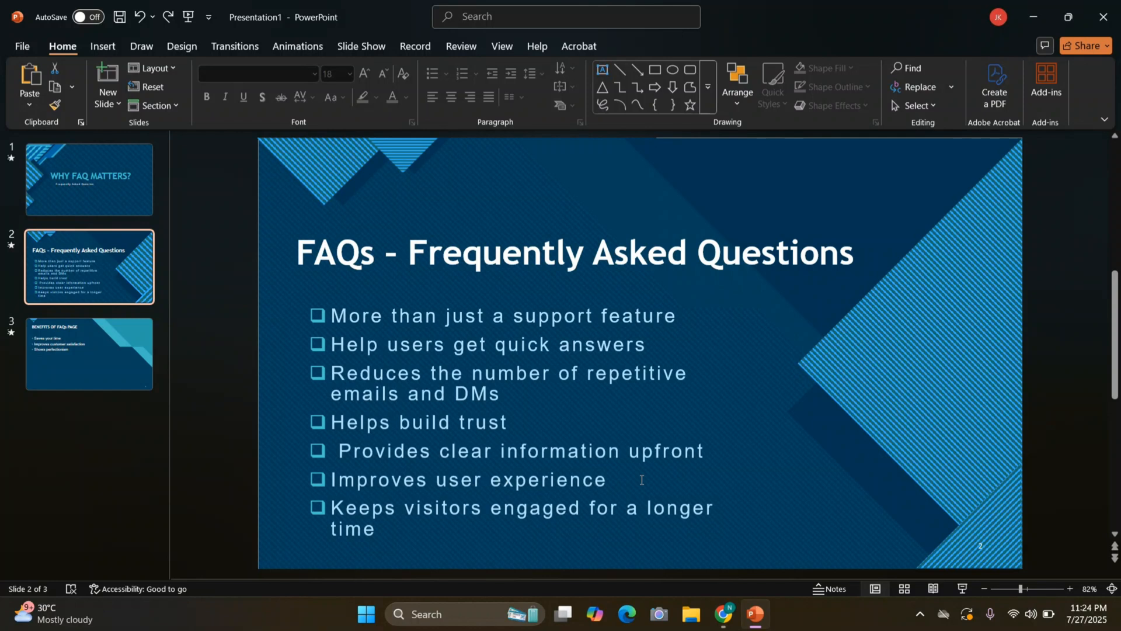
pyautogui.click(89, 353)
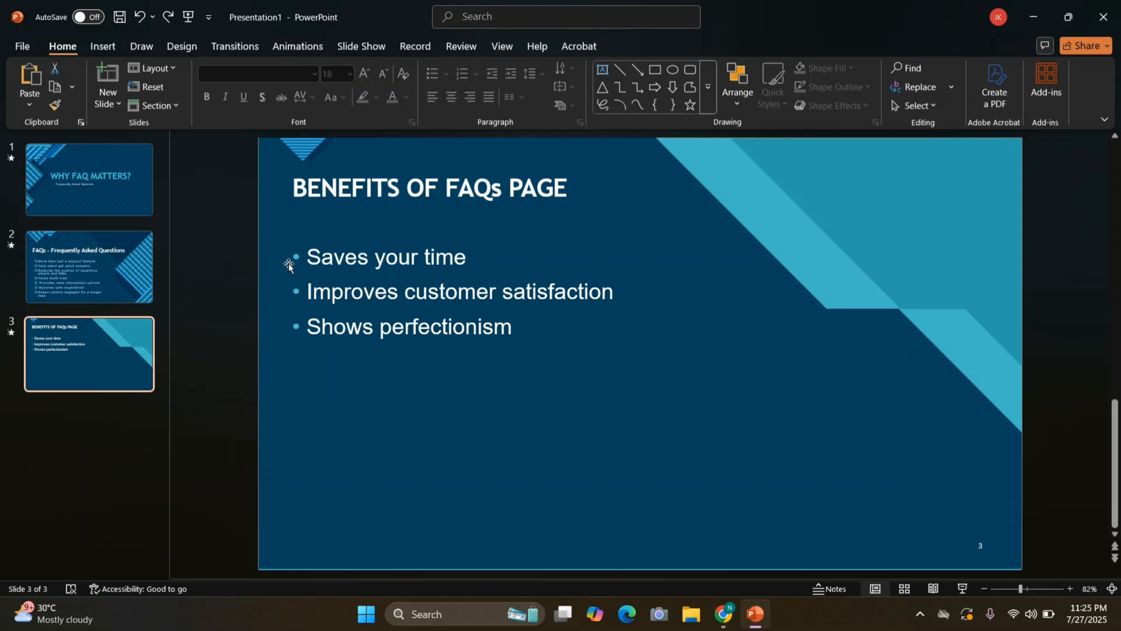
pyautogui.moveTo(607, 382)
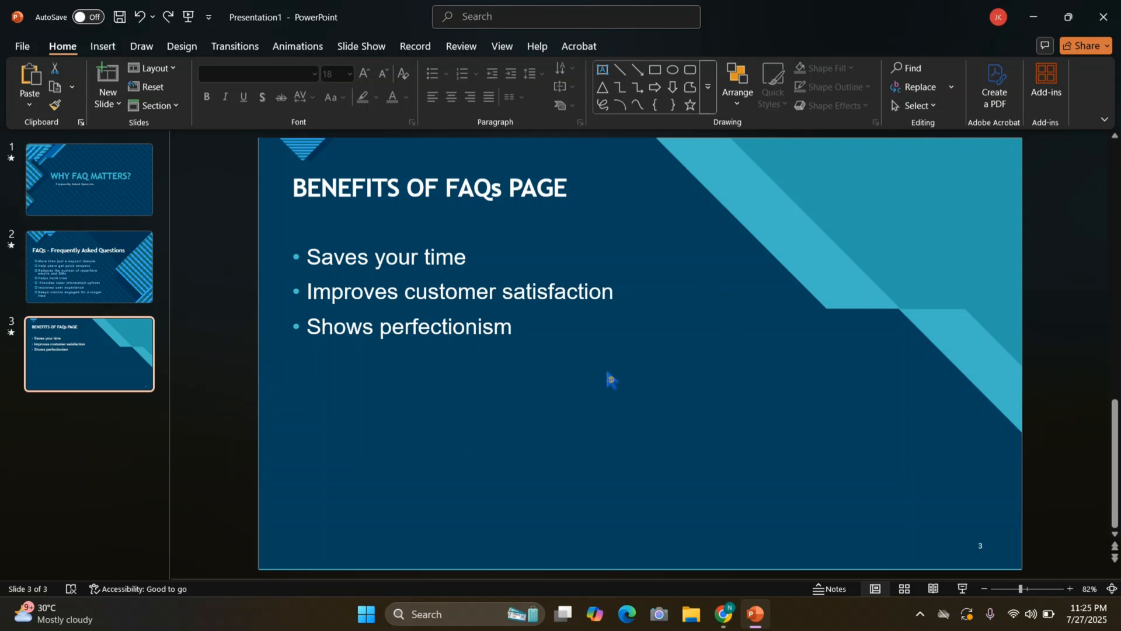
pyautogui.moveTo(551, 267)
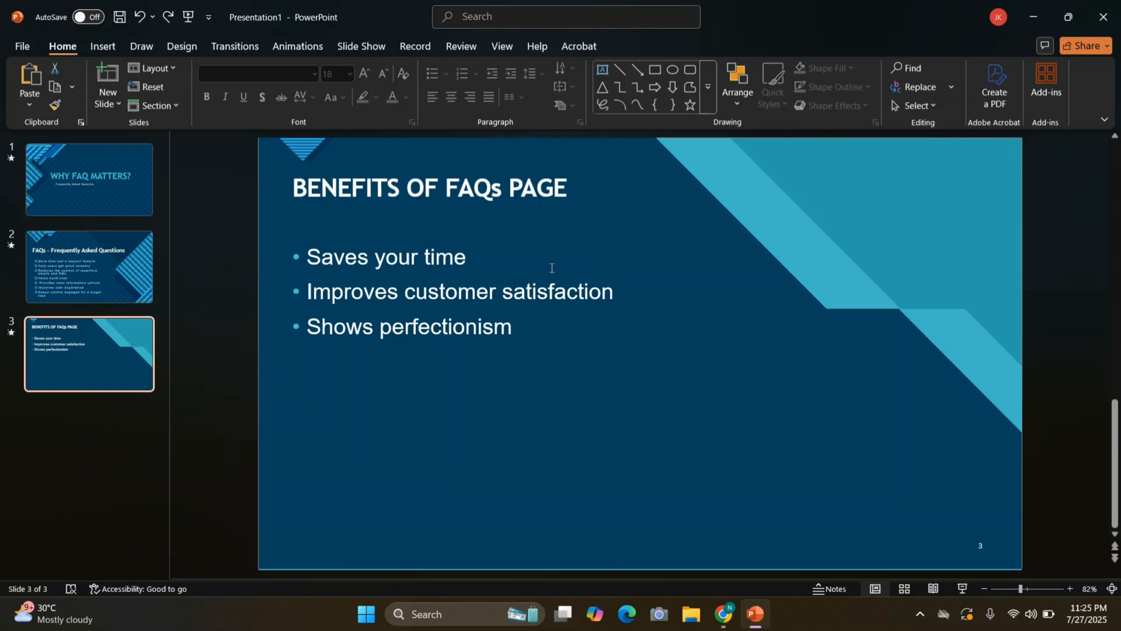
pyautogui.moveTo(263, 278)
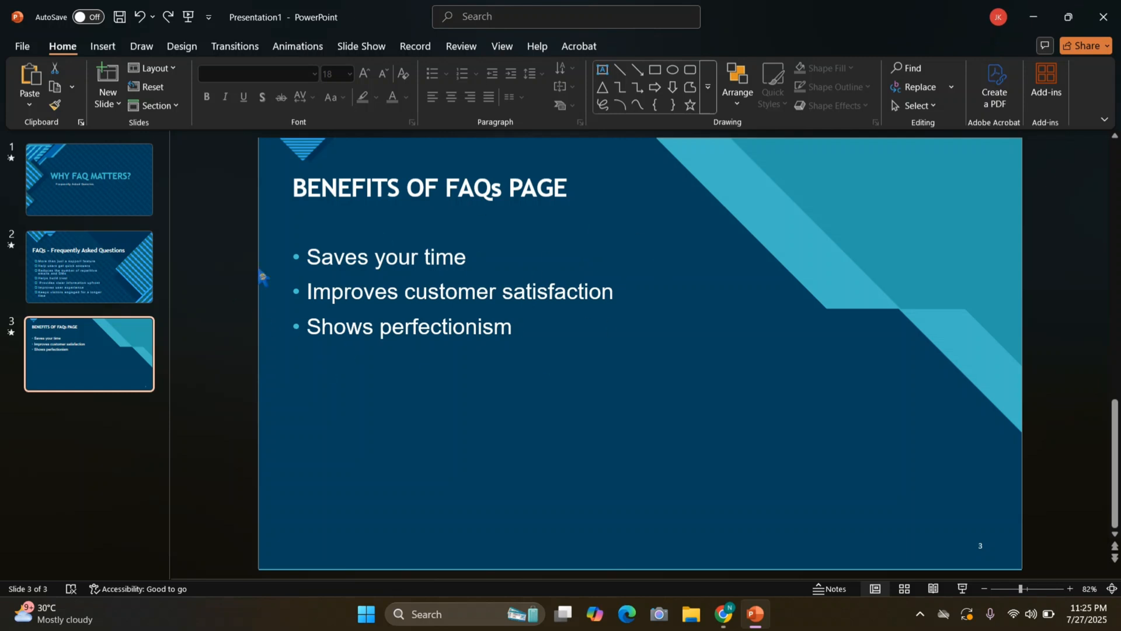
pyautogui.moveTo(601, 413)
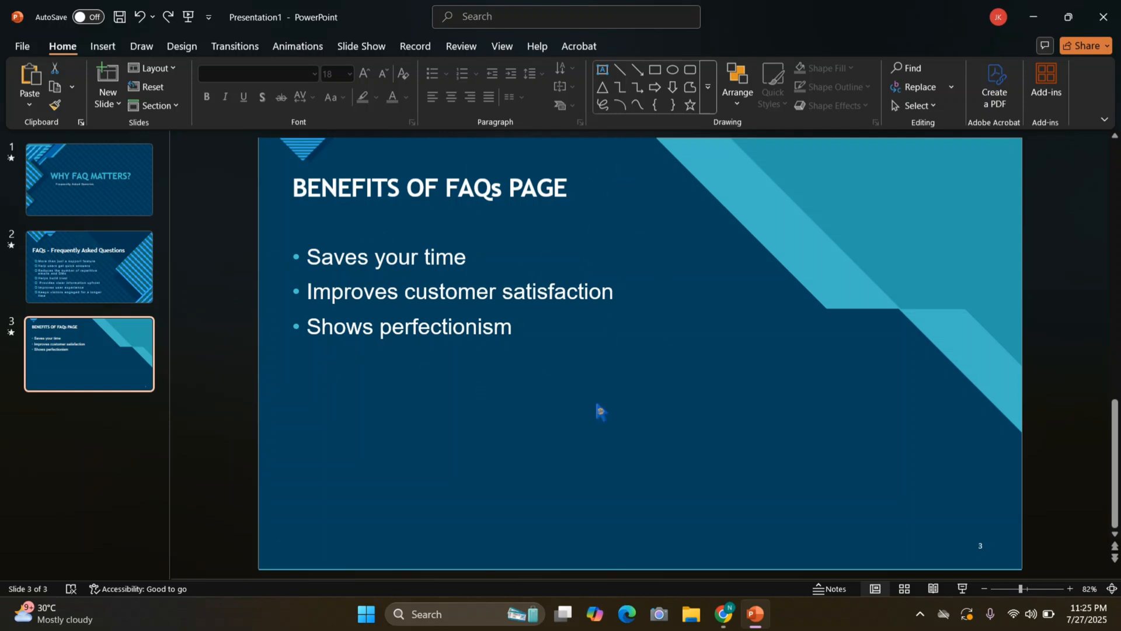
pyautogui.moveTo(406, 338)
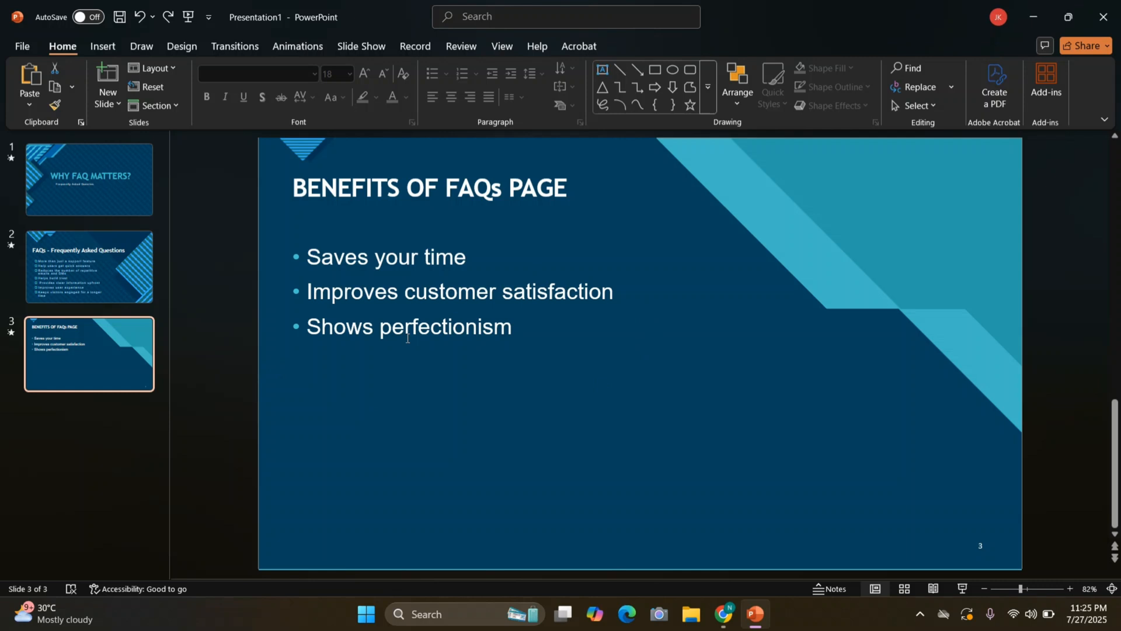
# - Reach the Google Sites home page from the Chrome search results for Google Sites
pyautogui.click(723, 619)
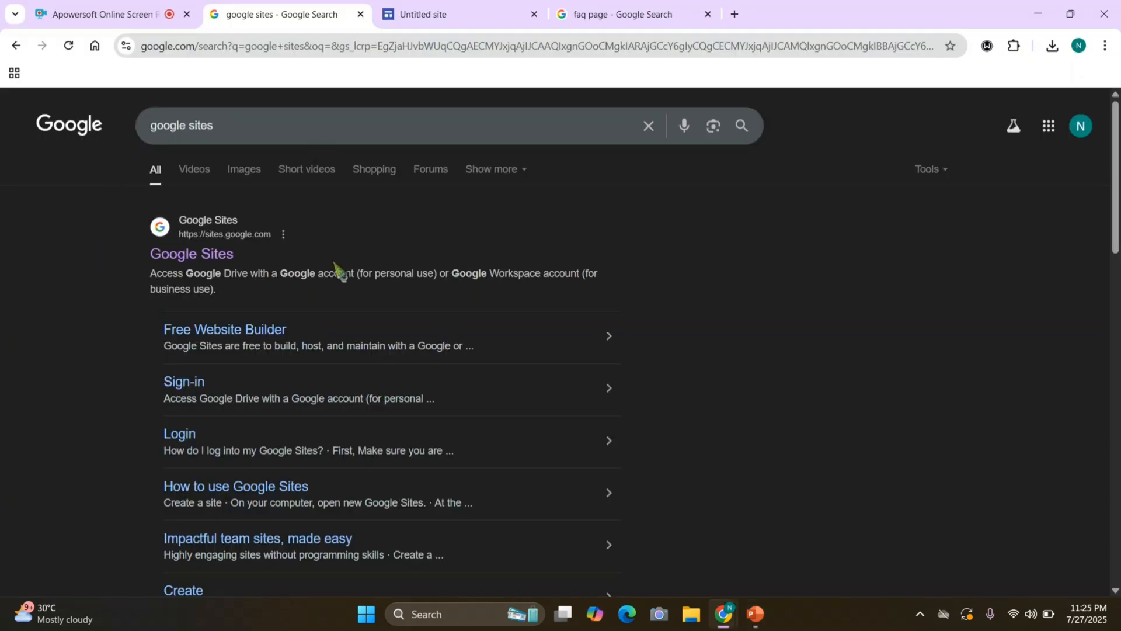
pyautogui.moveTo(287, 298)
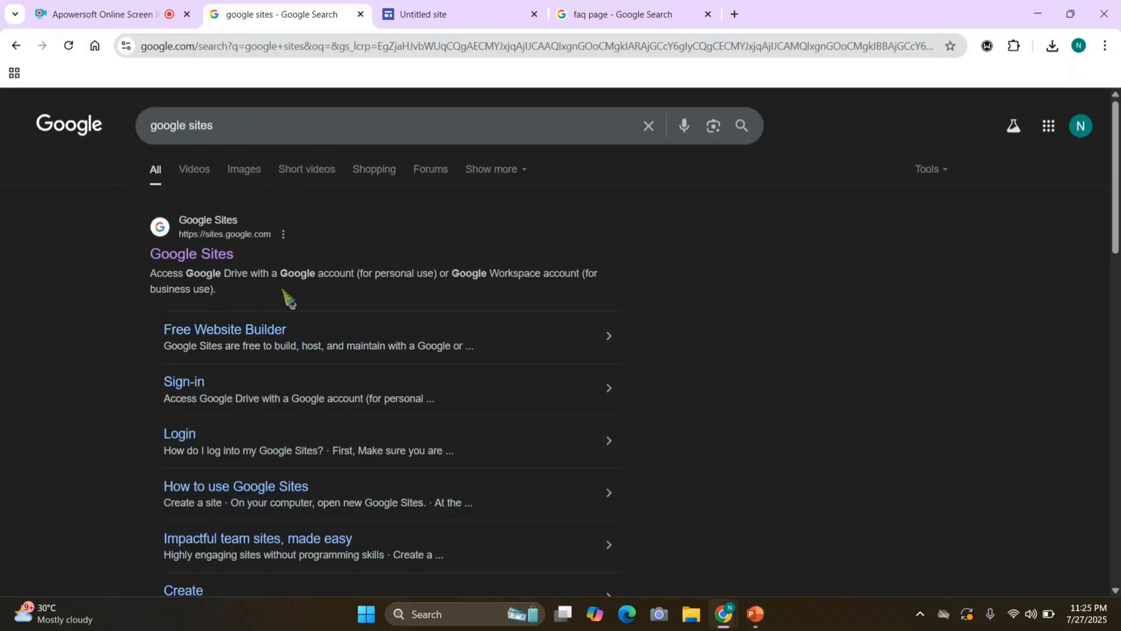
pyautogui.click(191, 254)
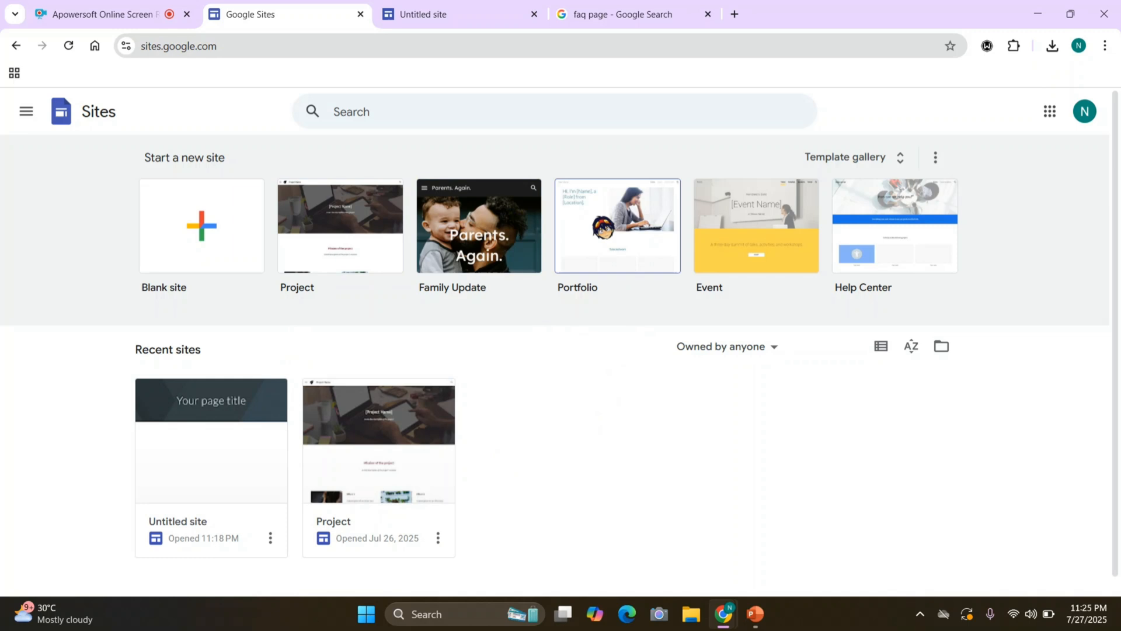
pyautogui.moveTo(576, 417)
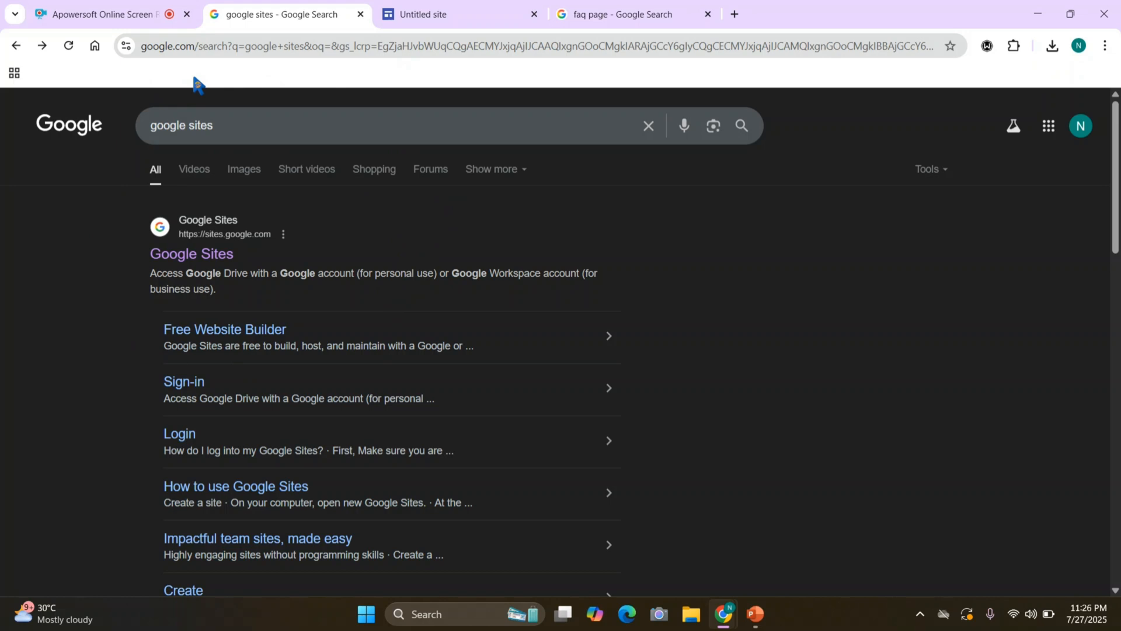
pyautogui.click(190, 253)
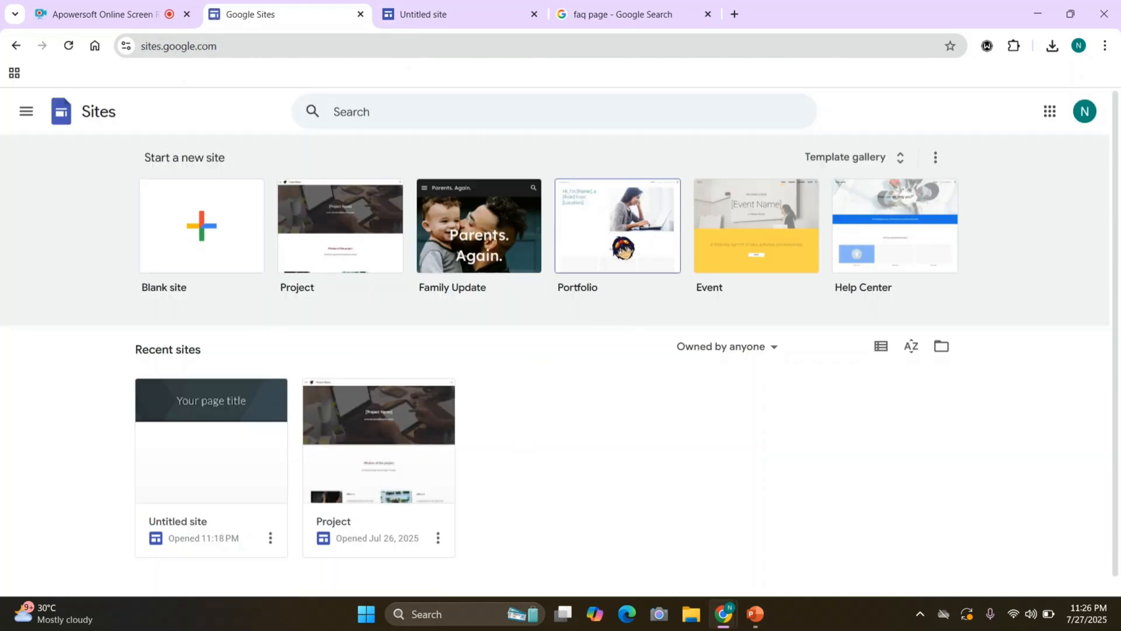
pyautogui.moveTo(177, 139)
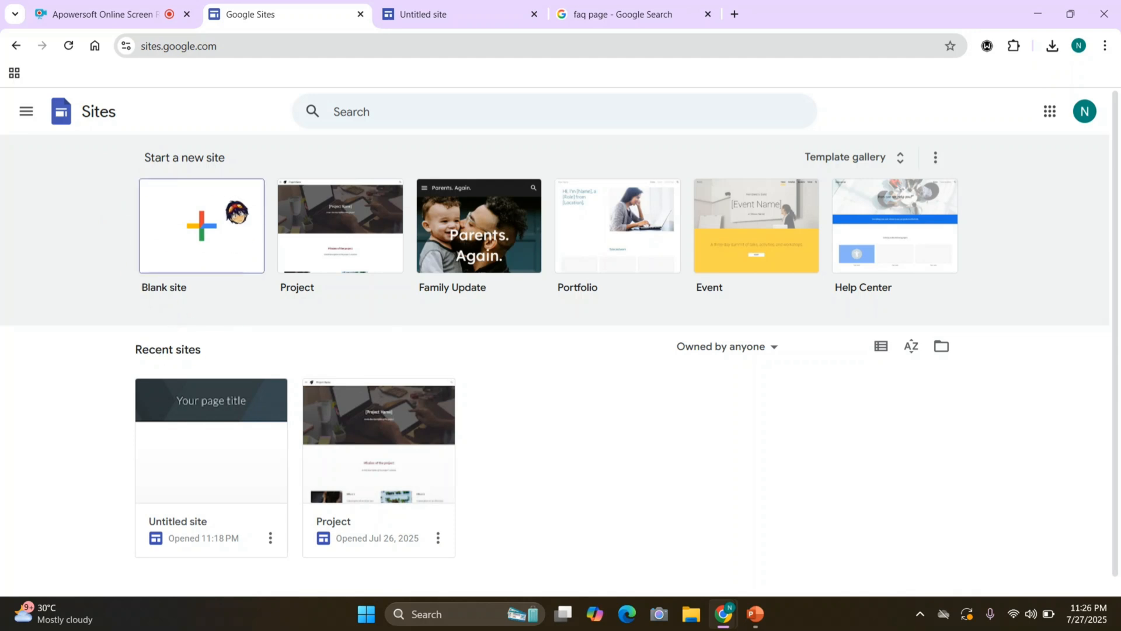
pyautogui.moveTo(616, 225)
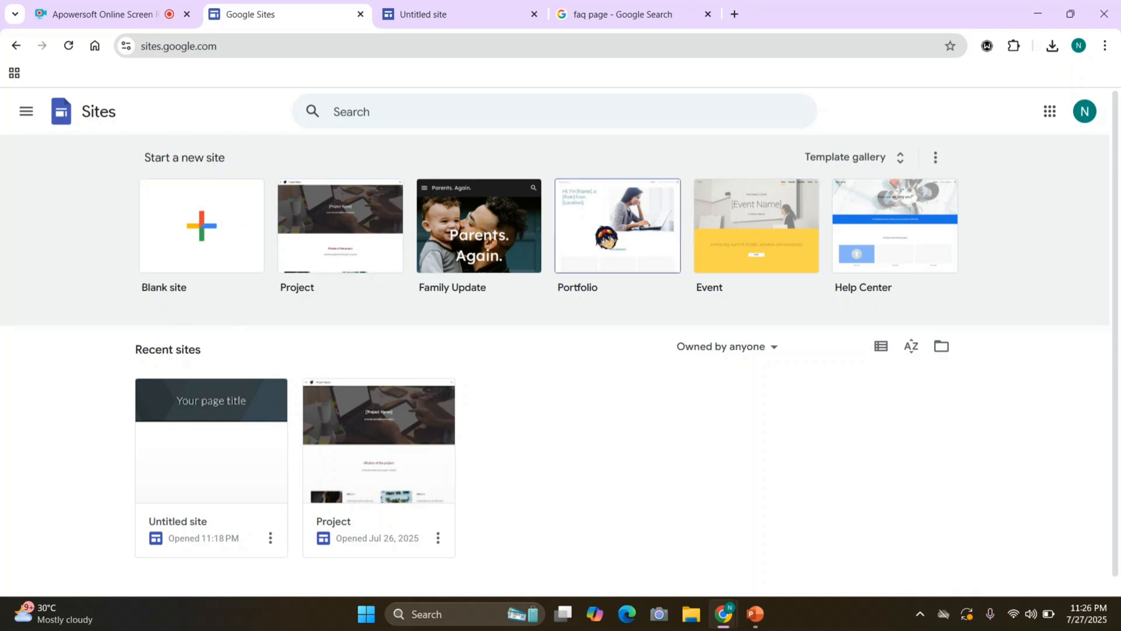
pyautogui.moveTo(921, 267)
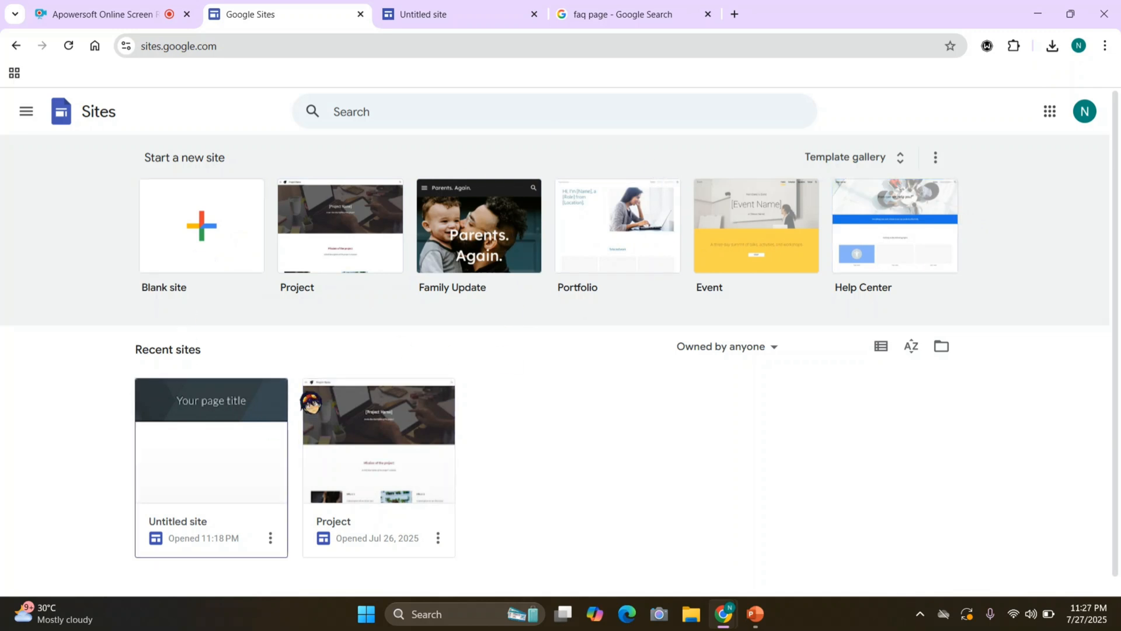
pyautogui.moveTo(209, 182)
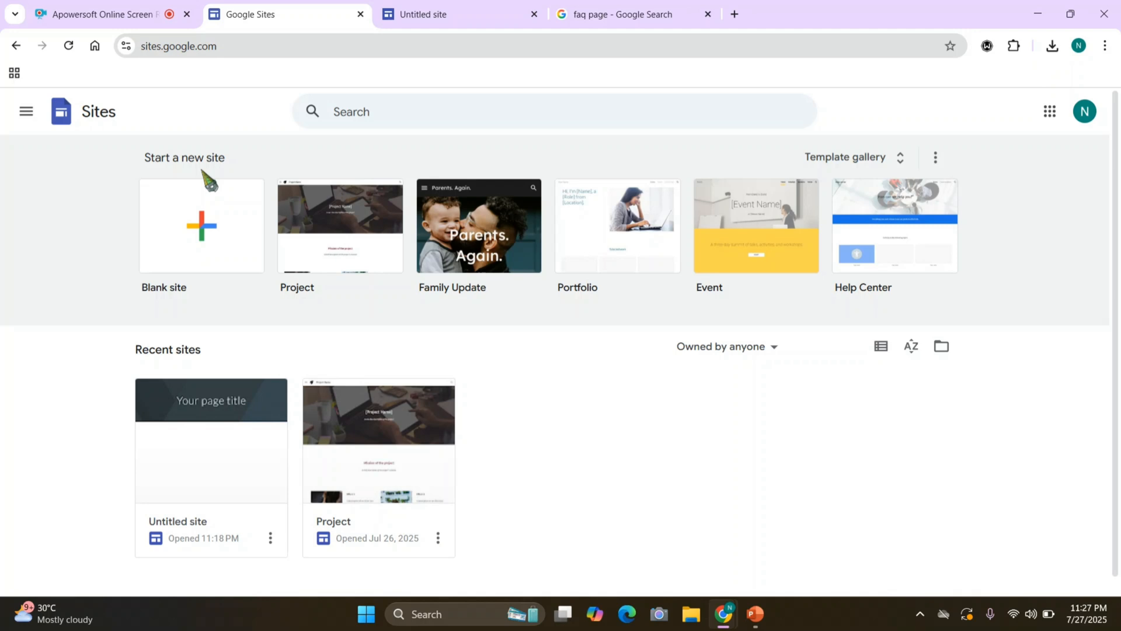
# - Open the Untitled site in the editor and rename it Help Support
pyautogui.click(210, 440)
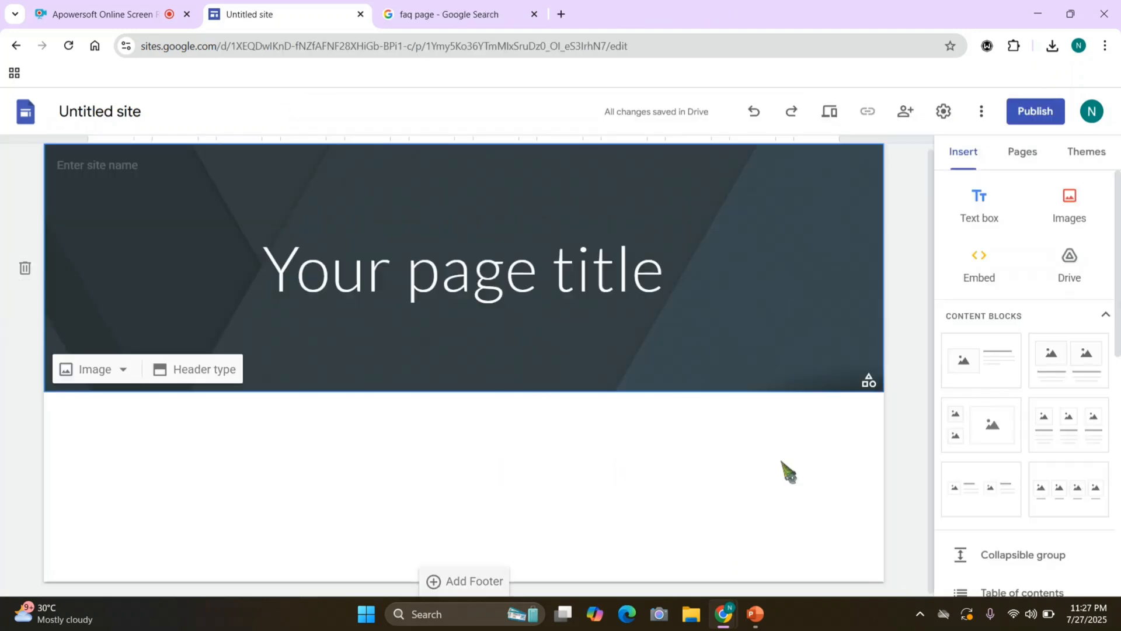
pyautogui.moveTo(761, 501)
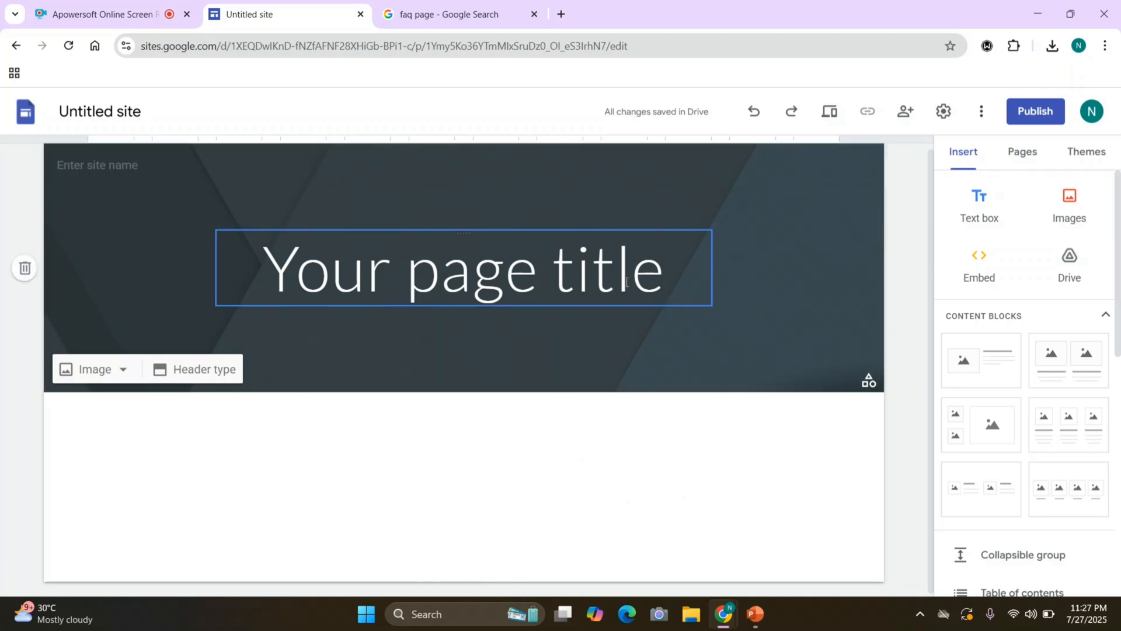
pyautogui.click(623, 444)
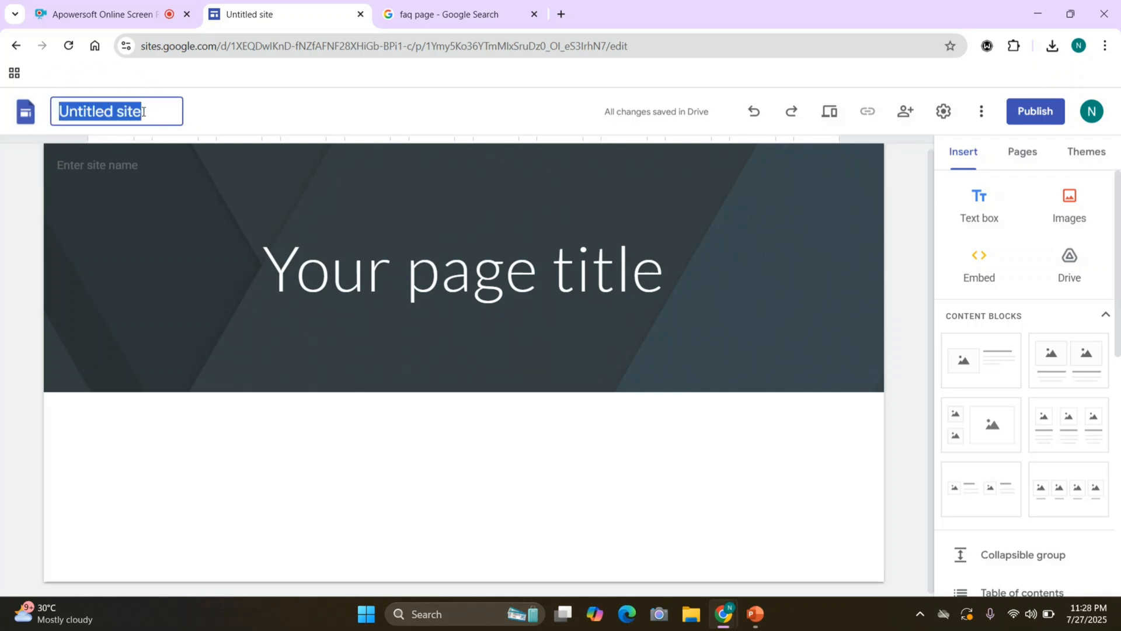
pyautogui.press('ctrl+a')
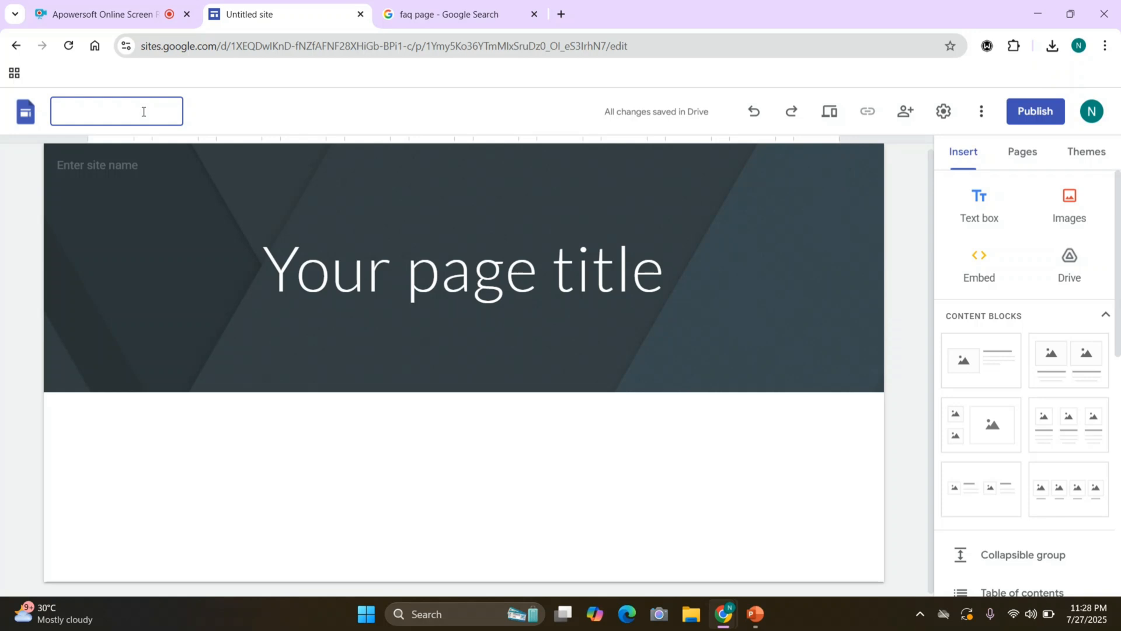
pyautogui.write('Hel')
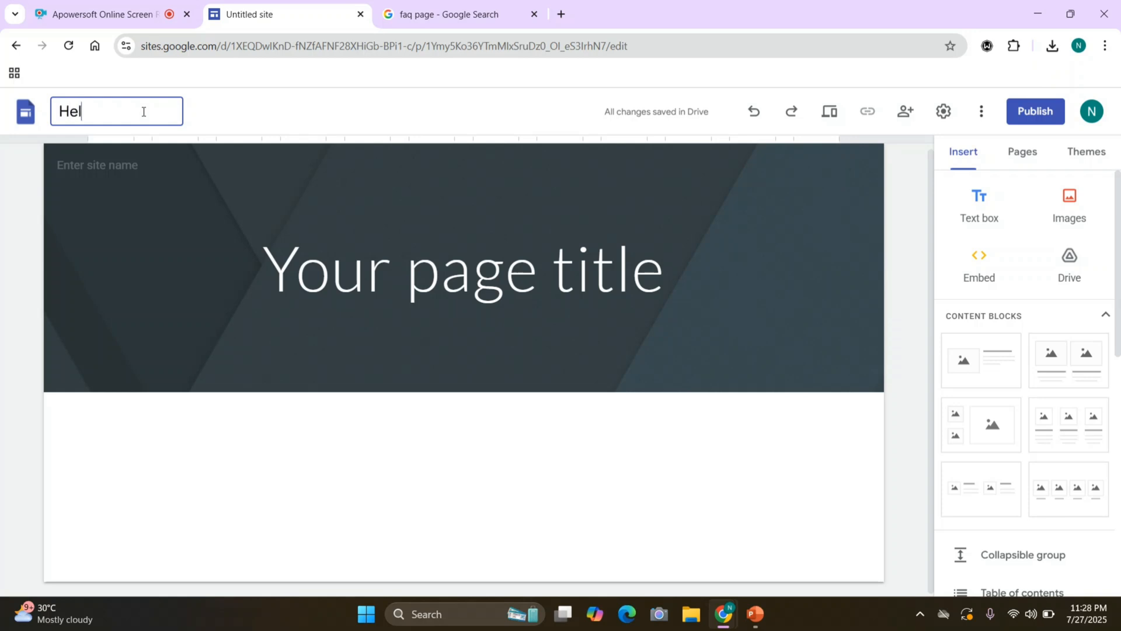
pyautogui.write('p Support')
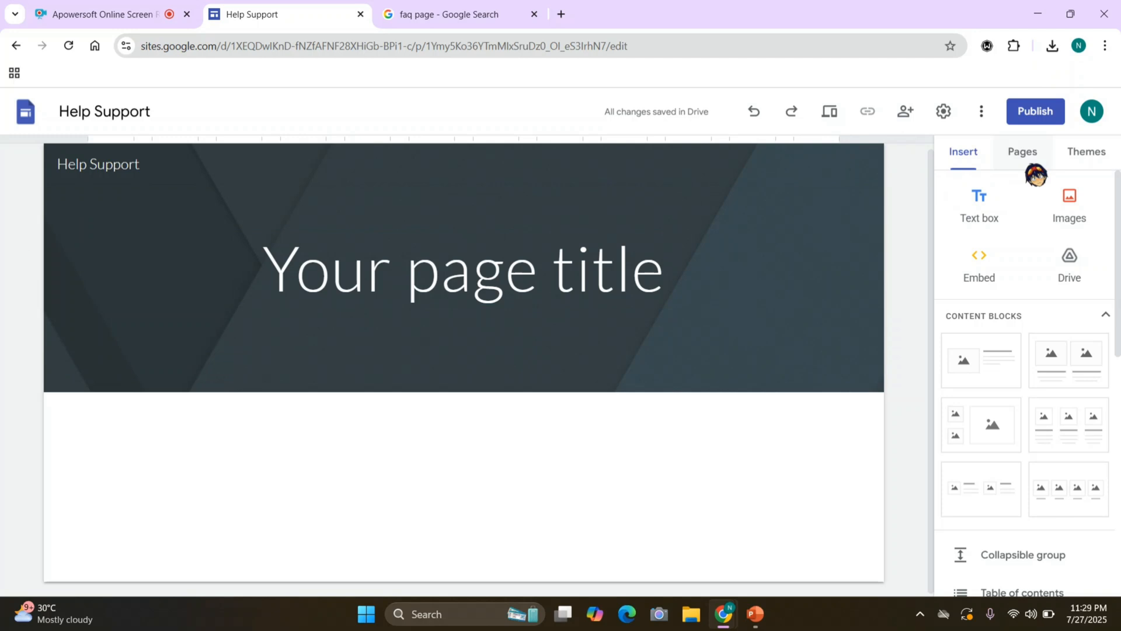
# - Create a new page named FAQ from the Pages panel
pyautogui.click(1022, 152)
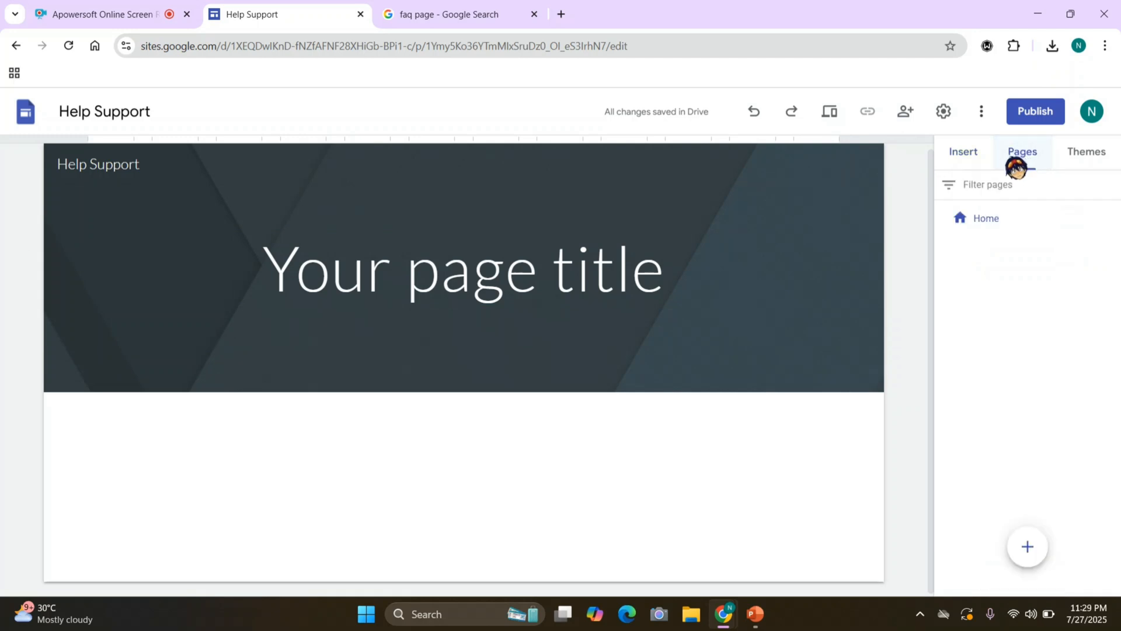
pyautogui.click(1028, 546)
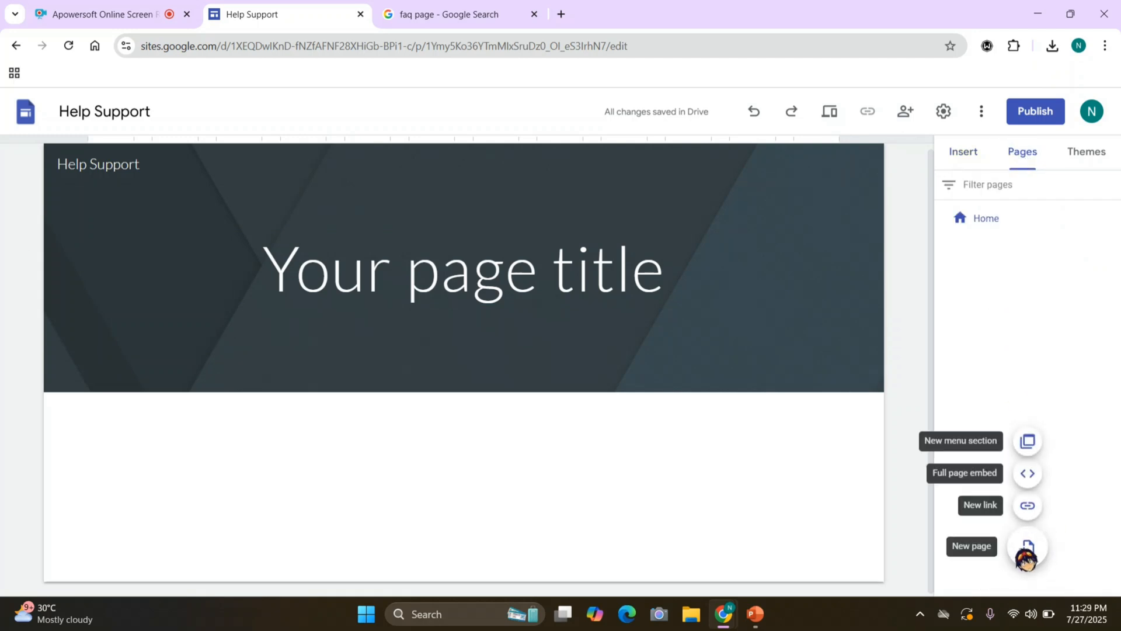
pyautogui.click(1027, 546)
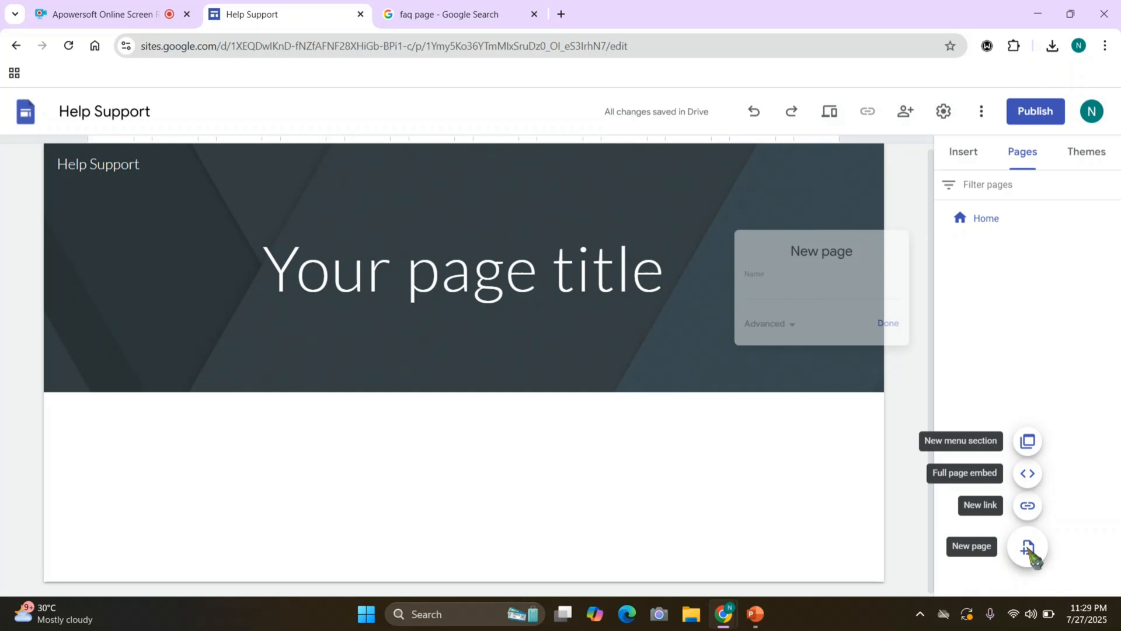
pyautogui.click(1027, 546)
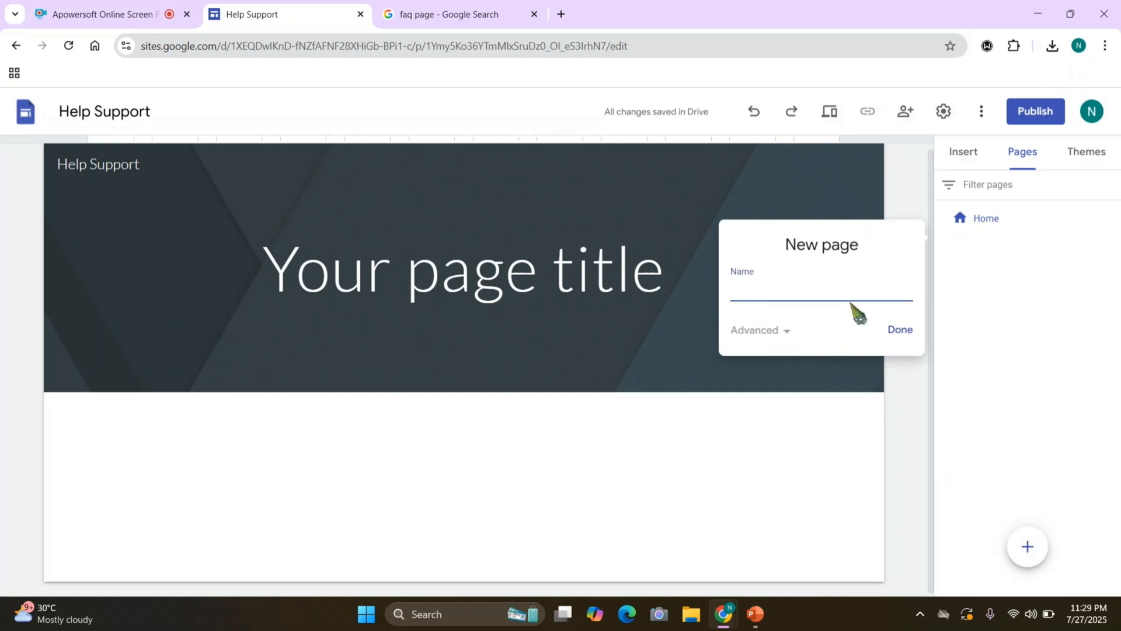
pyautogui.write('FAQ')
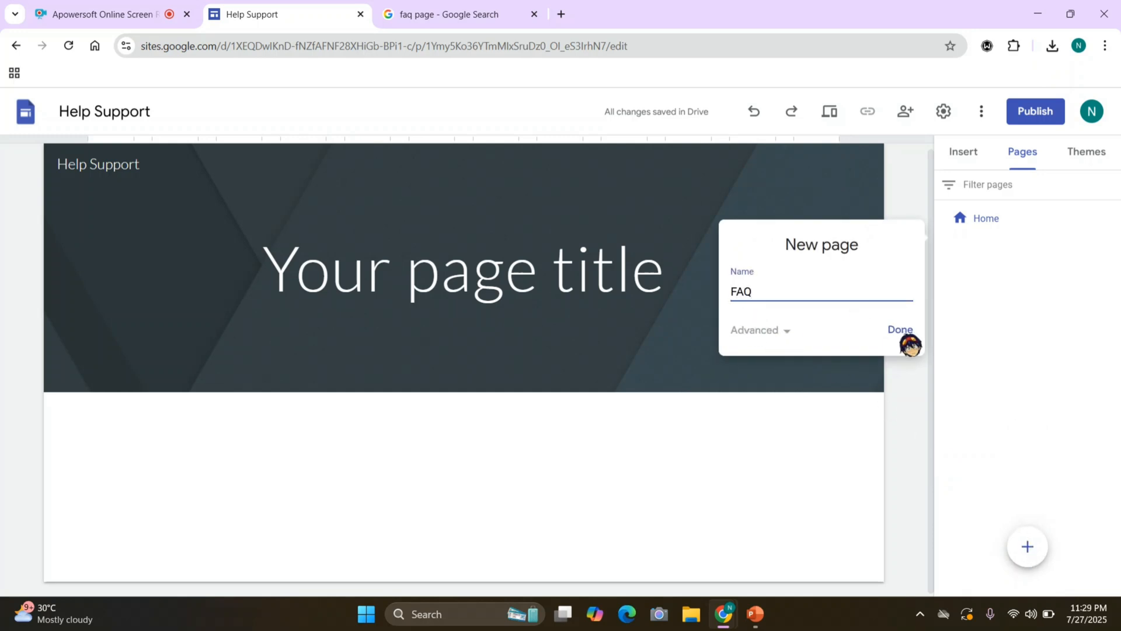
pyautogui.click(900, 329)
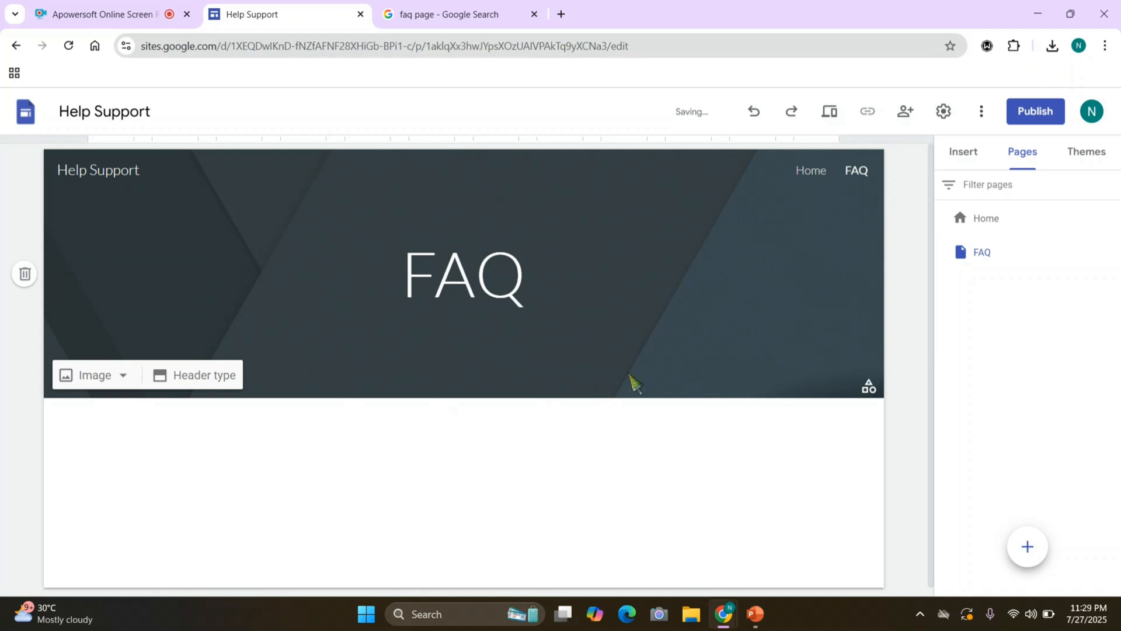
# - Switch between Home and FAQ and leave the FAQ page displayed with its header deselected
pyautogui.click(464, 276)
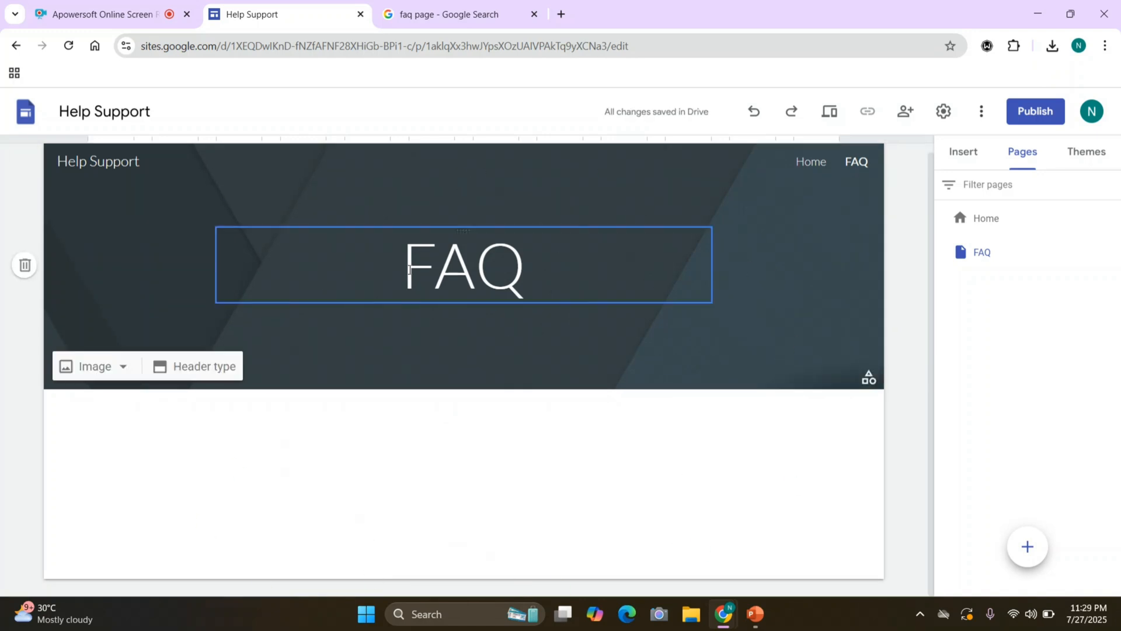
pyautogui.click(1028, 547)
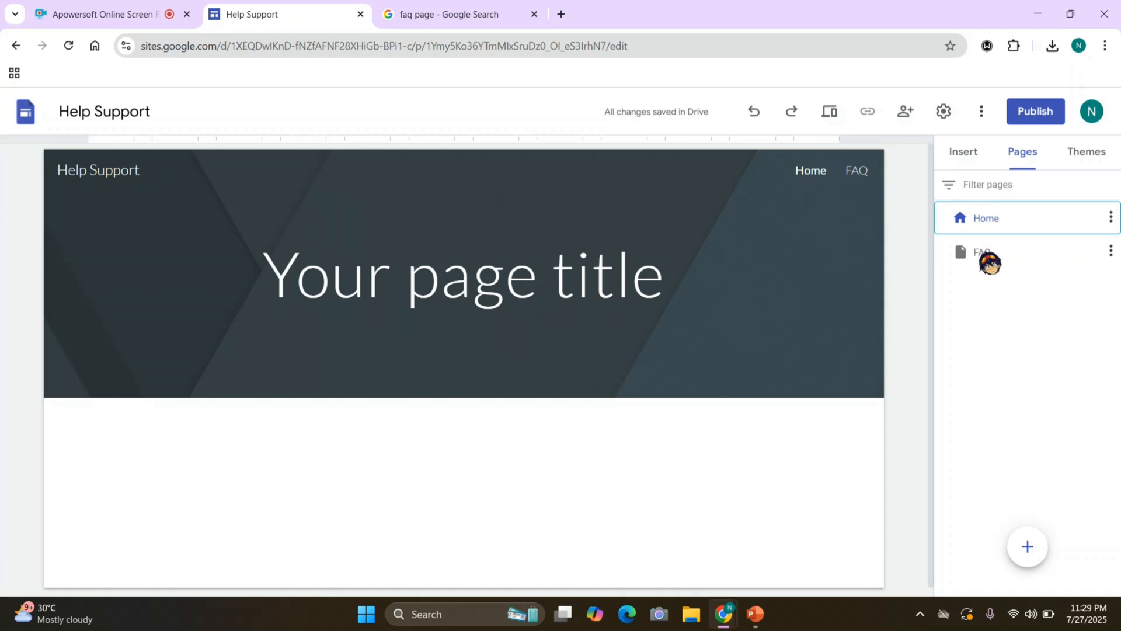
pyautogui.click(987, 253)
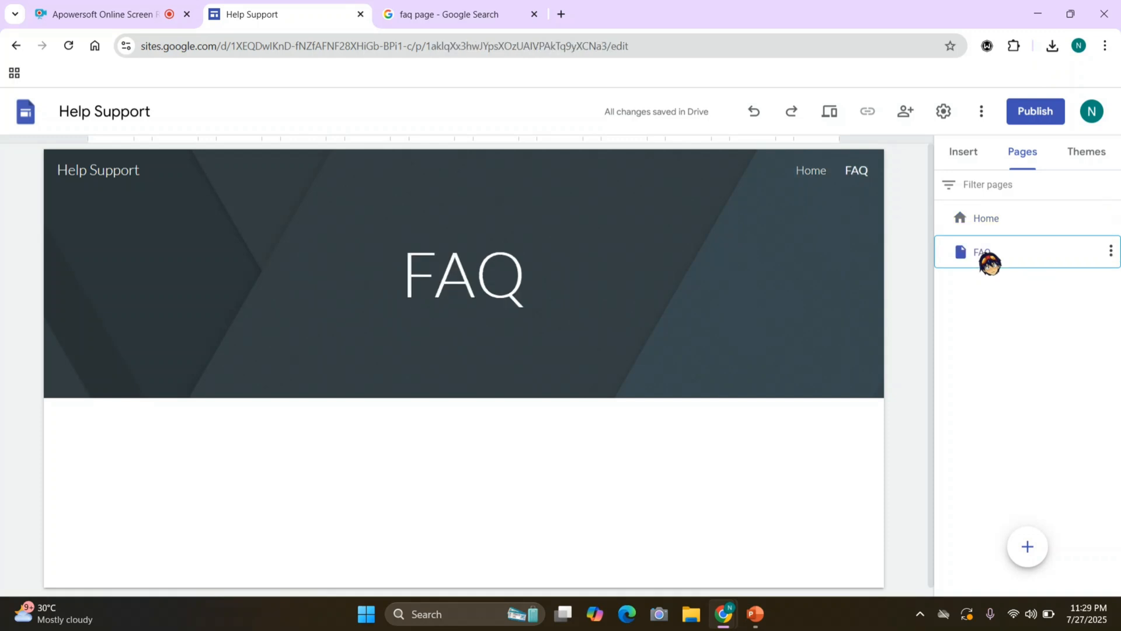
pyautogui.click(463, 279)
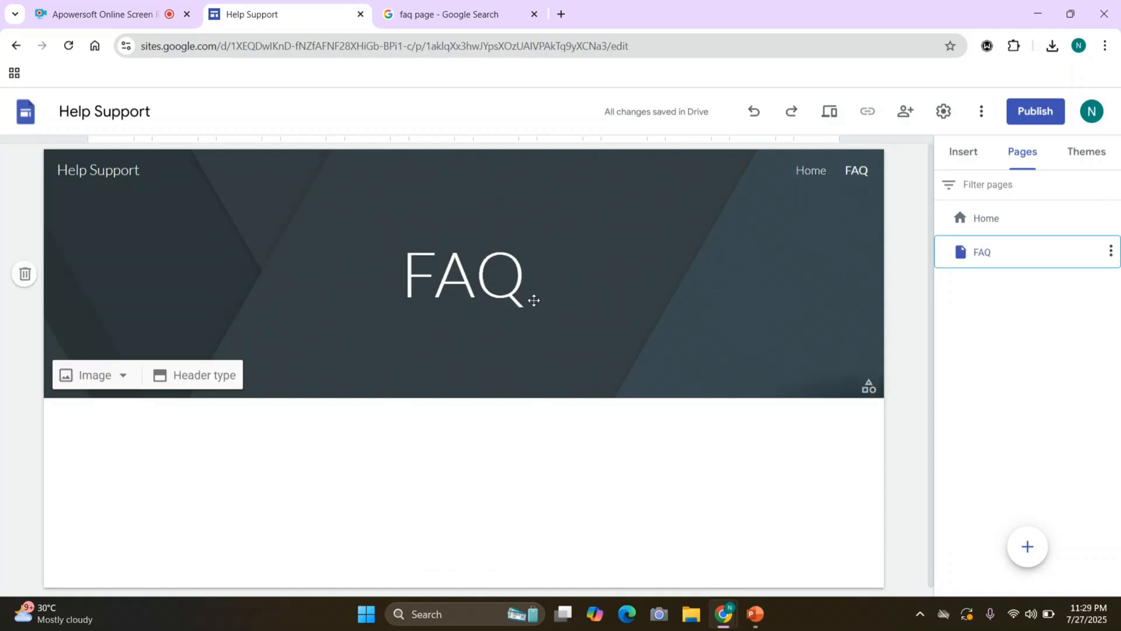
pyautogui.click(464, 490)
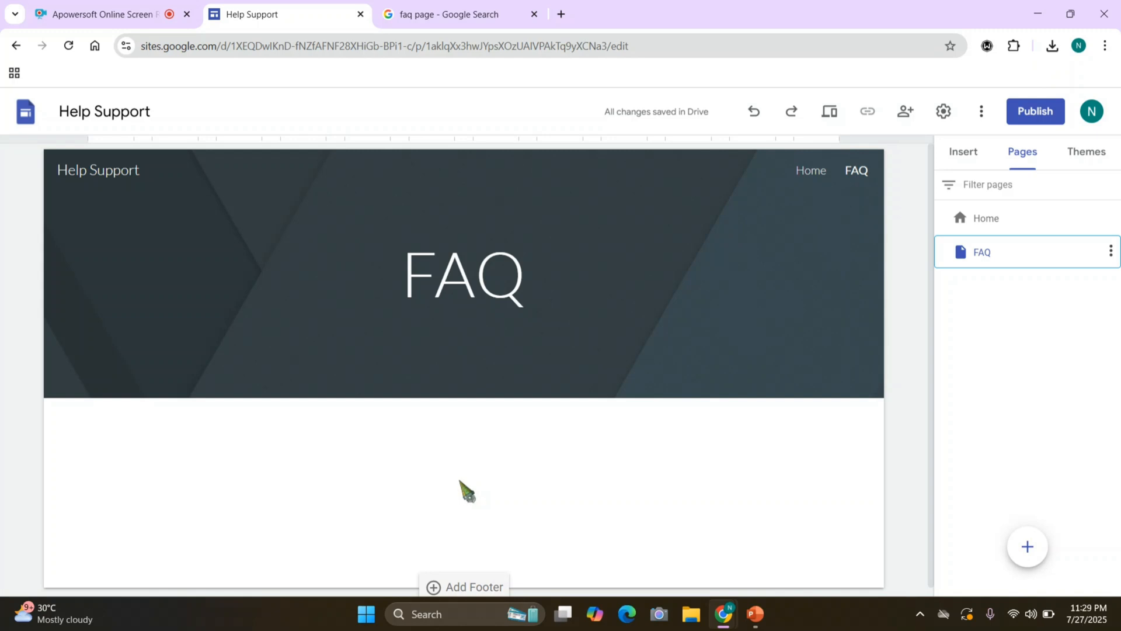
pyautogui.moveTo(532, 452)
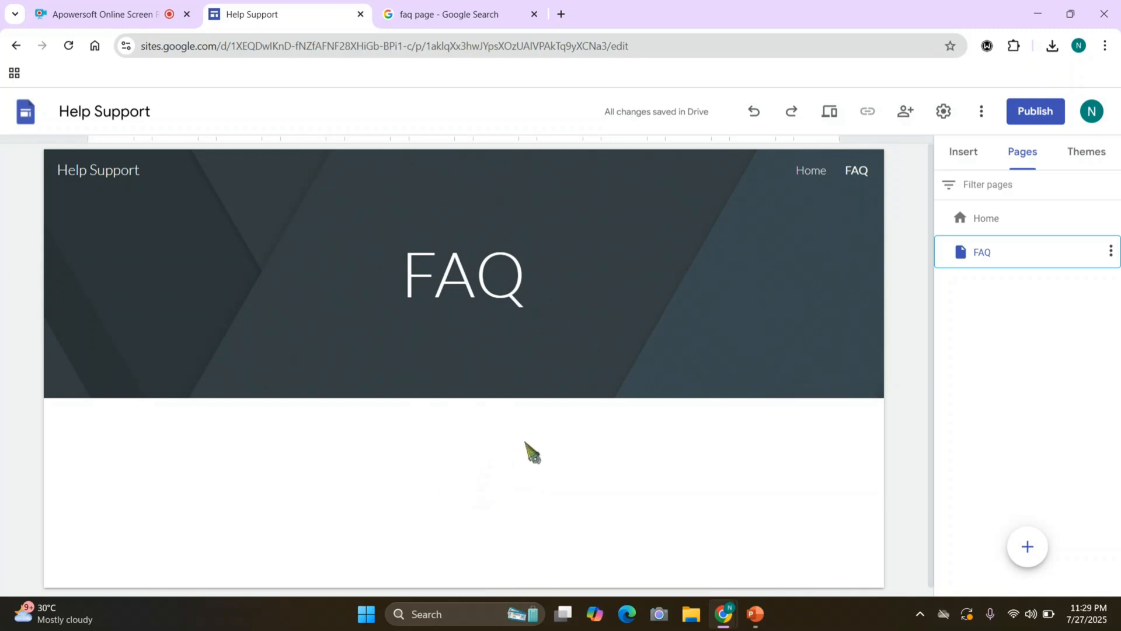
pyautogui.moveTo(533, 453)
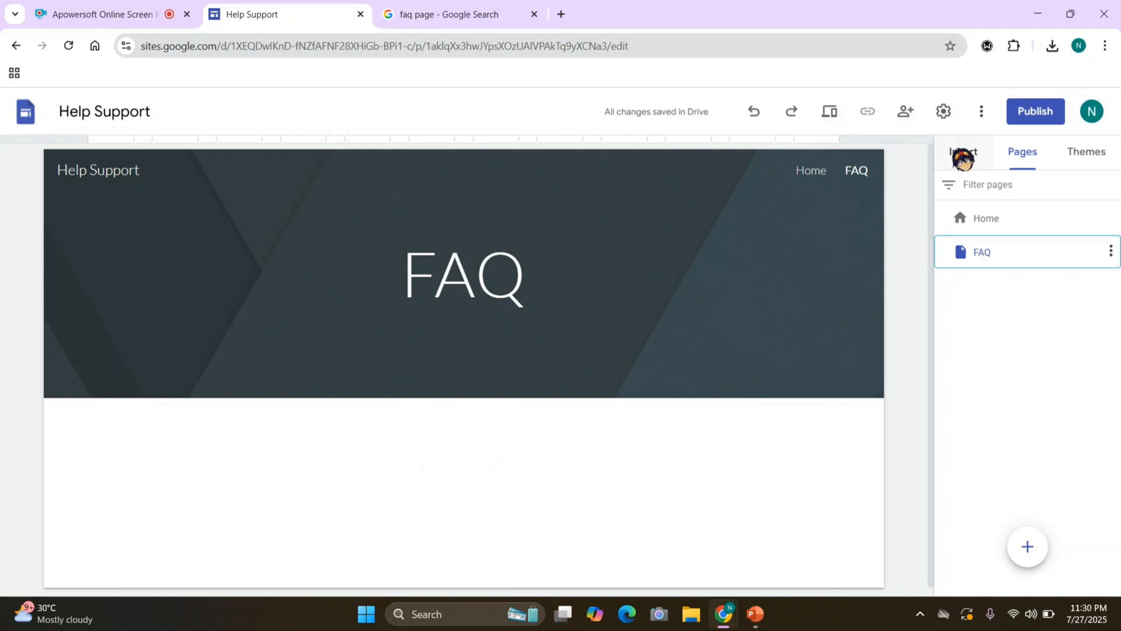
# - Insert an empty text box below the FAQ header and select the header title for editing
pyautogui.click(964, 151)
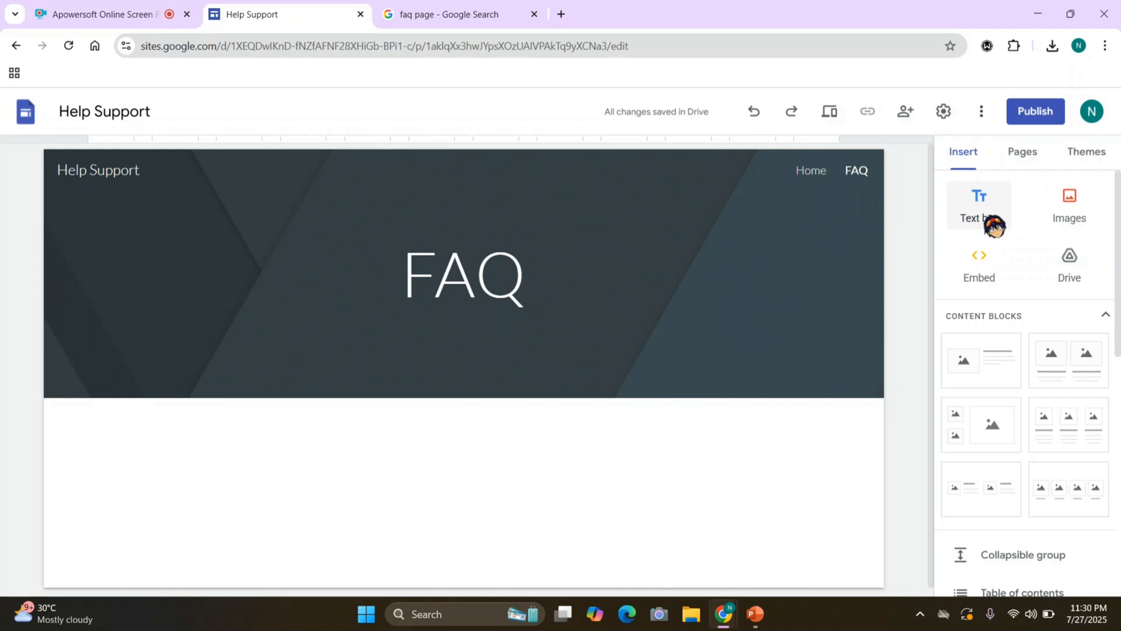
pyautogui.click(979, 205)
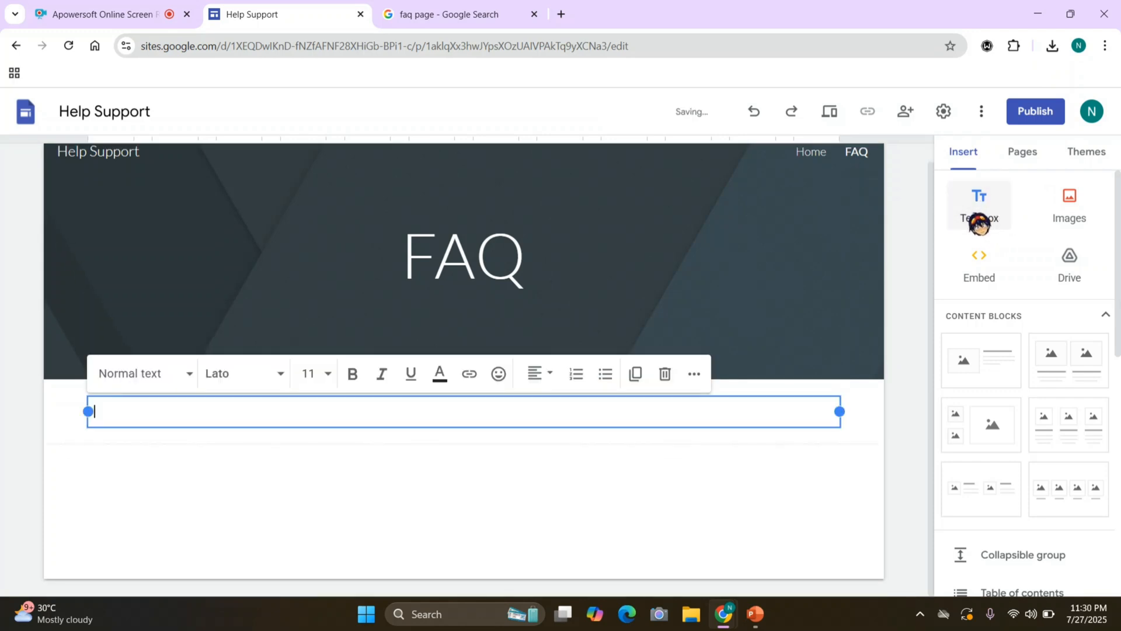
pyautogui.moveTo(266, 460)
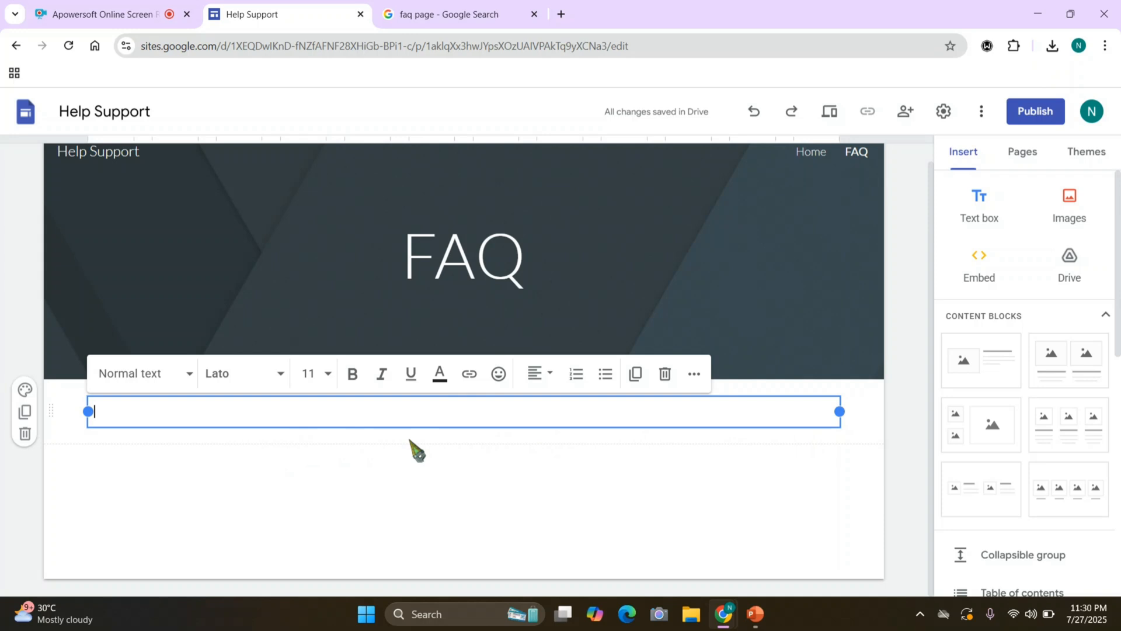
pyautogui.moveTo(651, 417)
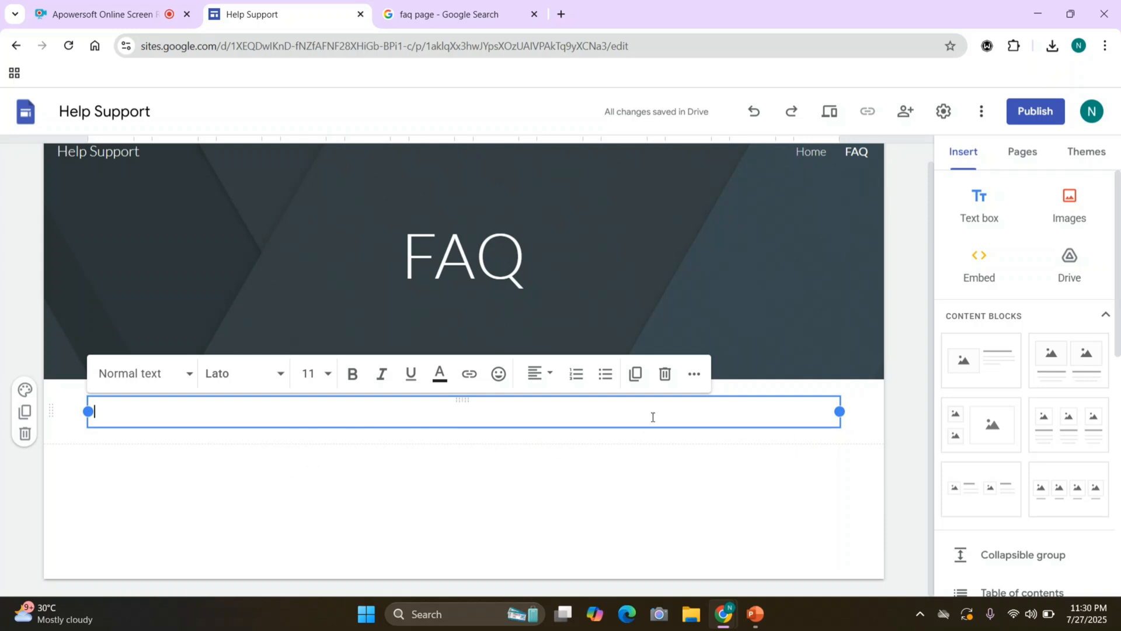
pyautogui.moveTo(580, 459)
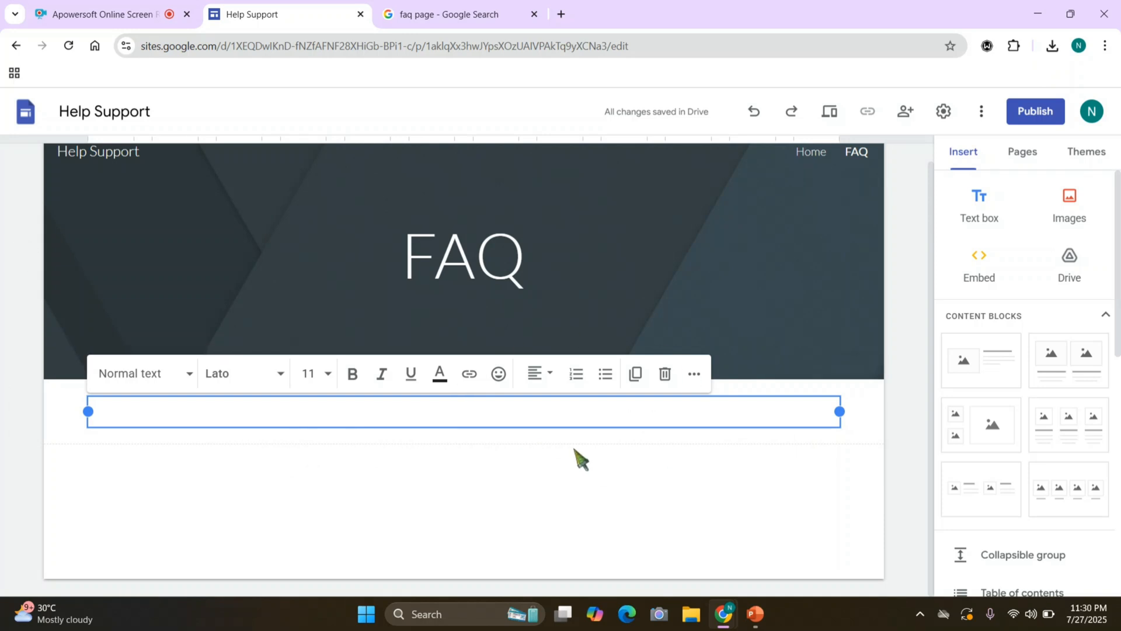
pyautogui.moveTo(582, 464)
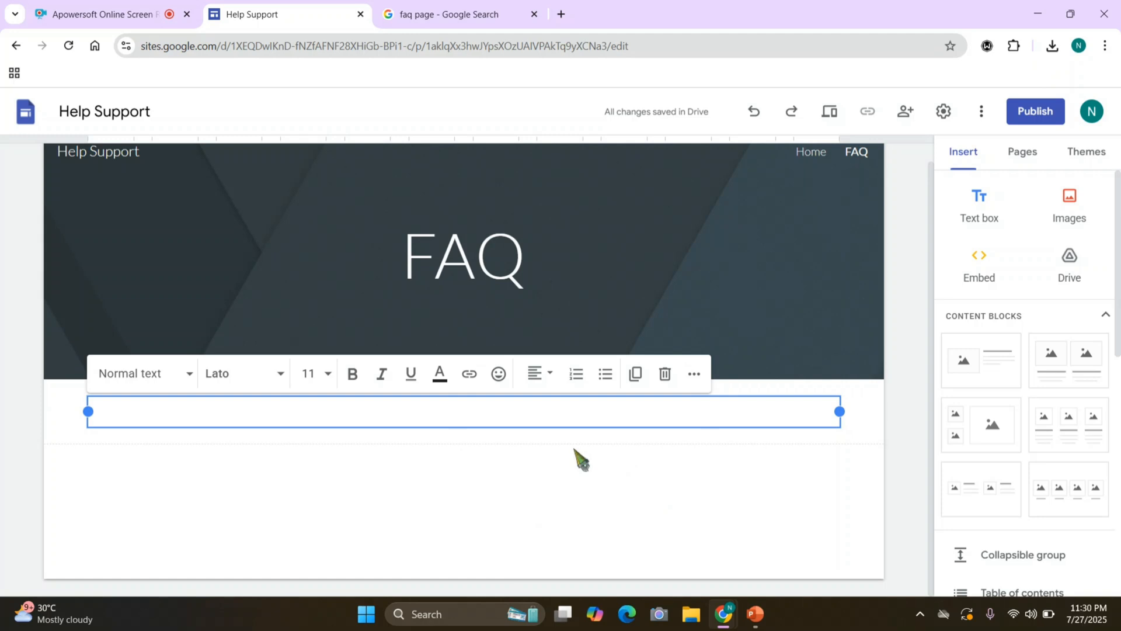
pyautogui.moveTo(485, 493)
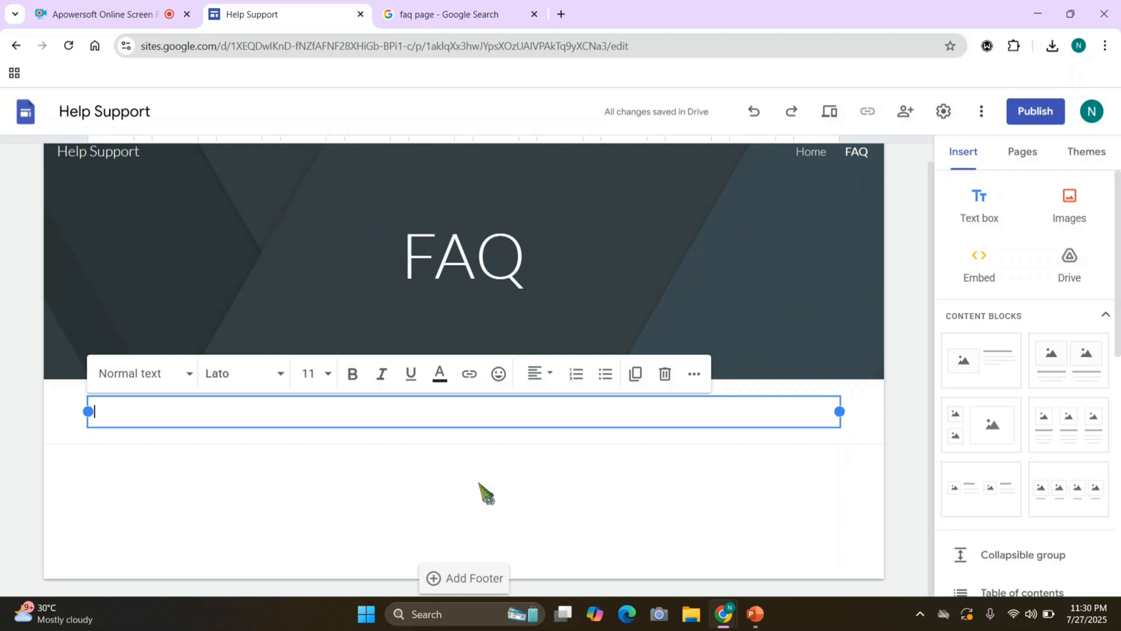
pyautogui.click(464, 256)
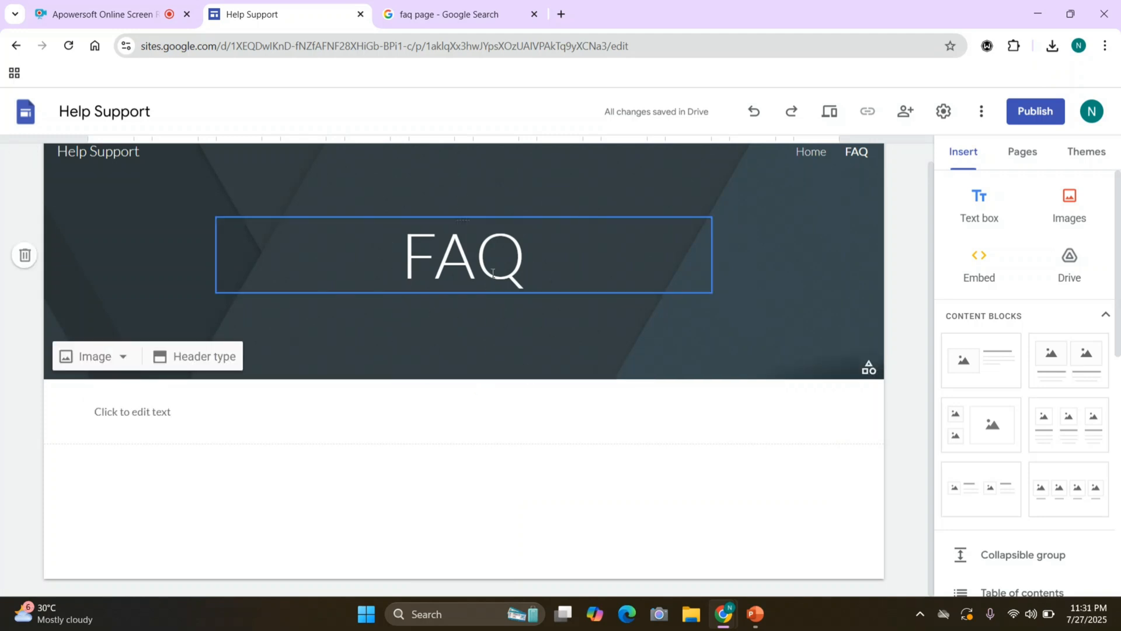
pyautogui.moveTo(550, 254)
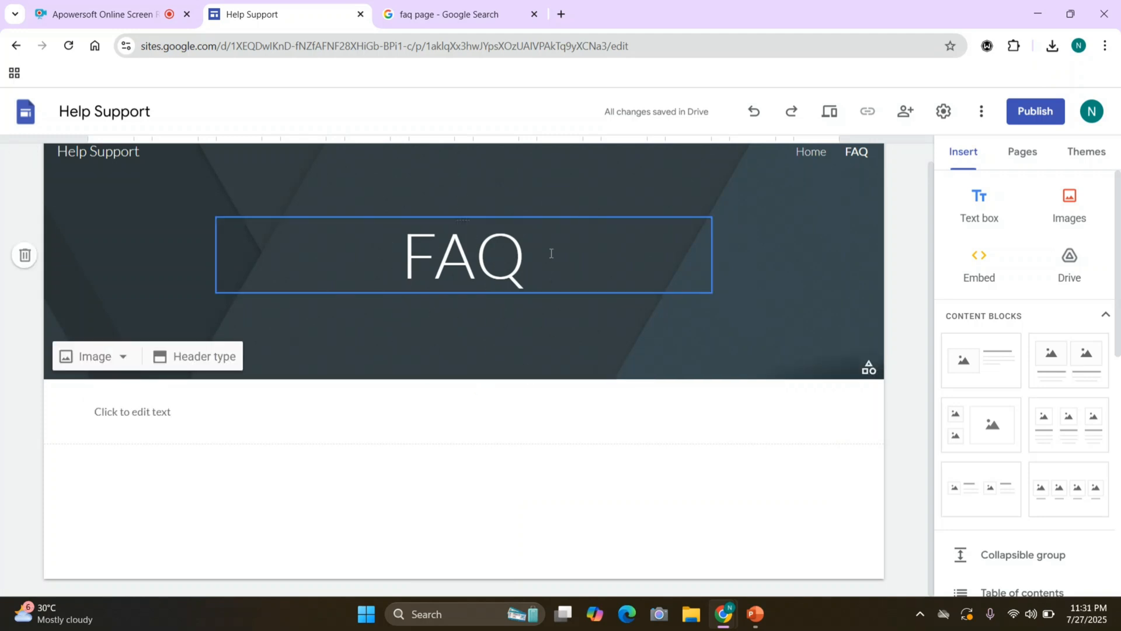
# - Title the header HOW CAN I RESET MY PASSWORD? and start editing the text box beneath it
pyautogui.write('HOW C')
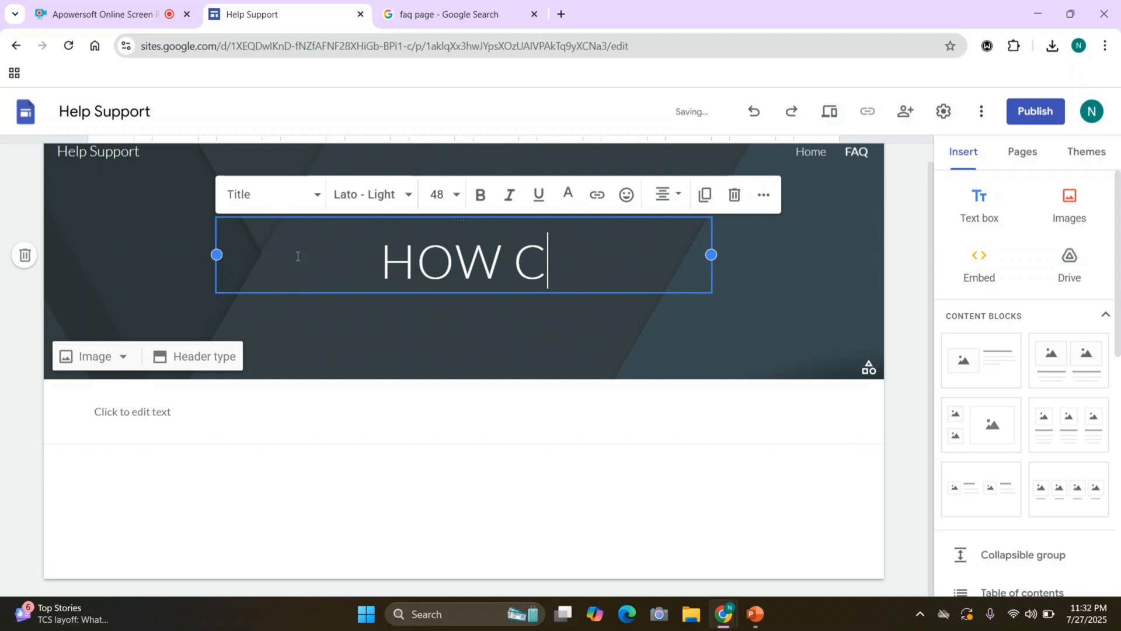
pyautogui.write('AN I RESET')
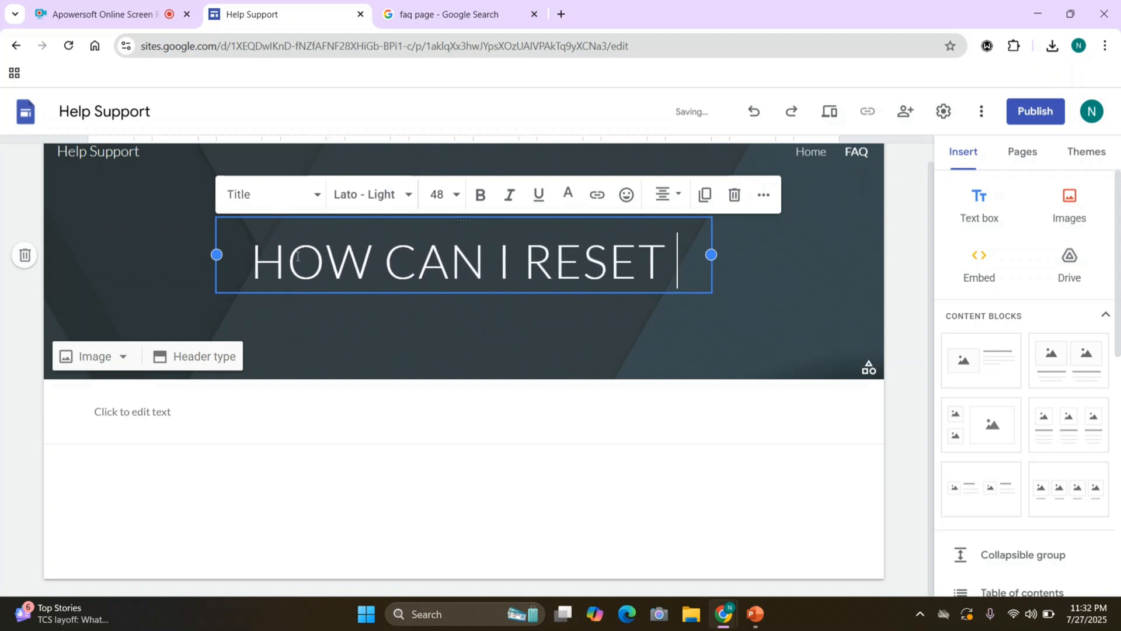
pyautogui.write('MY PASSWORD?')
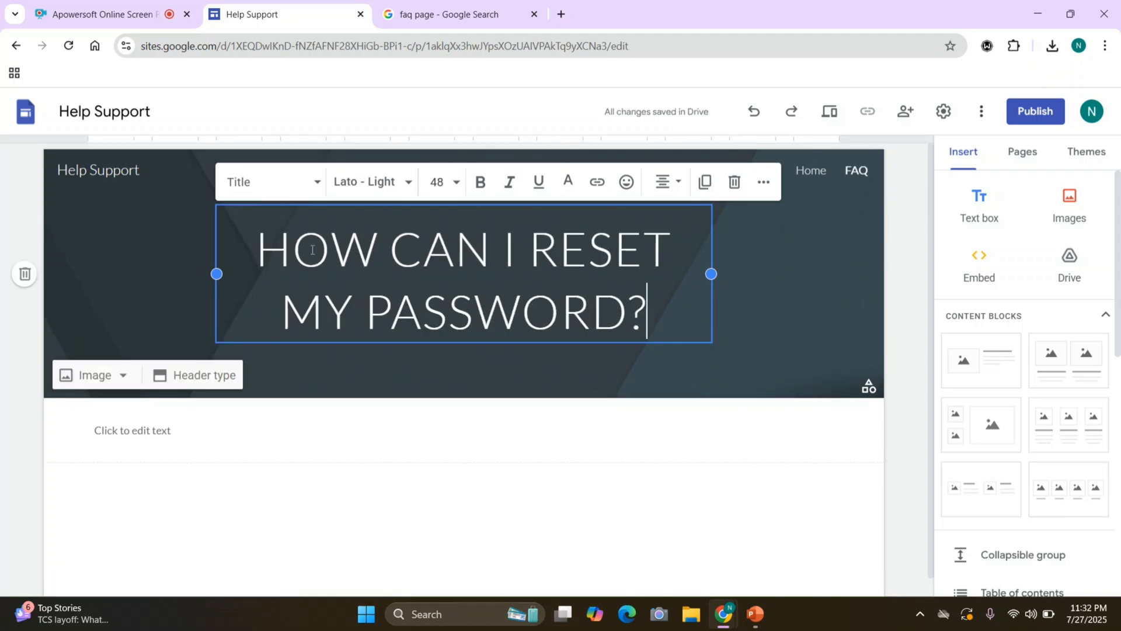
pyautogui.moveTo(428, 372)
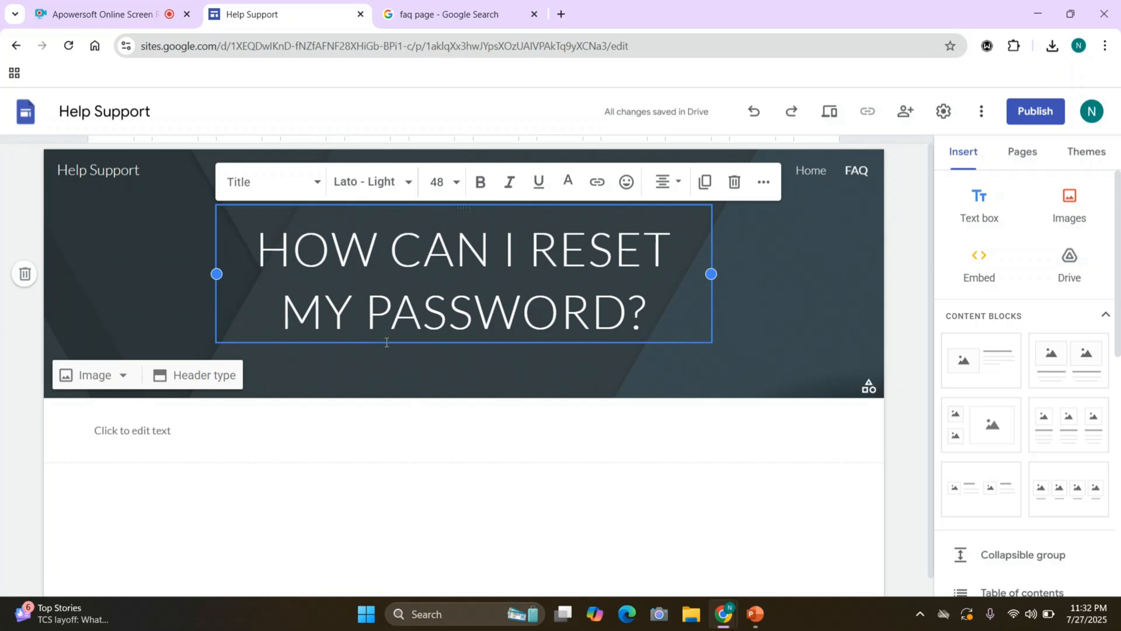
pyautogui.moveTo(441, 181)
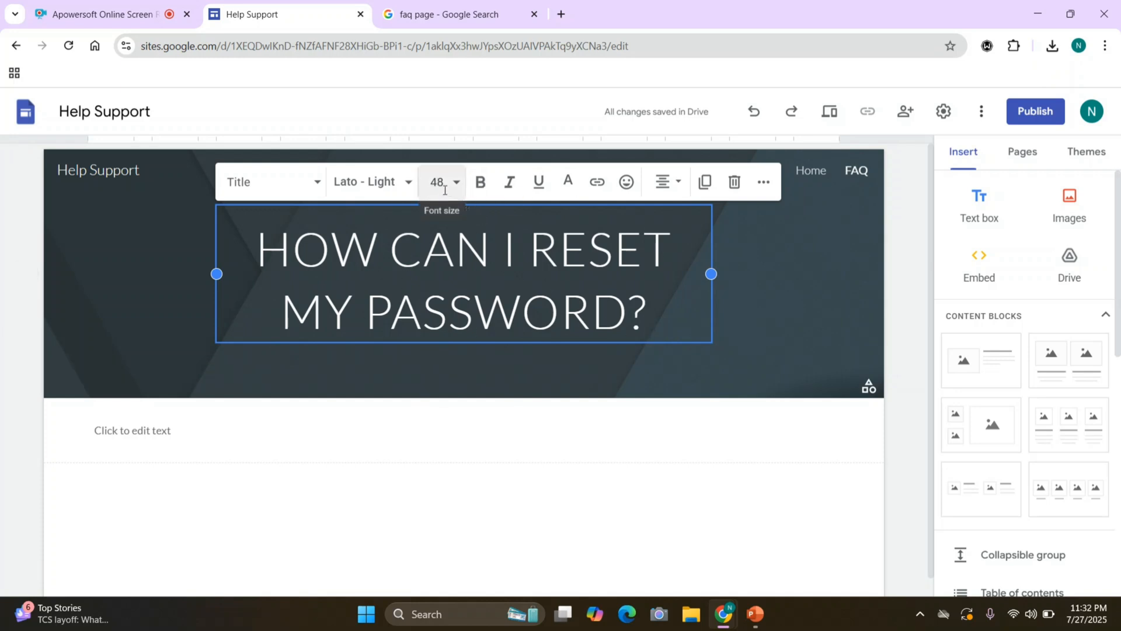
pyautogui.moveTo(537, 183)
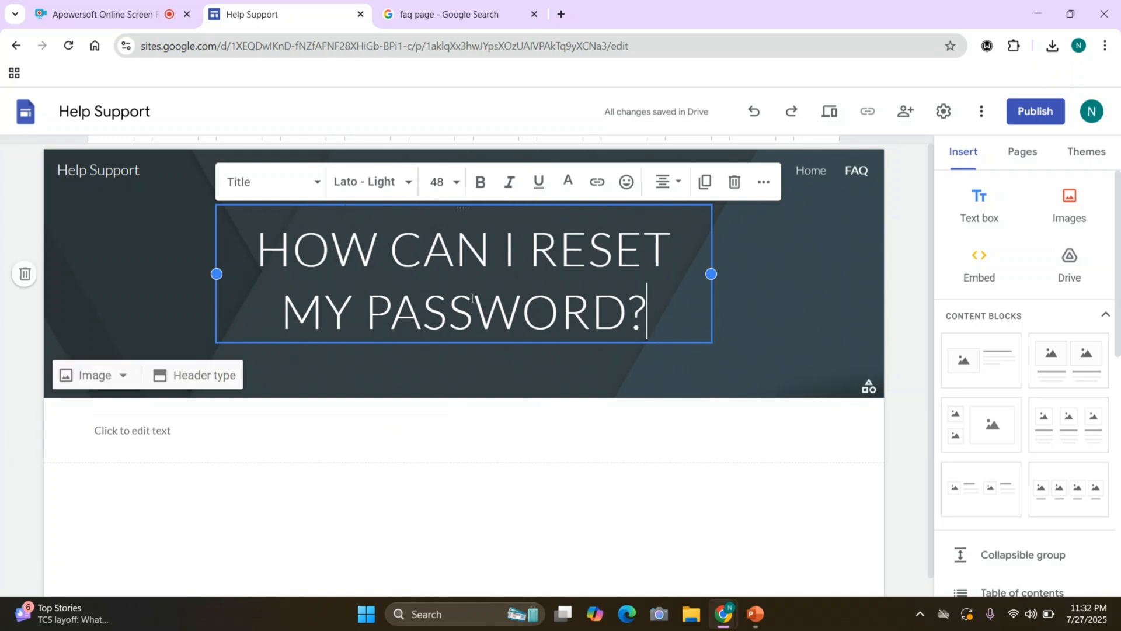
pyautogui.click(256, 430)
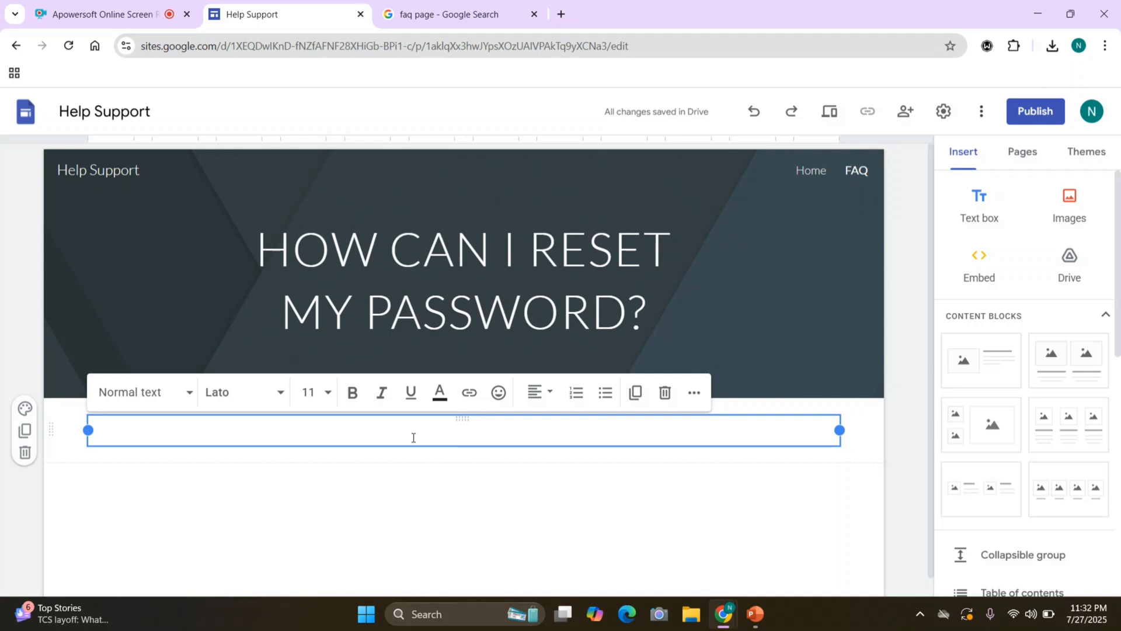
# - Write the answer: click FORGOT PASSWORD on the login page, enter your email and follow the emailed link
pyautogui.write('Click on FORGOT PASSWORD on the login page. Enter your email and follow the link we send you.')
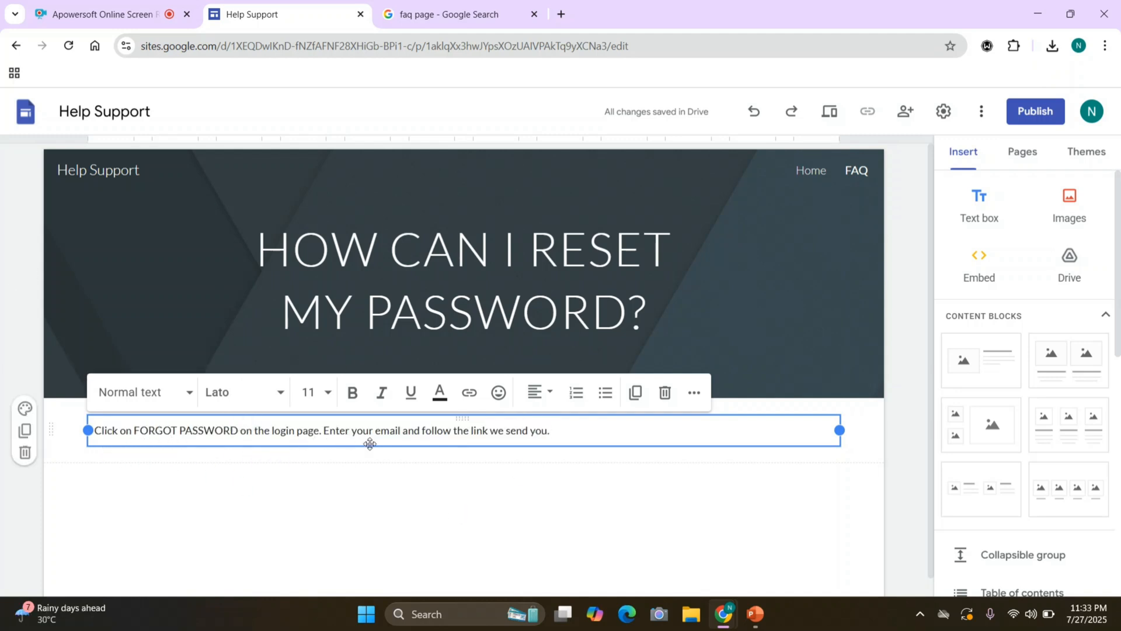
pyautogui.moveTo(560, 438)
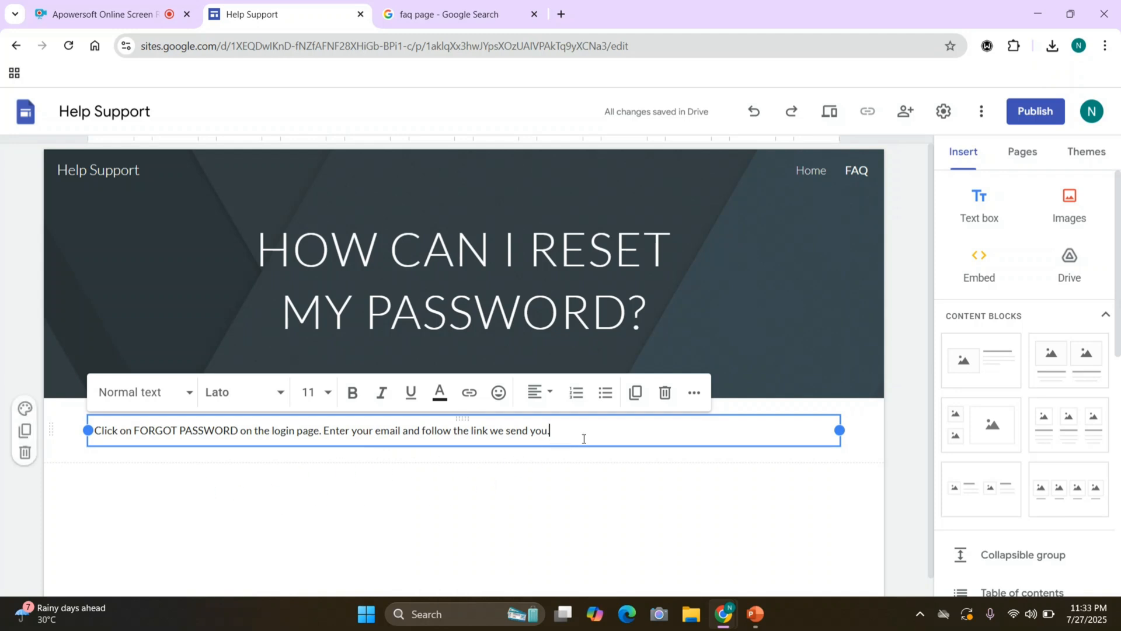
pyautogui.write('.')
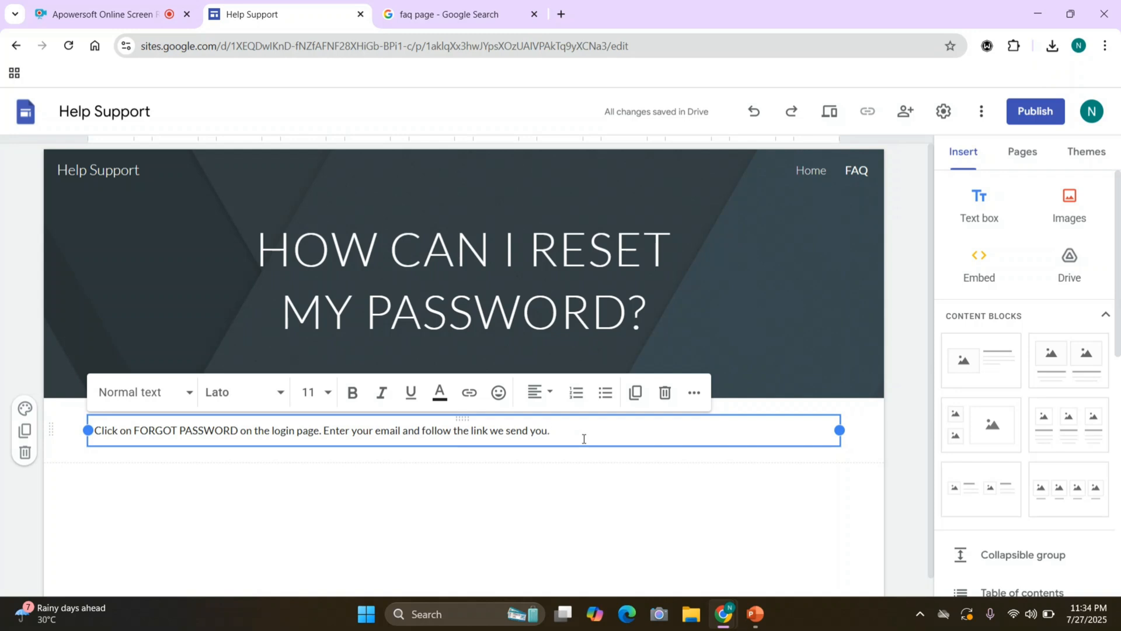
pyautogui.click(512, 502)
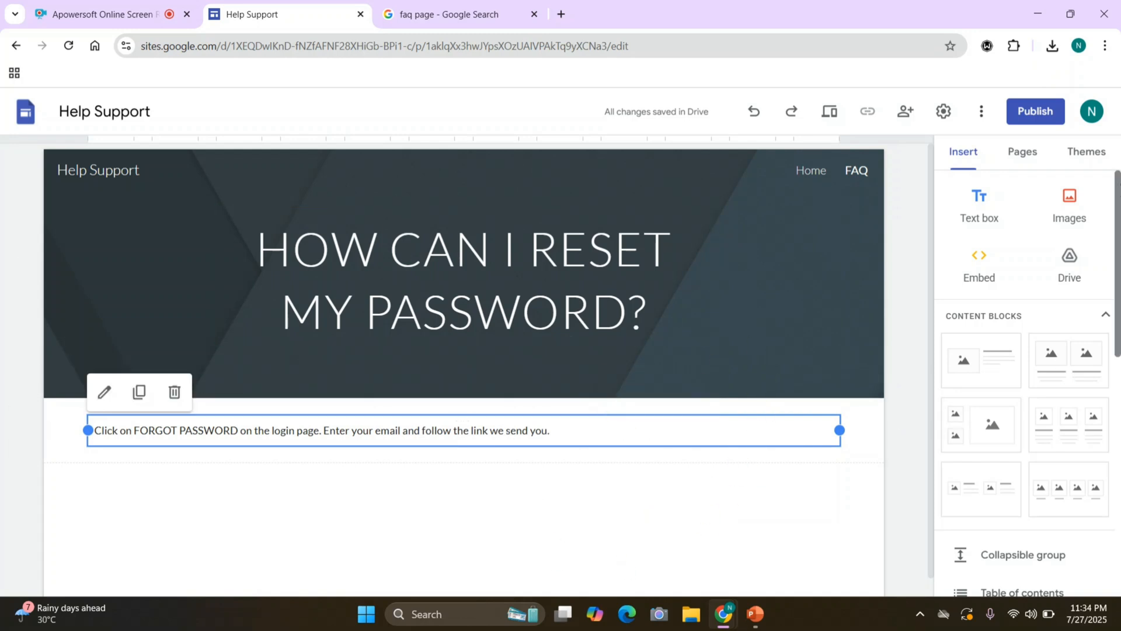
pyautogui.click(1068, 205)
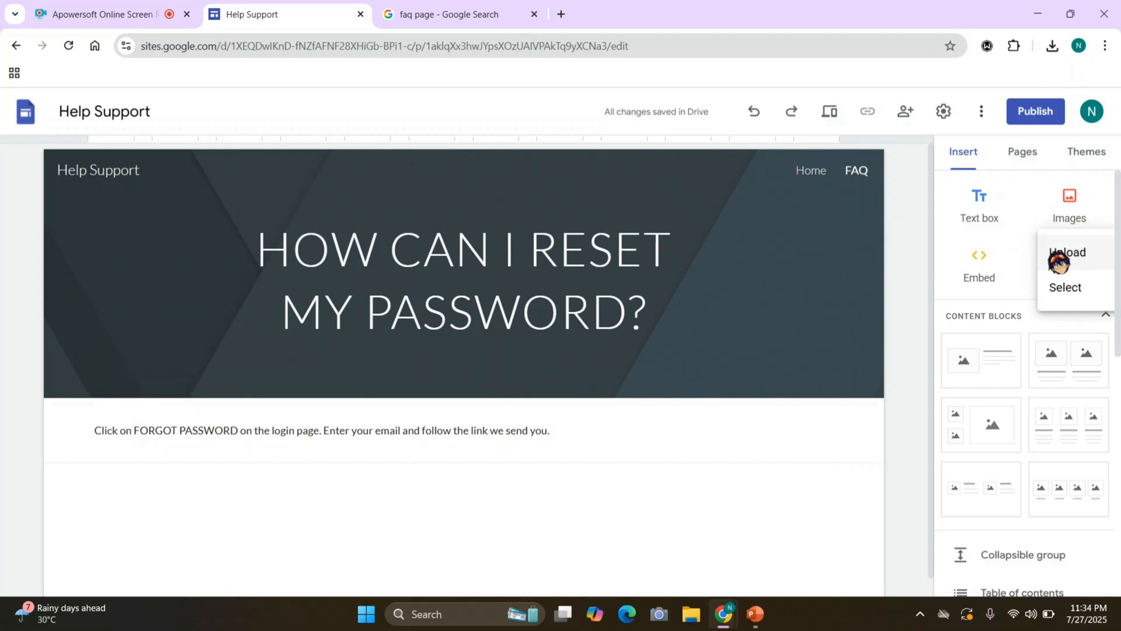
# - Upload the faq image file from the computer as the header background
pyautogui.click(1066, 252)
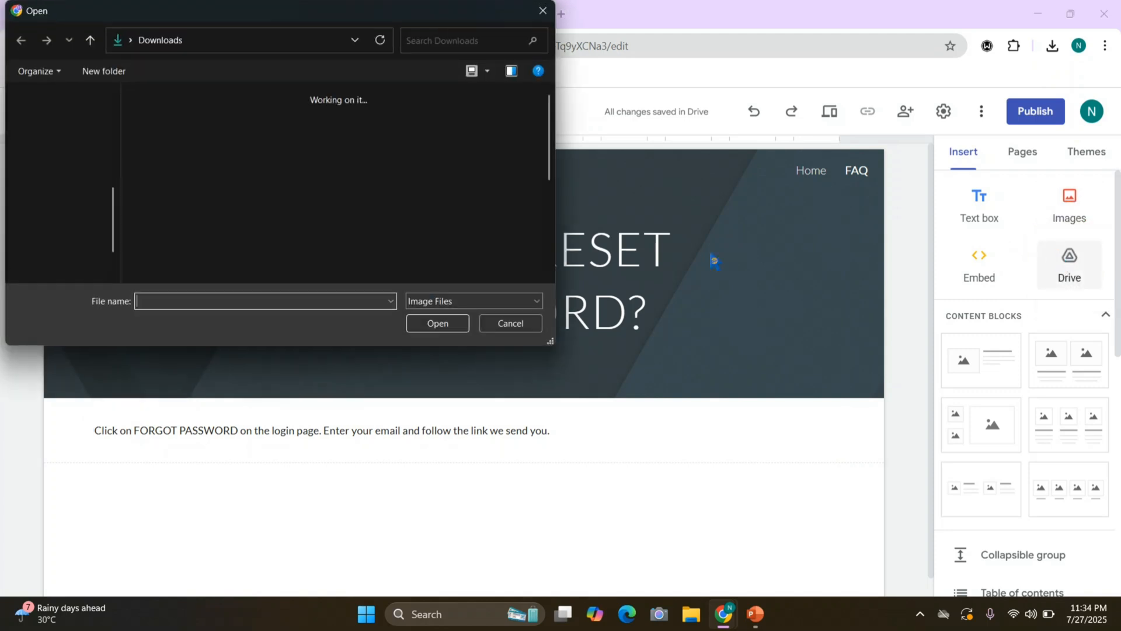
pyautogui.write('faq')
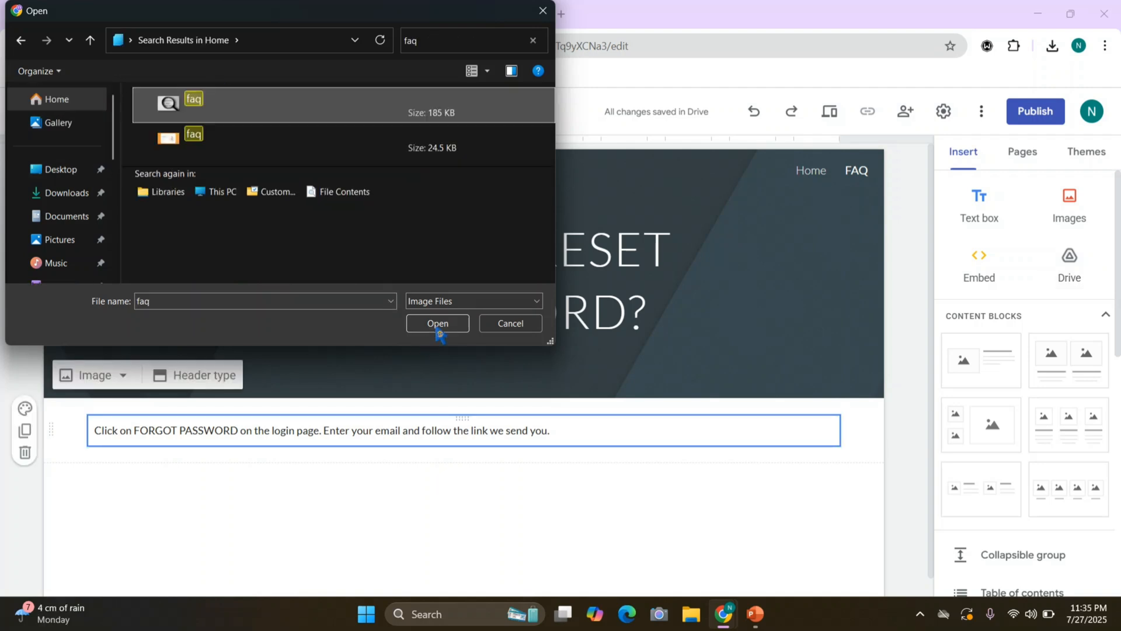
pyautogui.click(437, 323)
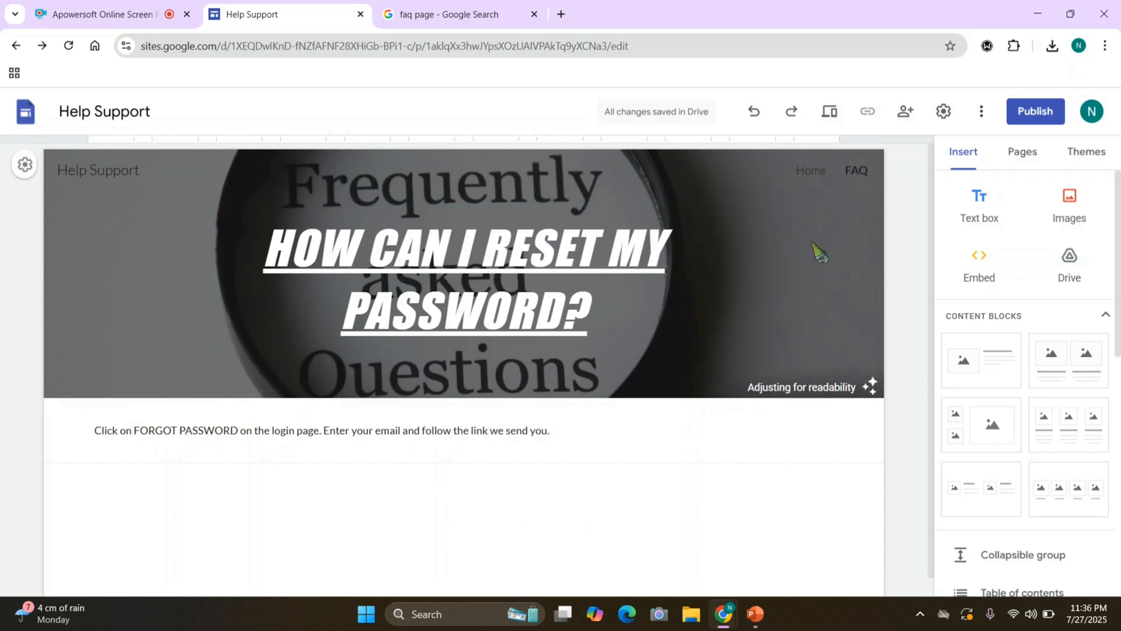
pyautogui.click(979, 265)
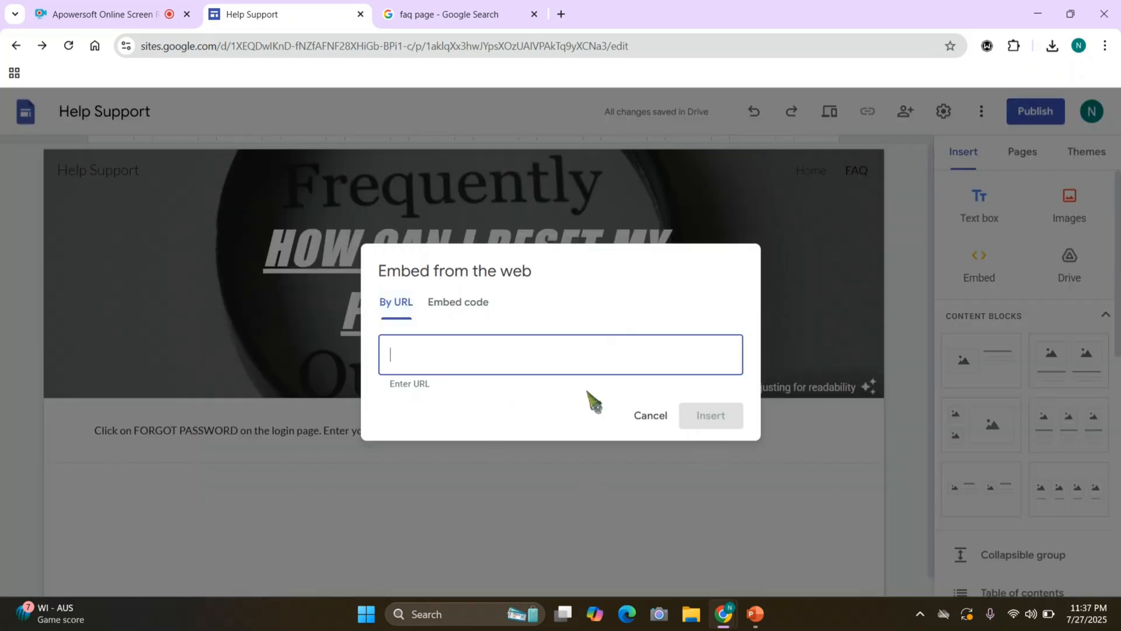
pyautogui.click(458, 302)
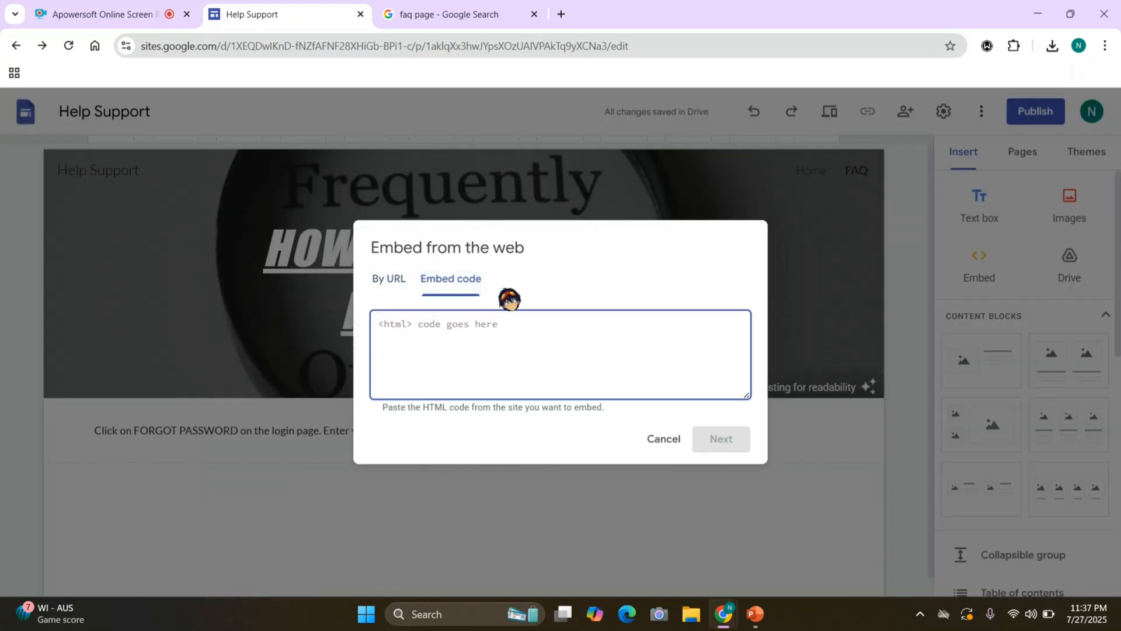
pyautogui.click(662, 438)
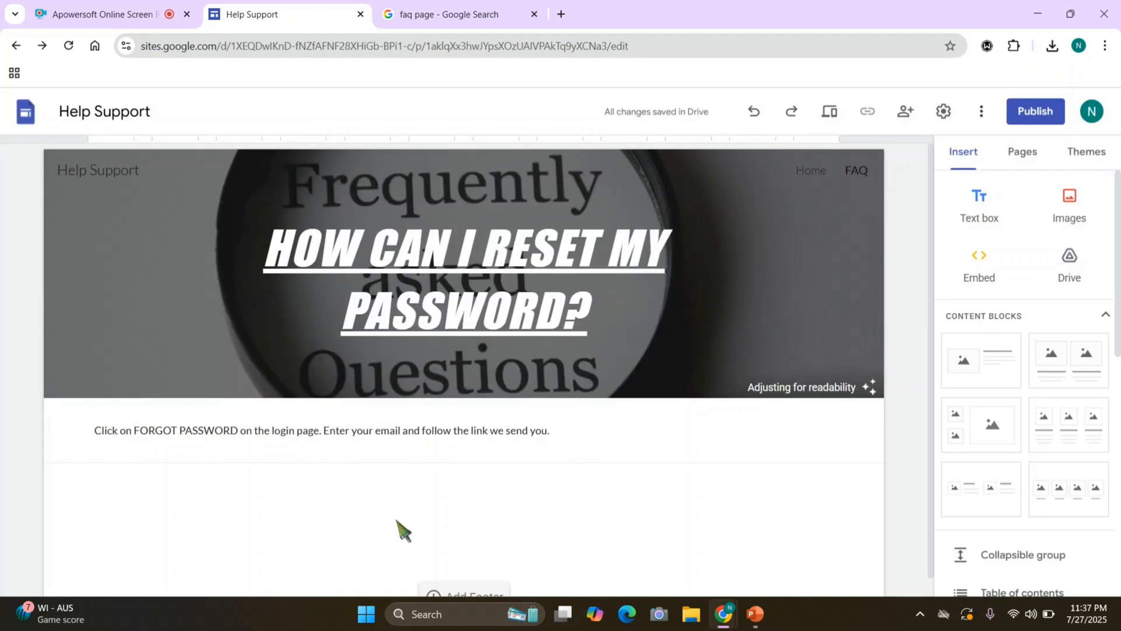
pyautogui.moveTo(542, 486)
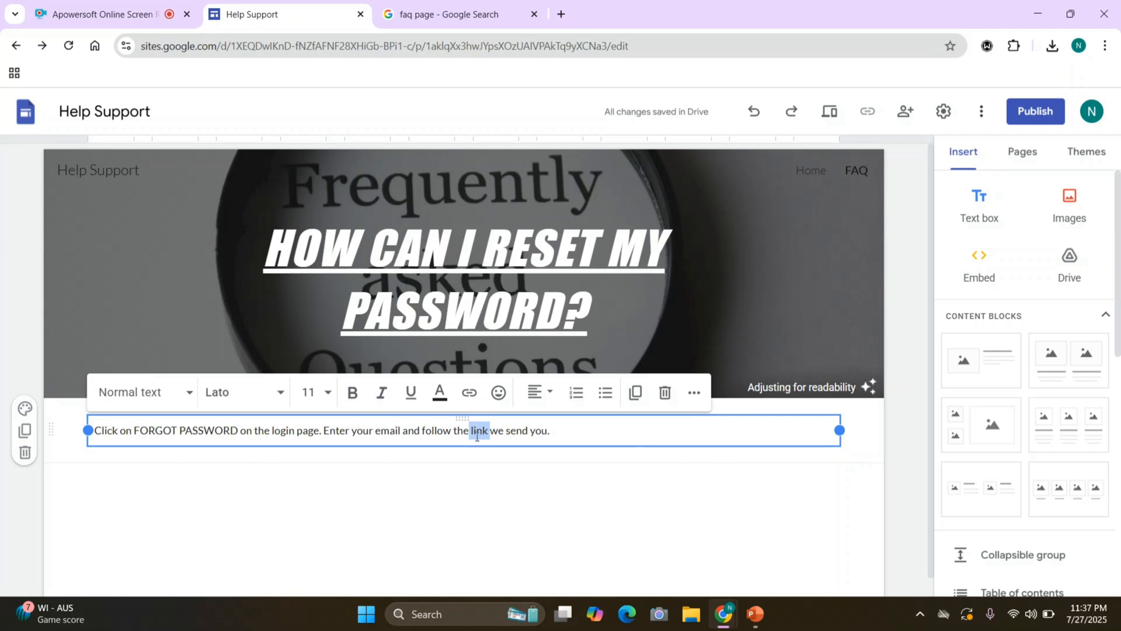
pyautogui.moveTo(468, 392)
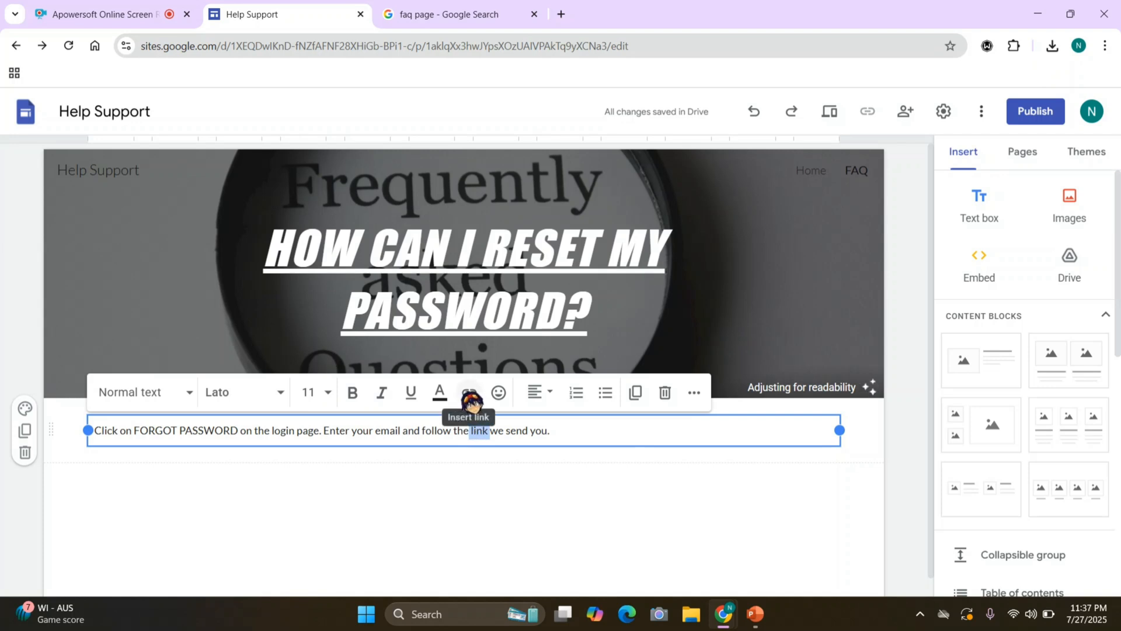
# - Link the word link in the answer to the site's Home page and apply it
pyautogui.click(468, 392)
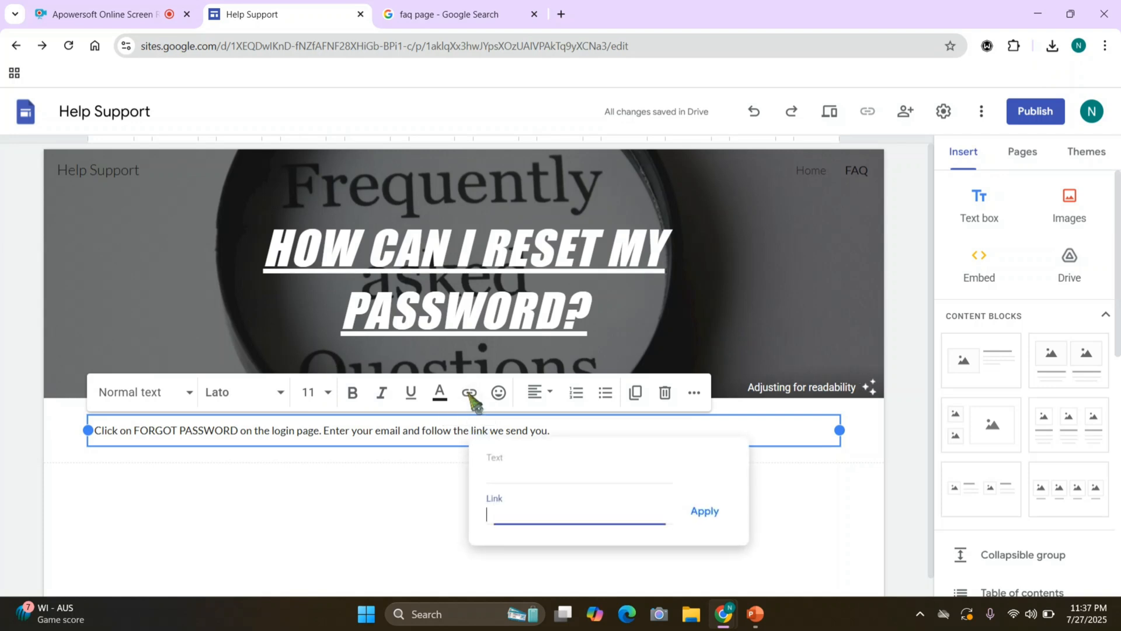
pyautogui.click(578, 516)
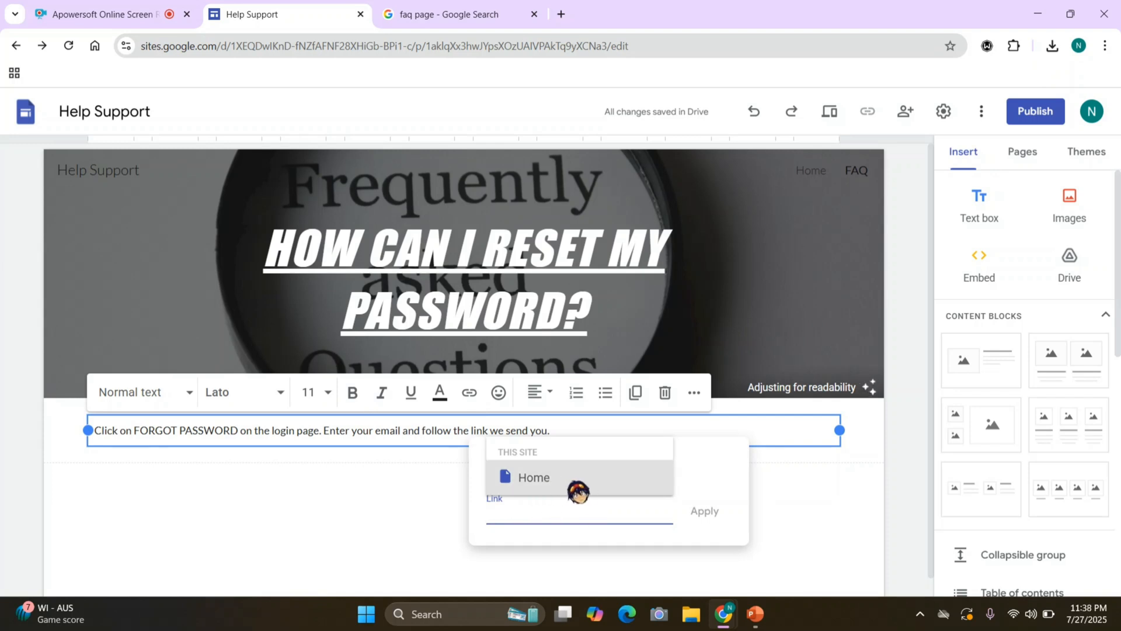
pyautogui.moveTo(680, 535)
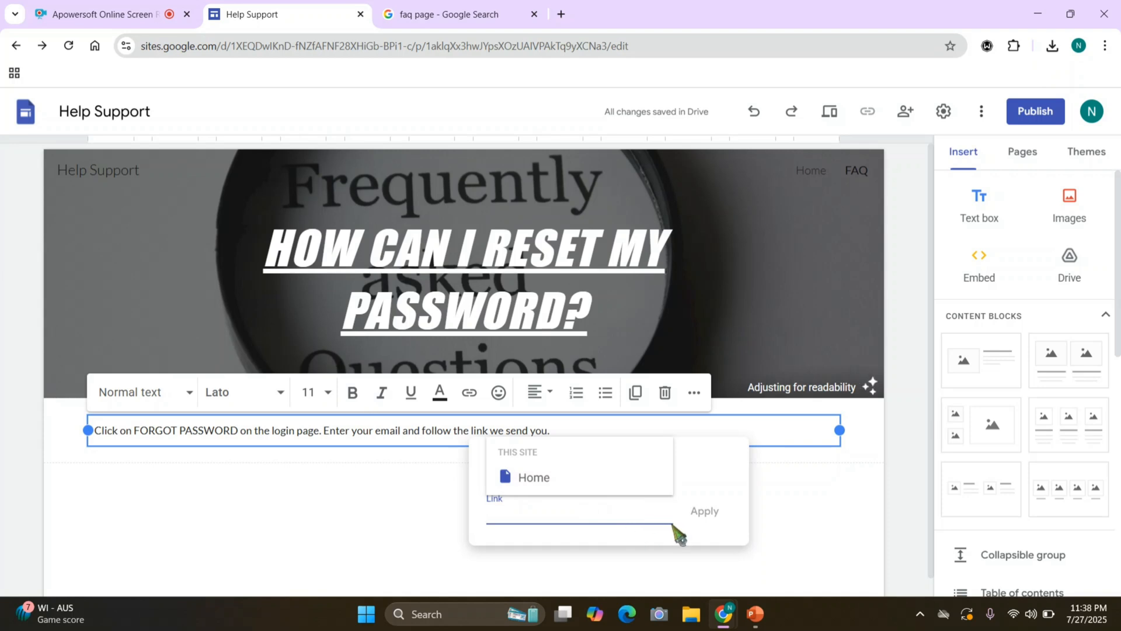
pyautogui.click(533, 477)
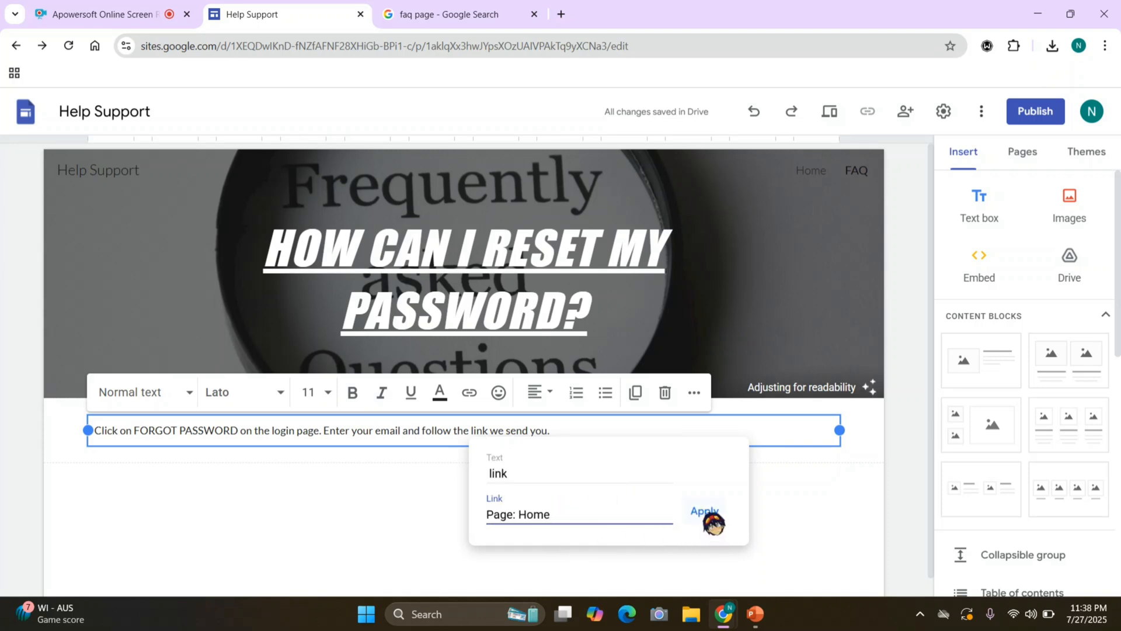
pyautogui.click(703, 511)
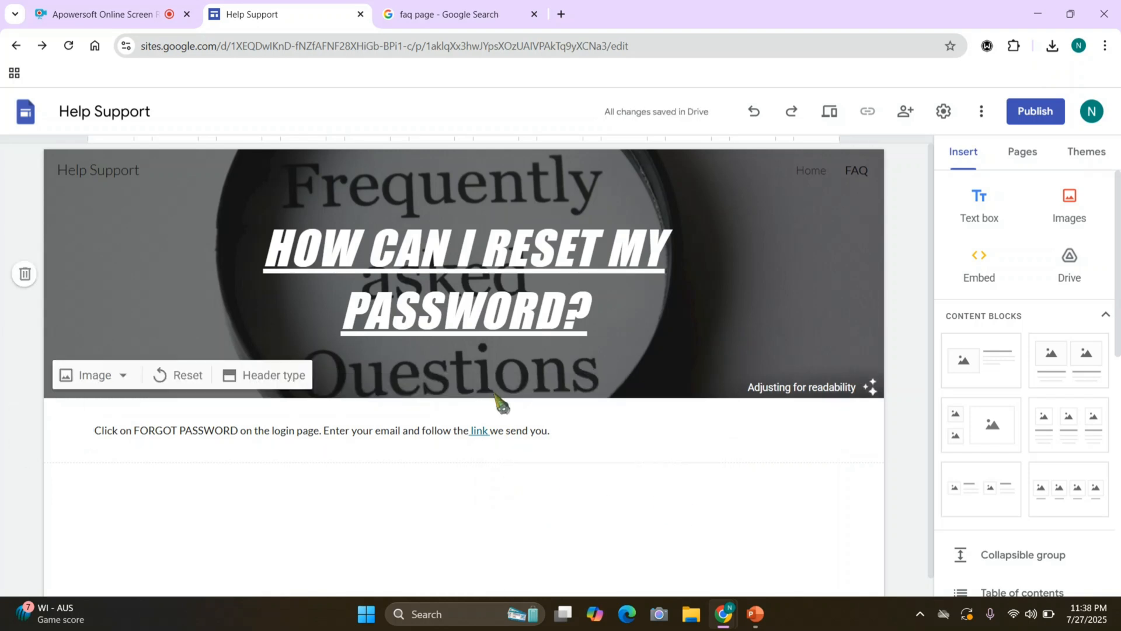
# - Select the answer text block as the insertion point for a new text box
pyautogui.click(474, 430)
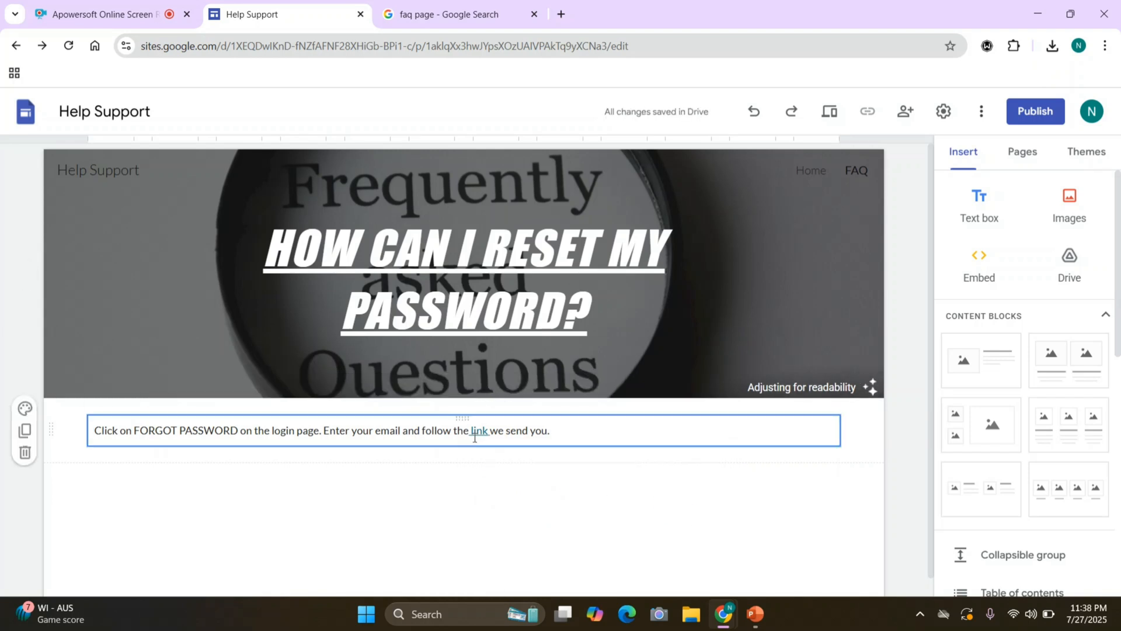
pyautogui.moveTo(477, 443)
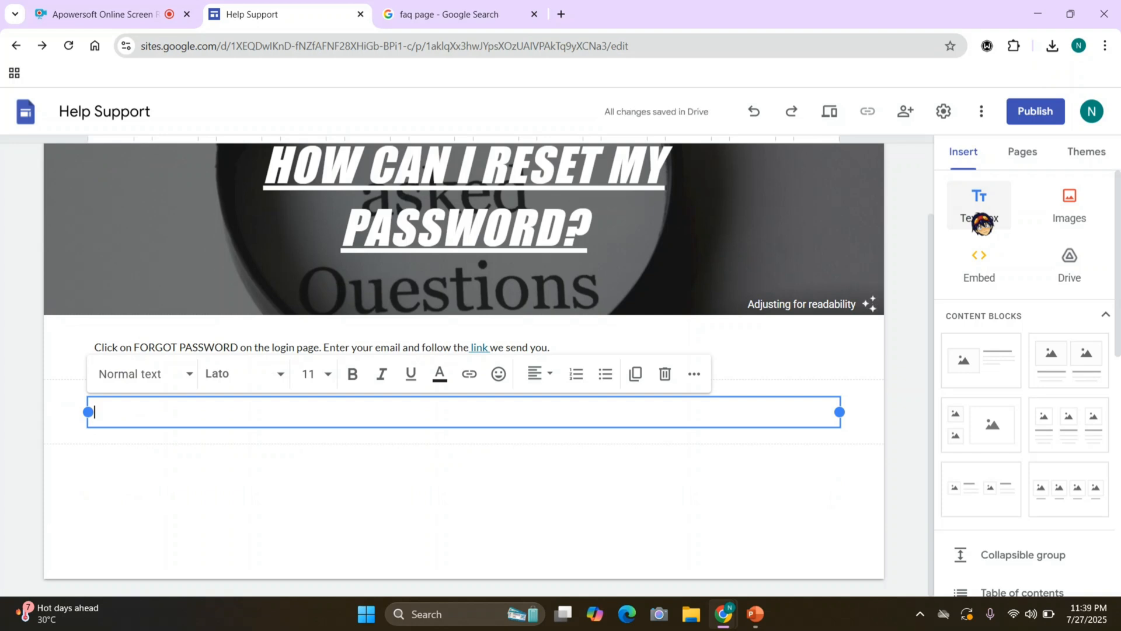
pyautogui.moveTo(676, 486)
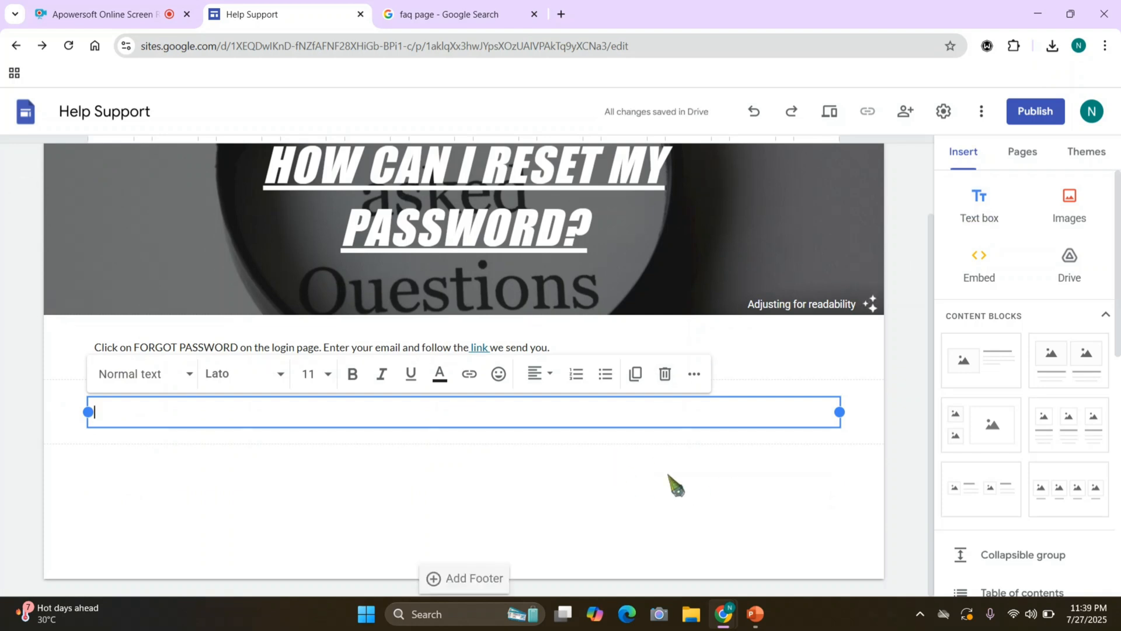
pyautogui.moveTo(486, 553)
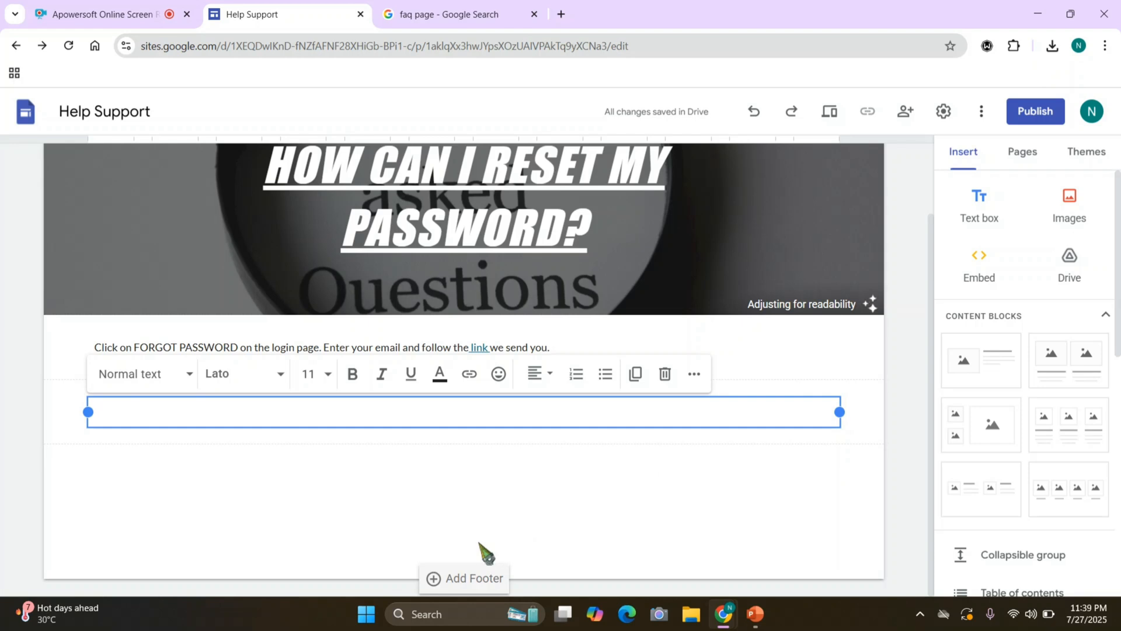
pyautogui.moveTo(486, 554)
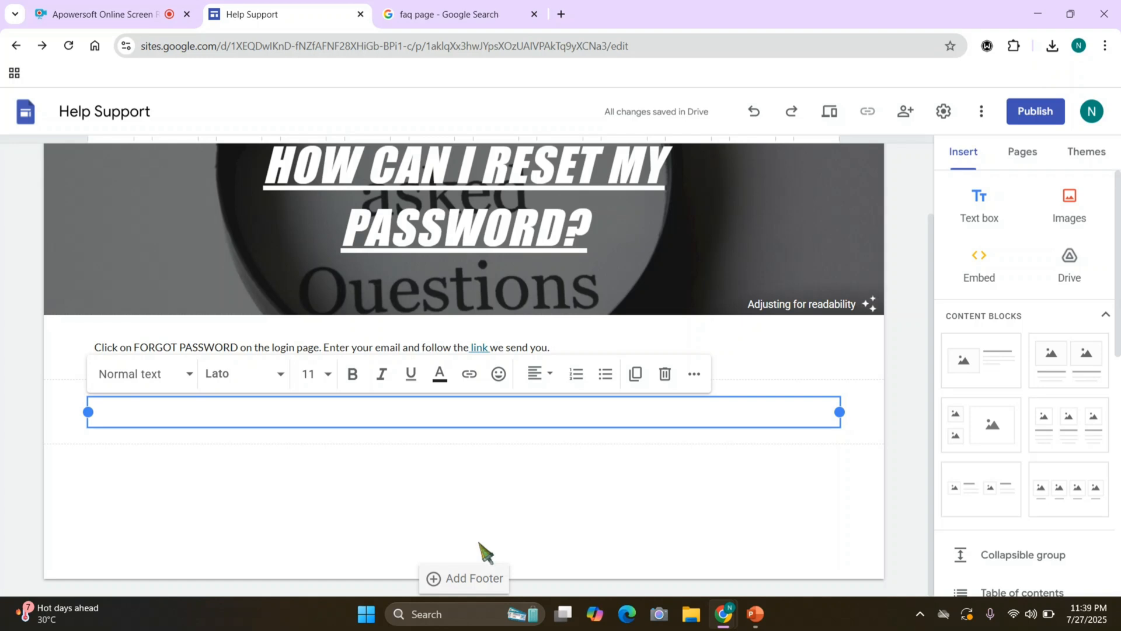
pyautogui.moveTo(487, 553)
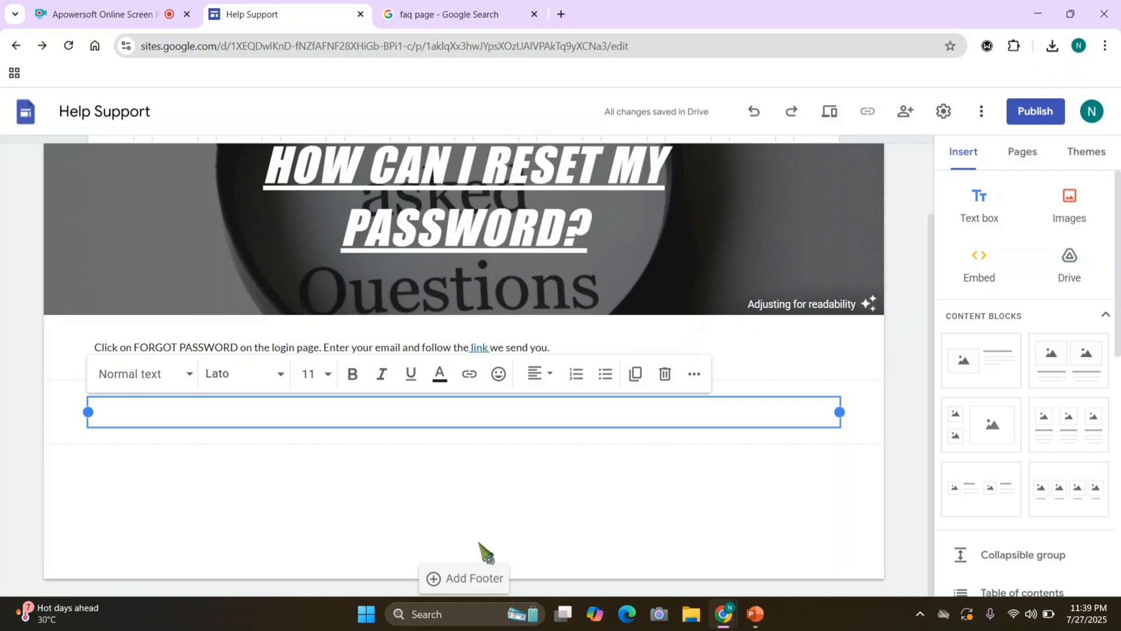
# - Browse the '25 Best Examples Of Effective FAQ Pages' article, then return to the Help Support editor
pyautogui.click(457, 14)
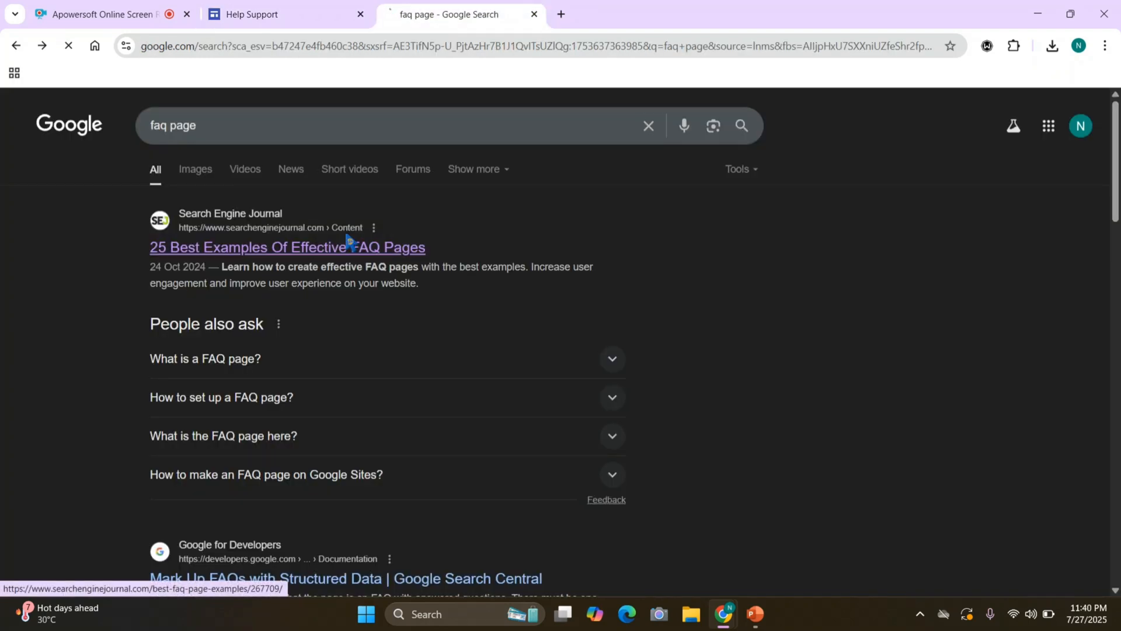
pyautogui.click(288, 246)
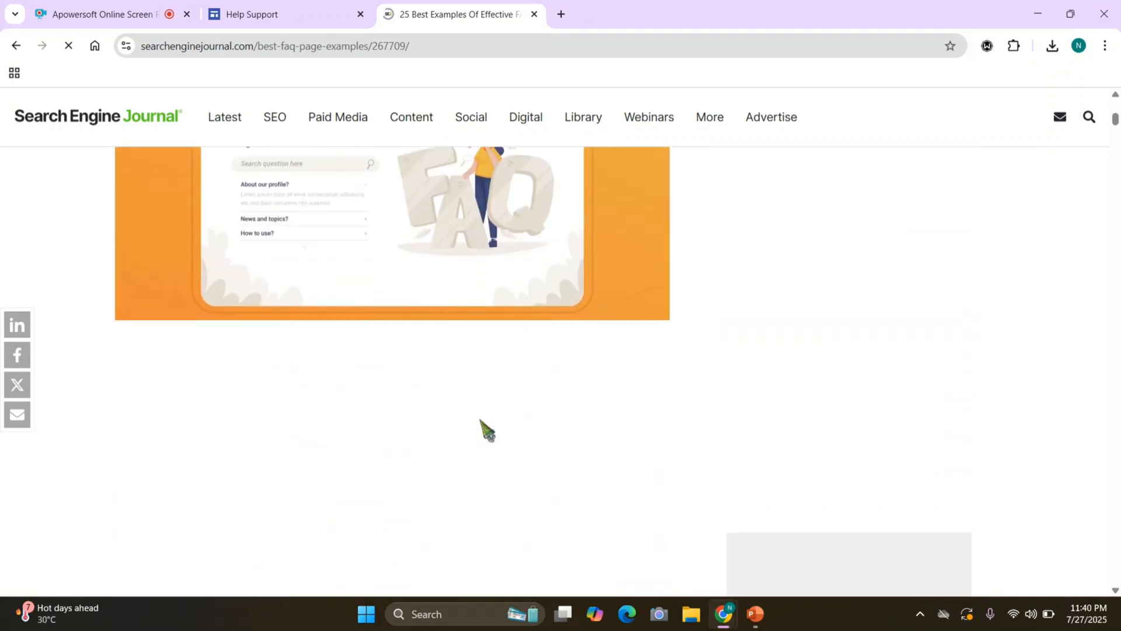
pyautogui.scroll(-3)
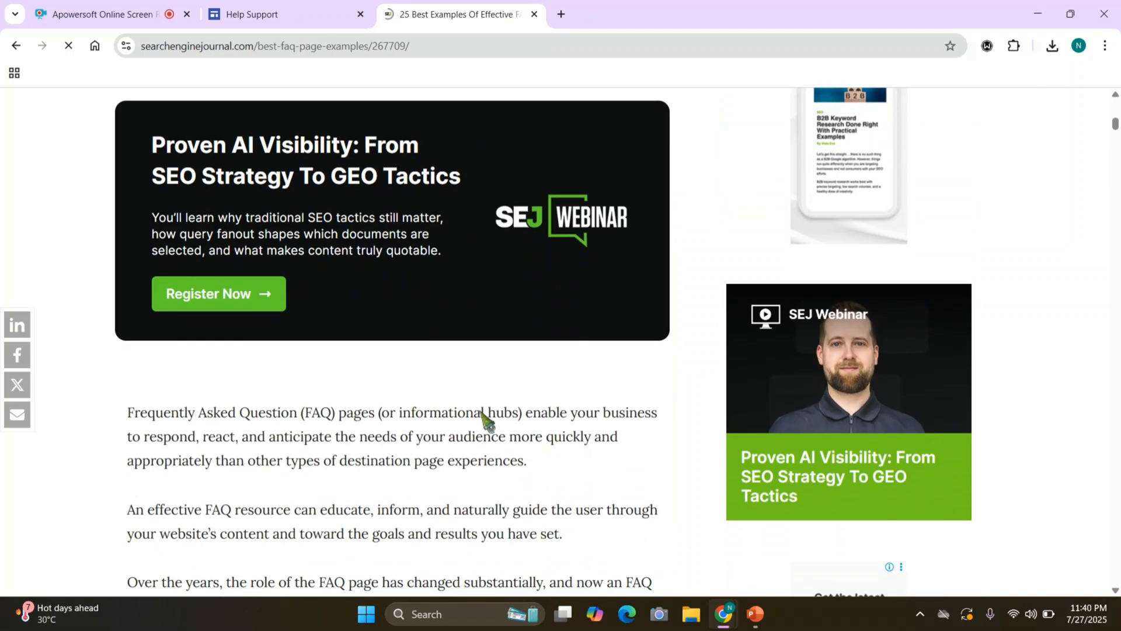
pyautogui.scroll(-3)
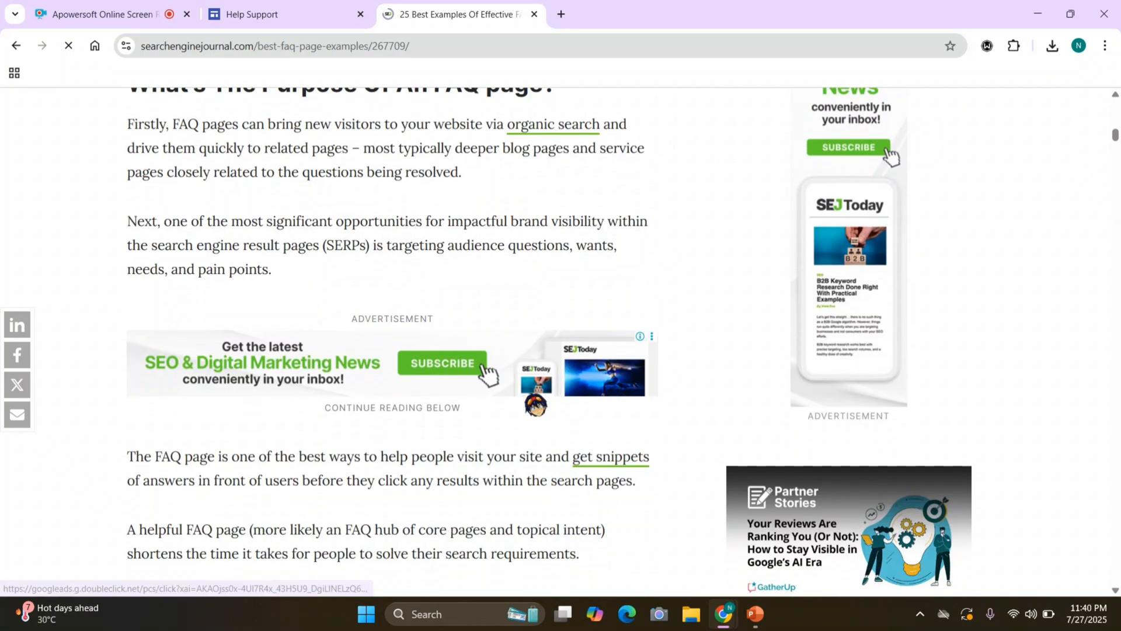
pyautogui.scroll(-3)
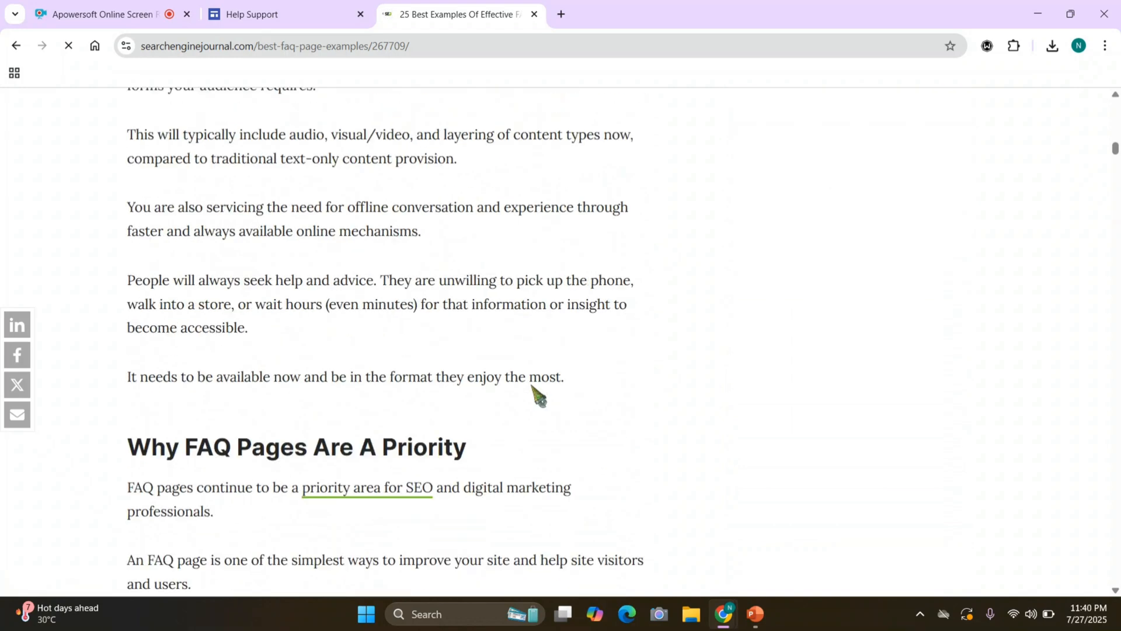
pyautogui.click(285, 14)
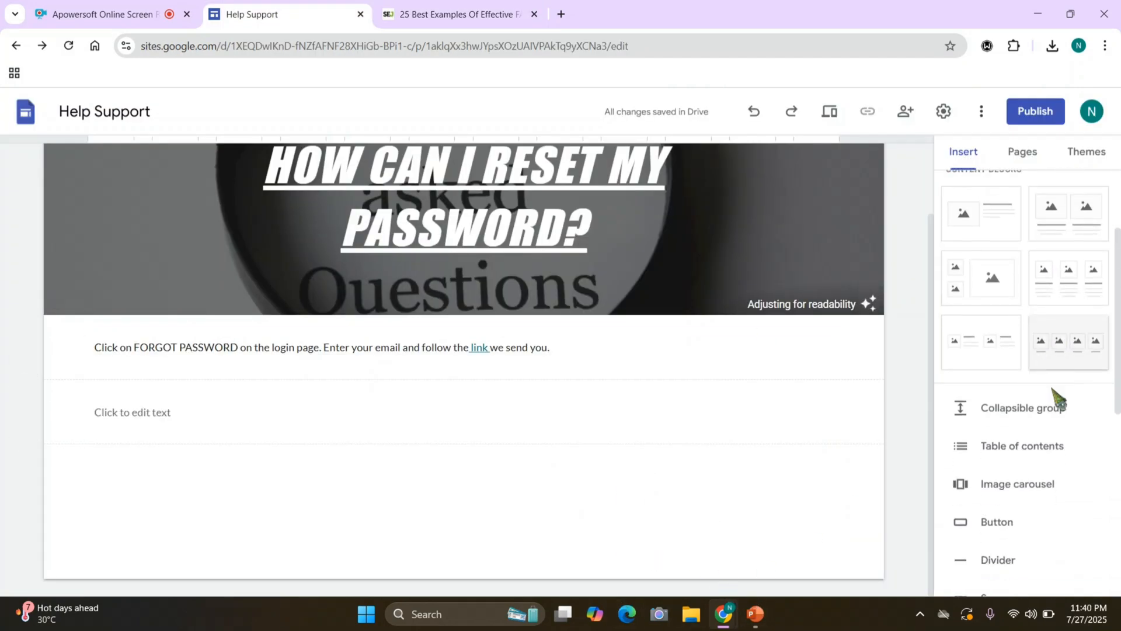
# - Scroll the Insert panel to find Divider and place a divider below the empty text box
pyautogui.scroll(-3)
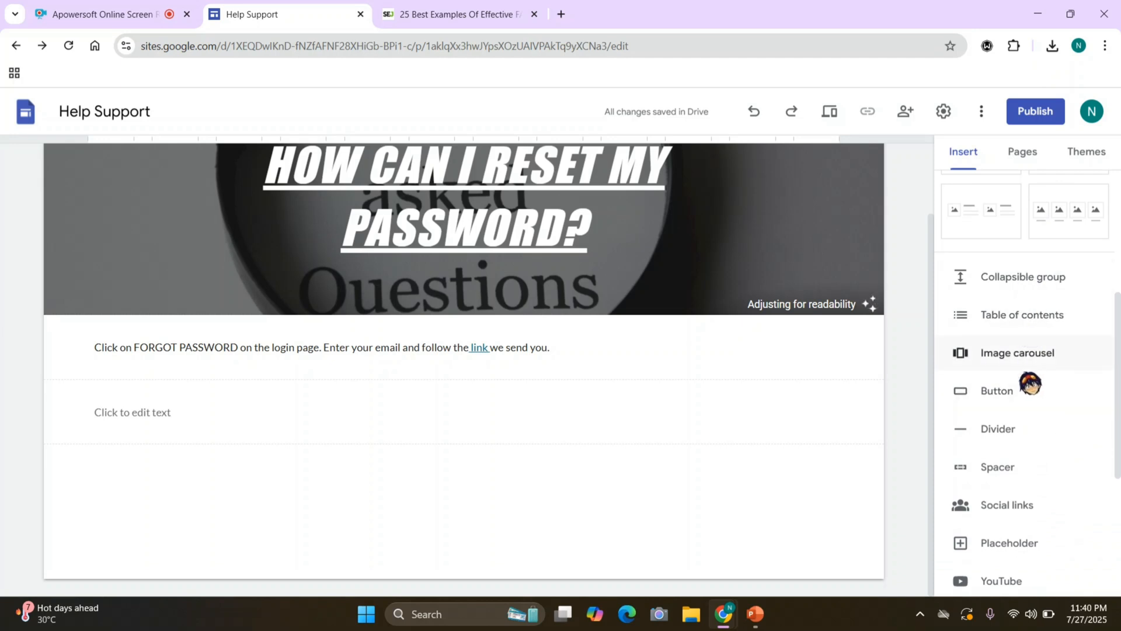
pyautogui.scroll(-3)
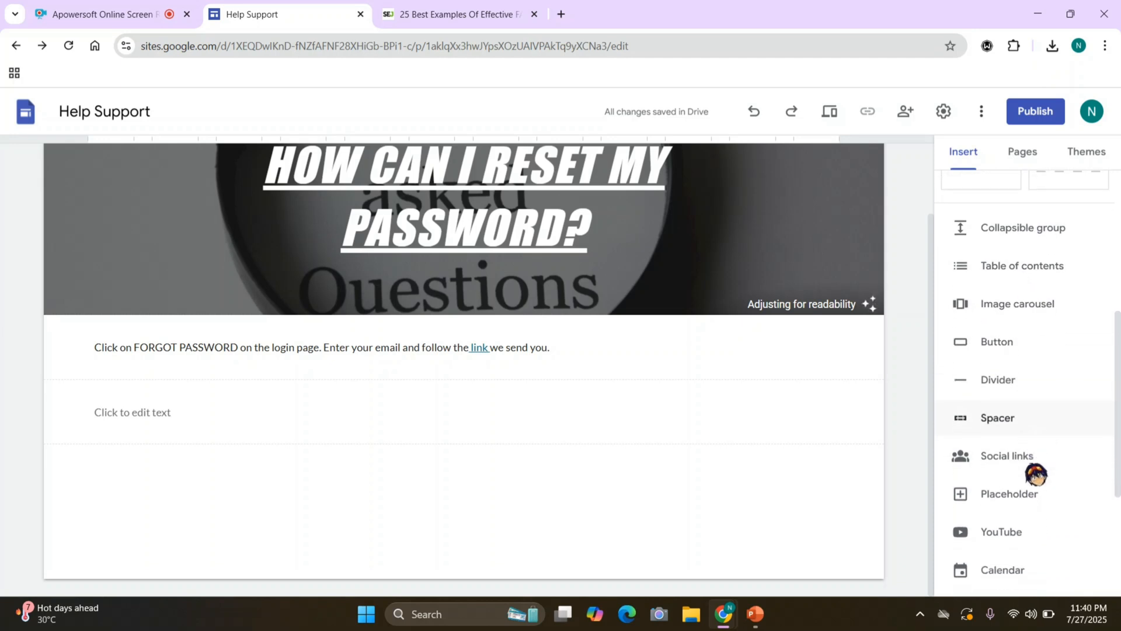
pyautogui.scroll(-3)
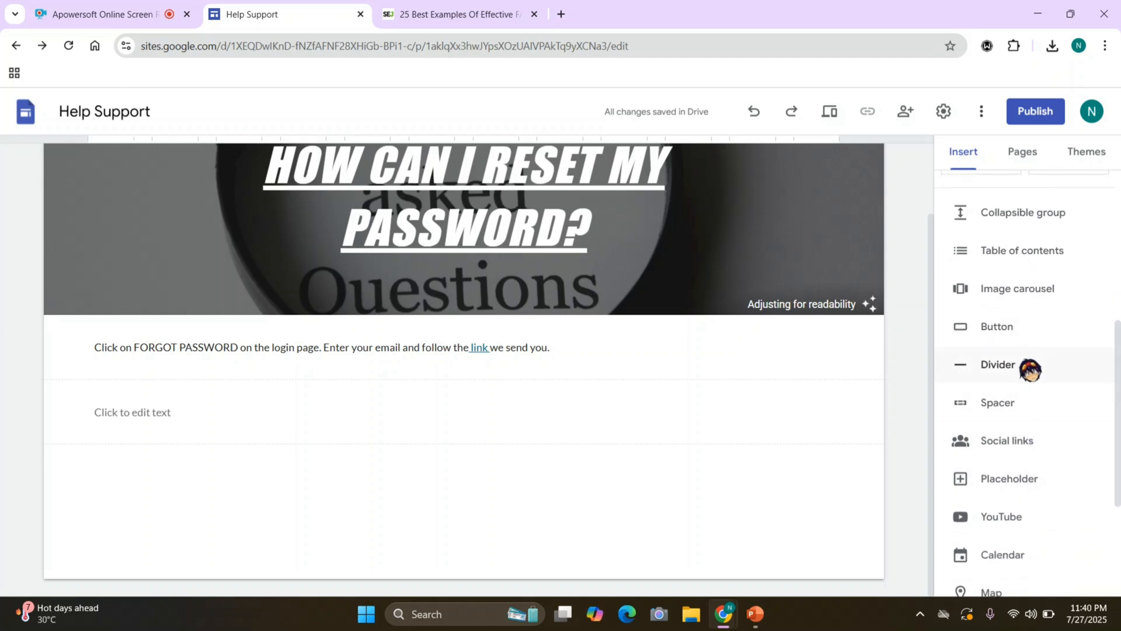
pyautogui.scroll(3)
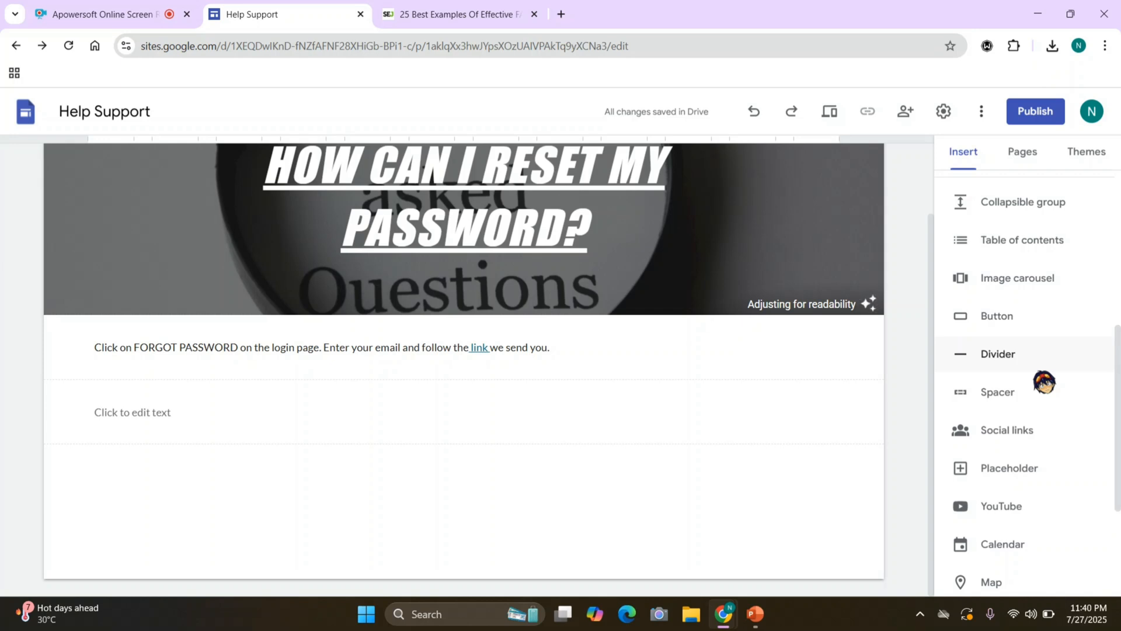
pyautogui.scroll(3)
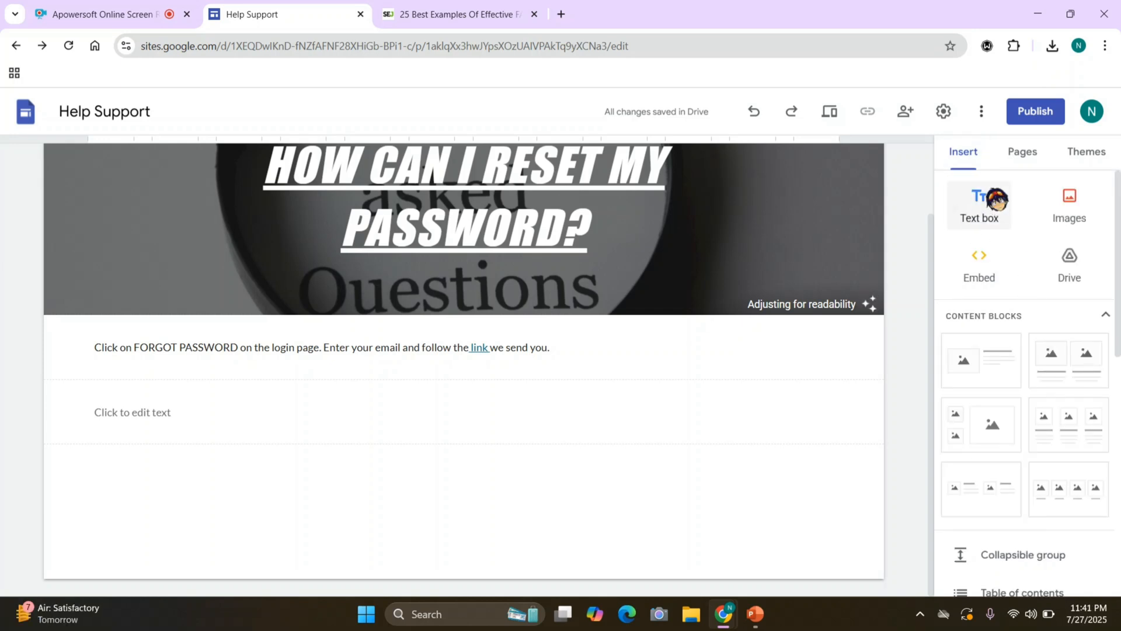
pyautogui.scroll(-3)
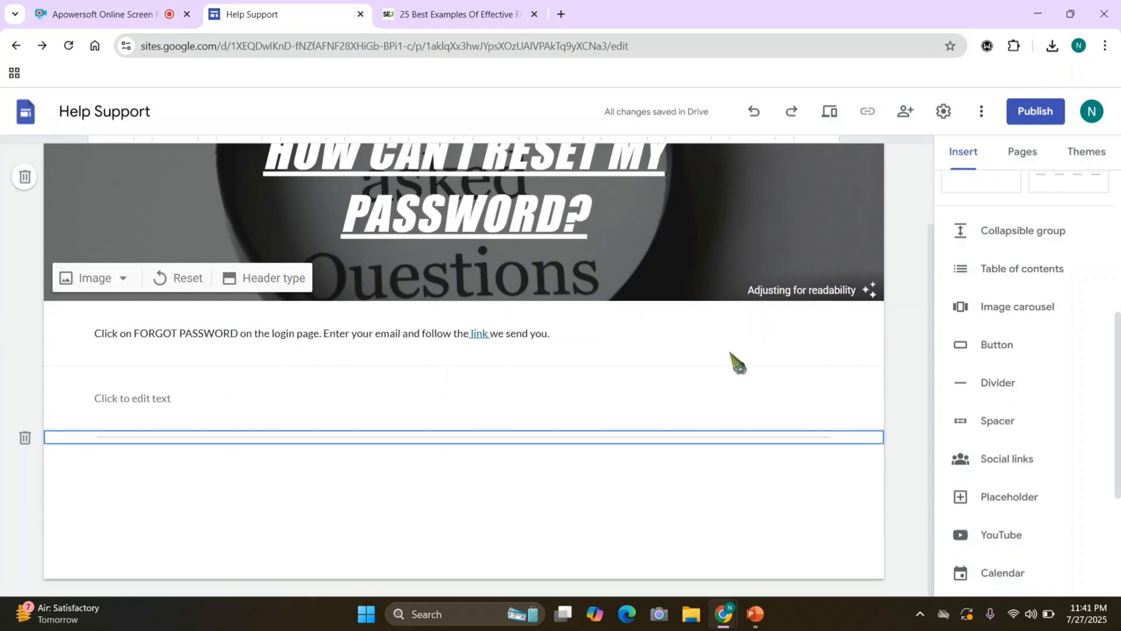
pyautogui.scroll(3)
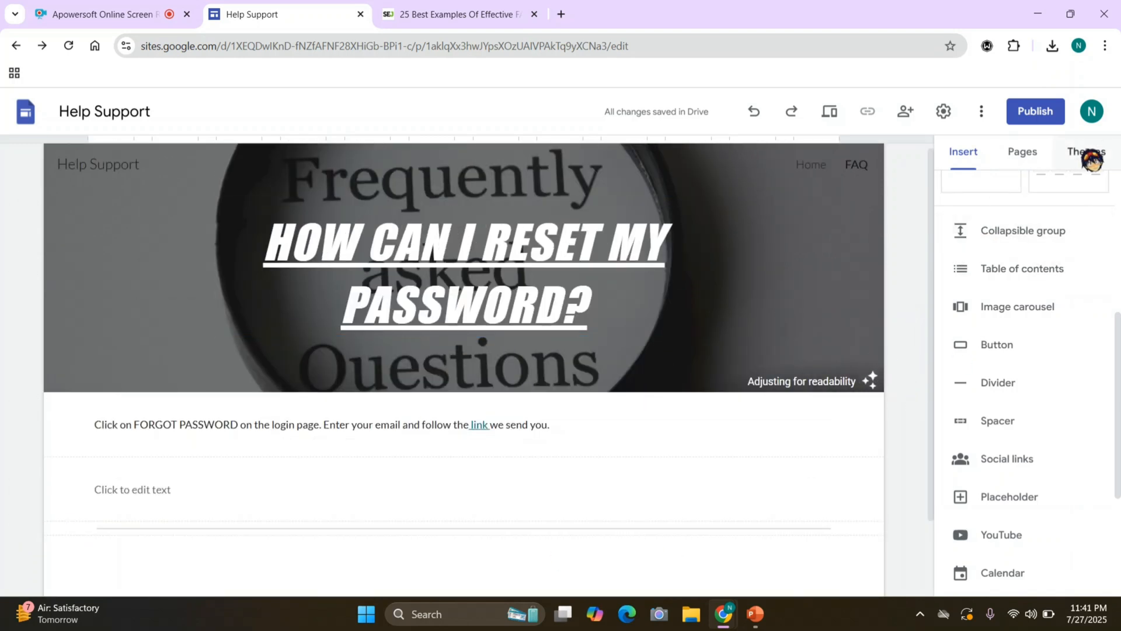
# - From Themes, switch the Simple theme to its pink colour swatch, tinting the FAQ link text
pyautogui.click(1086, 152)
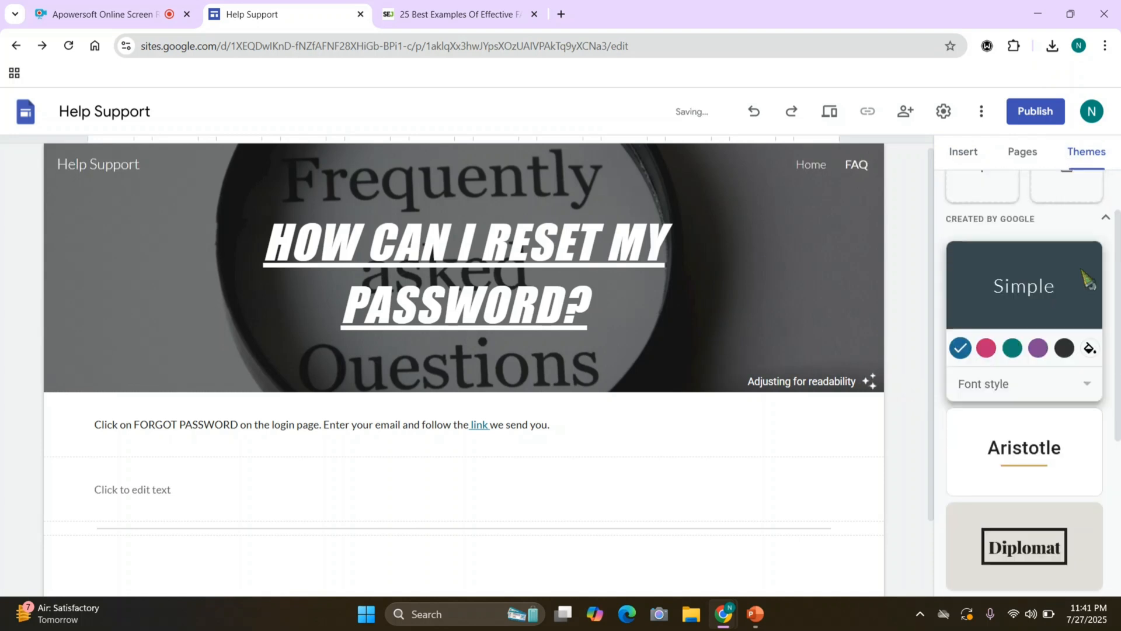
pyautogui.click(986, 348)
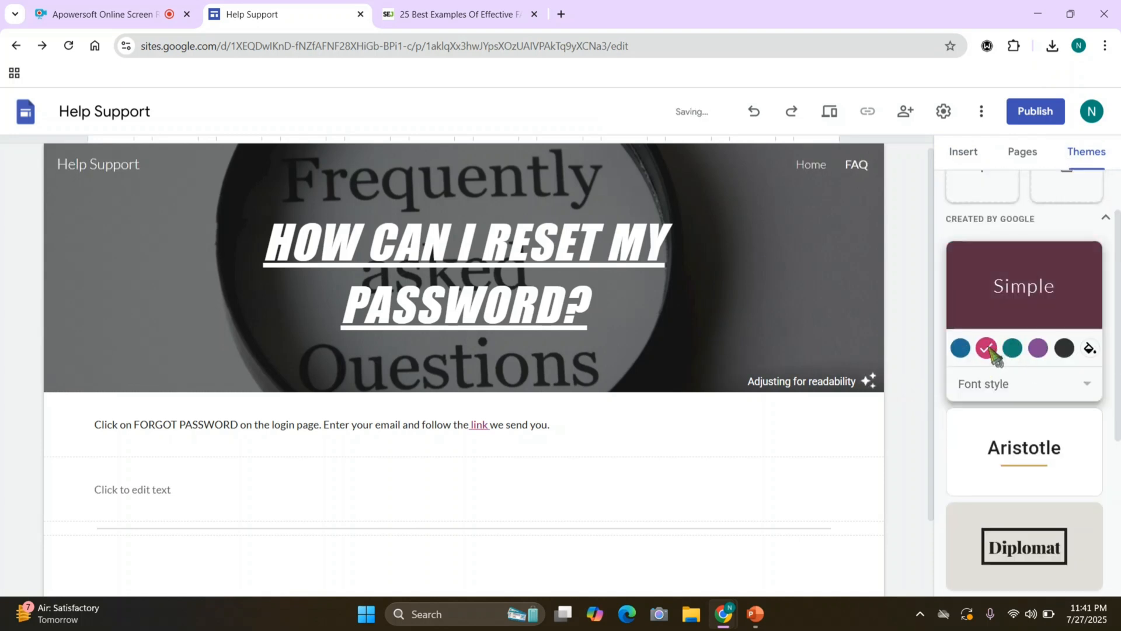
pyautogui.scroll(3)
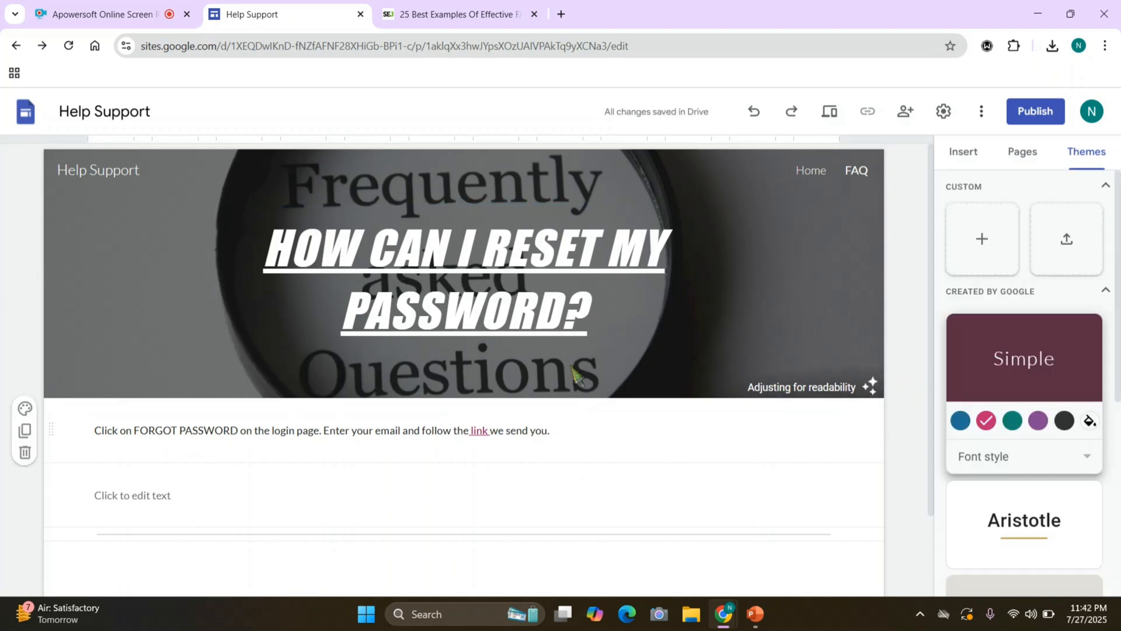
pyautogui.click(407, 496)
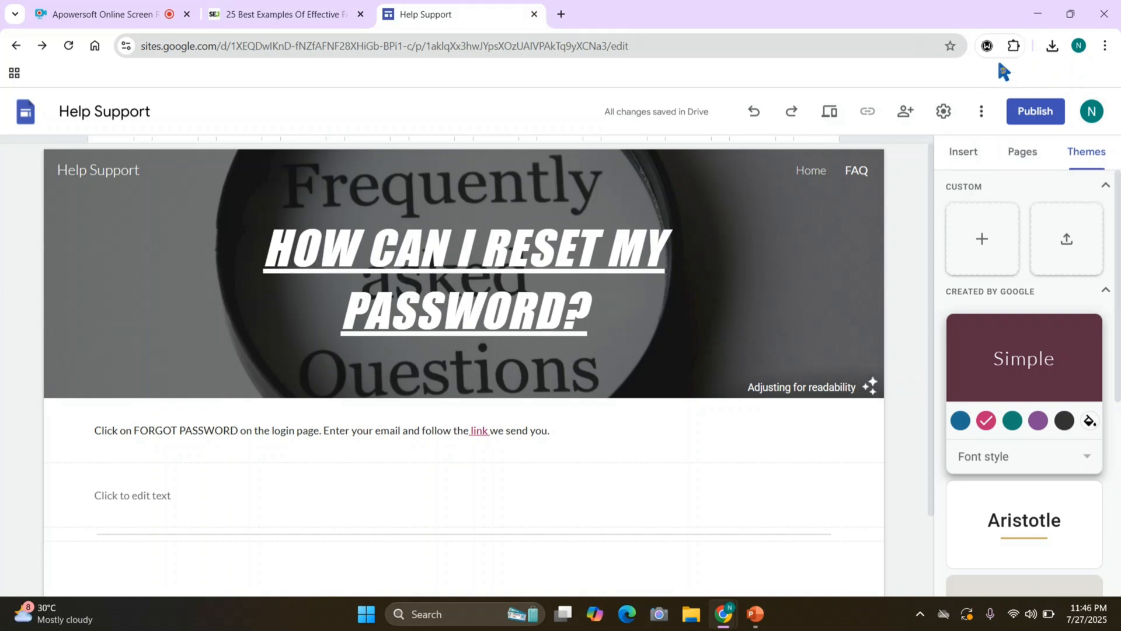
pyautogui.click(465, 280)
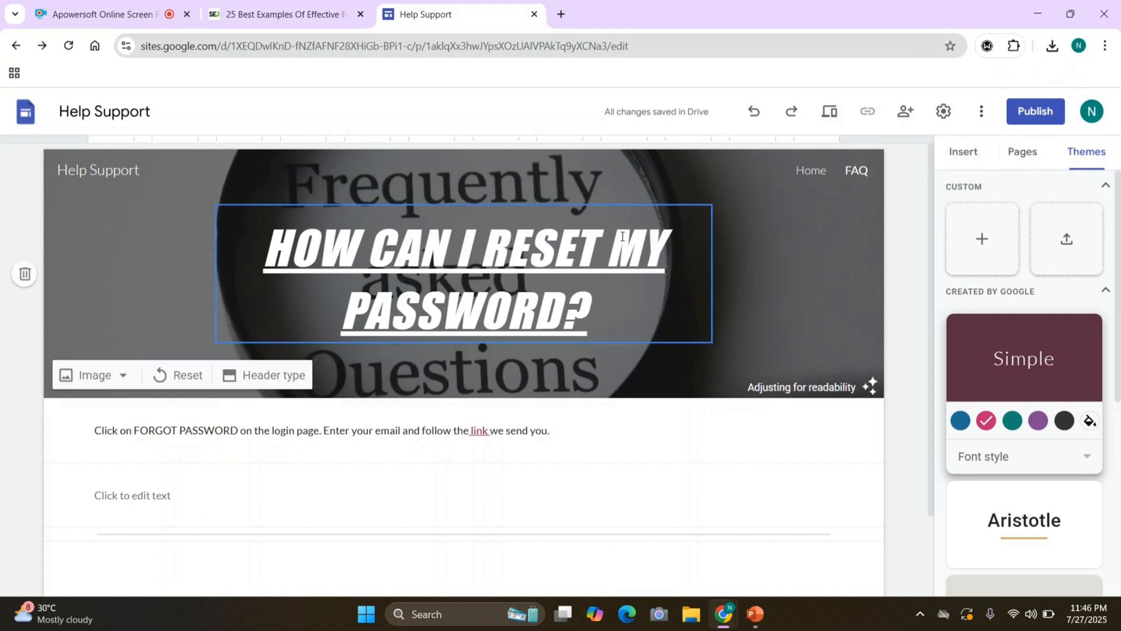
pyautogui.click(755, 613)
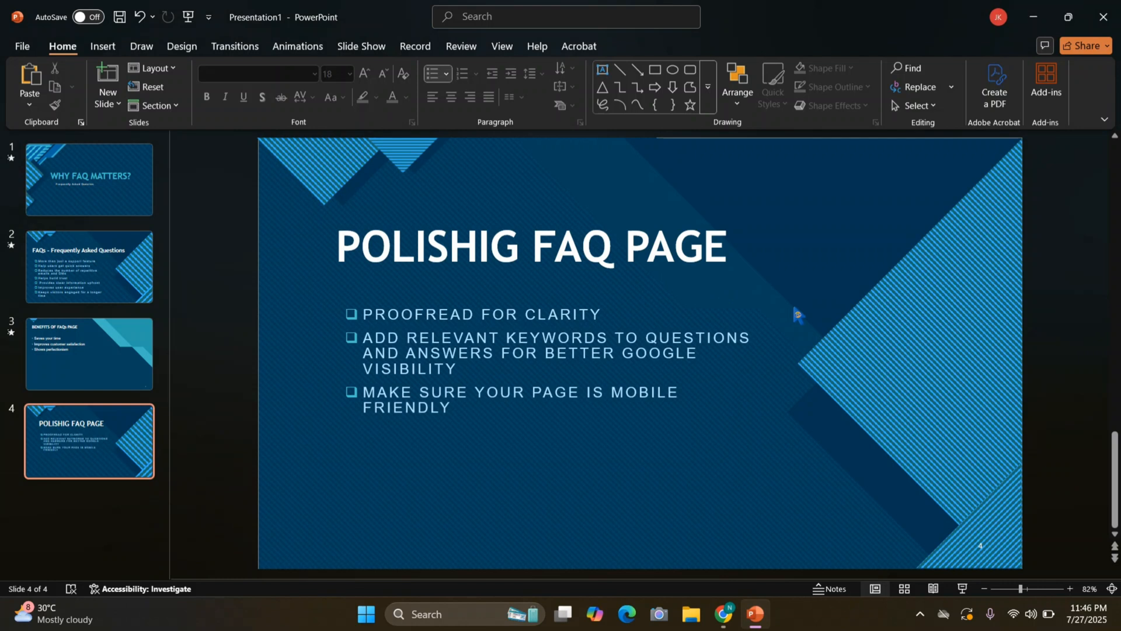
pyautogui.moveTo(340, 468)
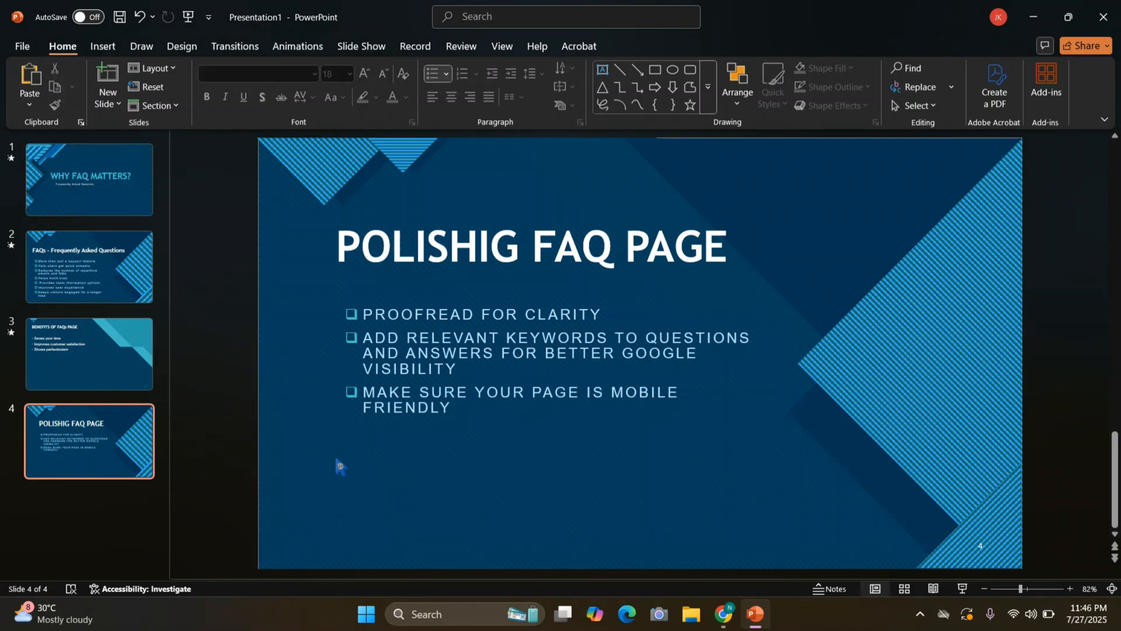
pyautogui.moveTo(768, 440)
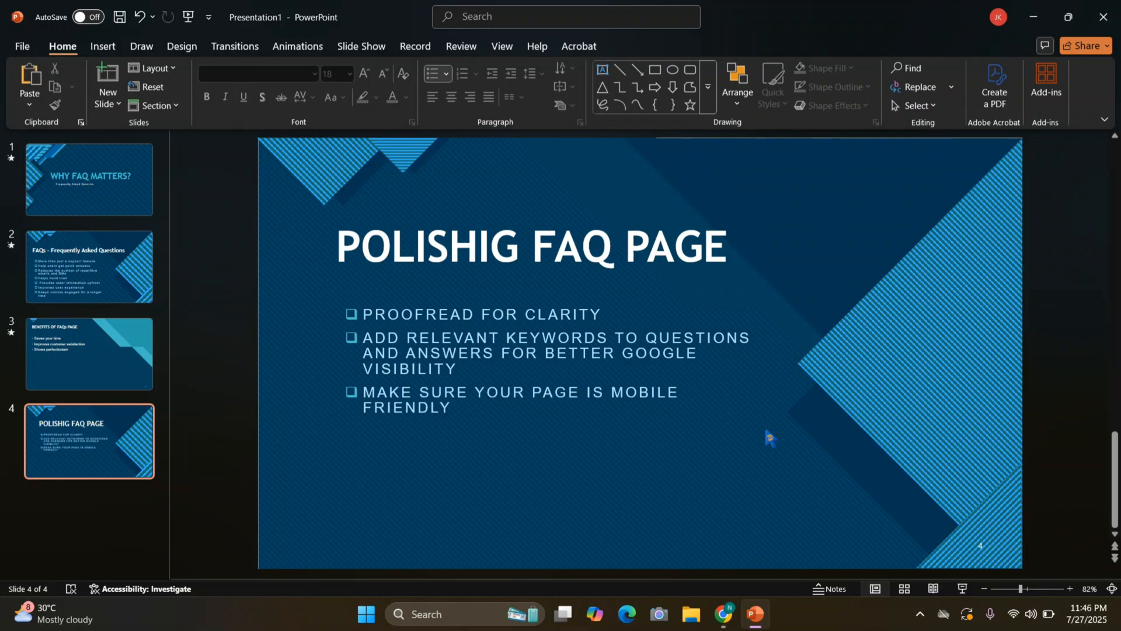
# - Return from the PowerPoint tips slide to the Google Sites editor in Chrome
pyautogui.click(722, 619)
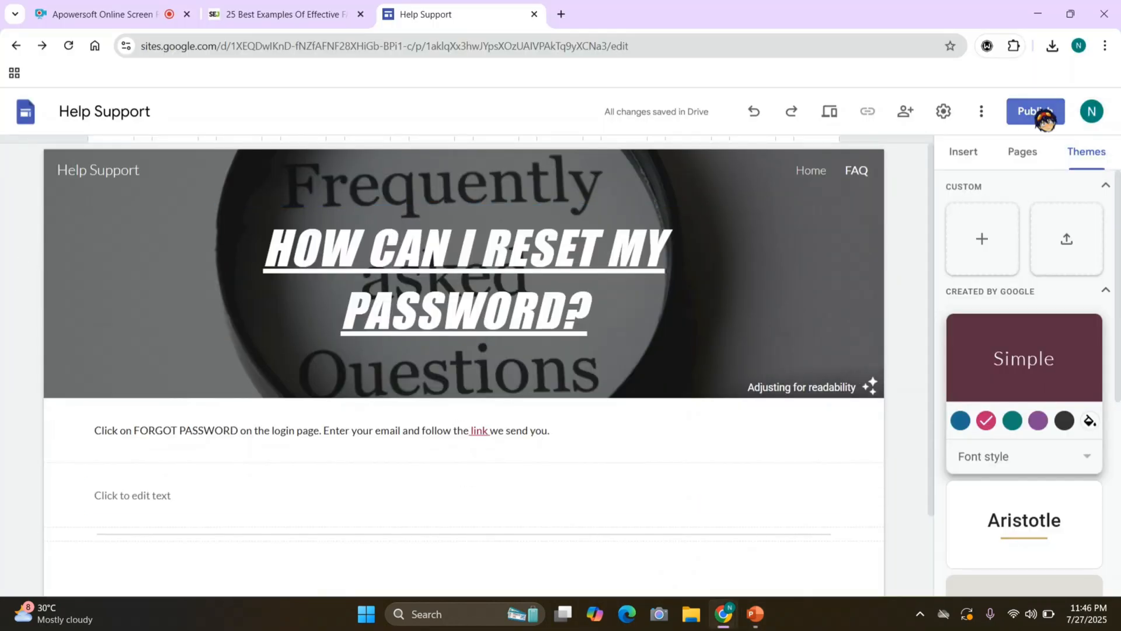
pyautogui.moveTo(1035, 111)
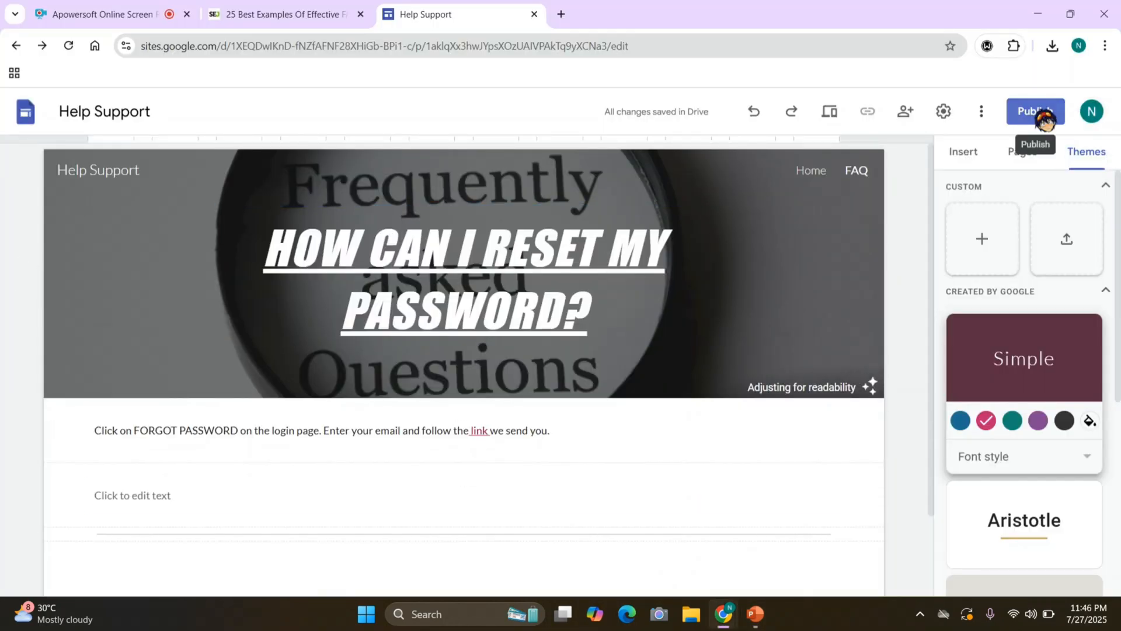
# - Open the Publish to the web dialog and cancel it without publishing
pyautogui.click(1035, 111)
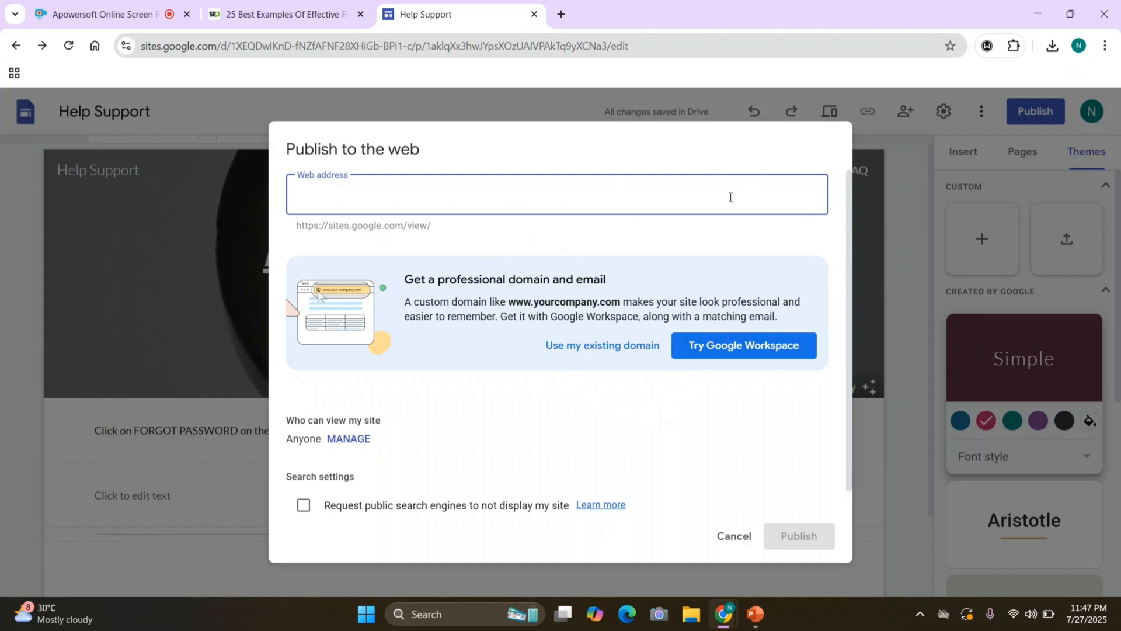
pyautogui.click(733, 536)
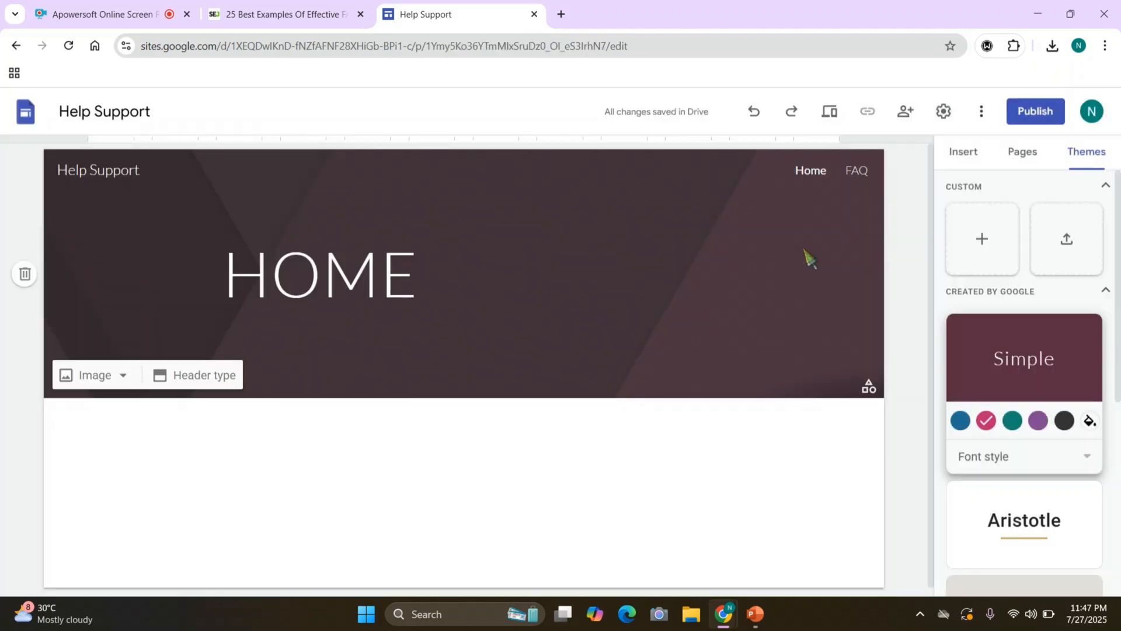
pyautogui.moveTo(724, 365)
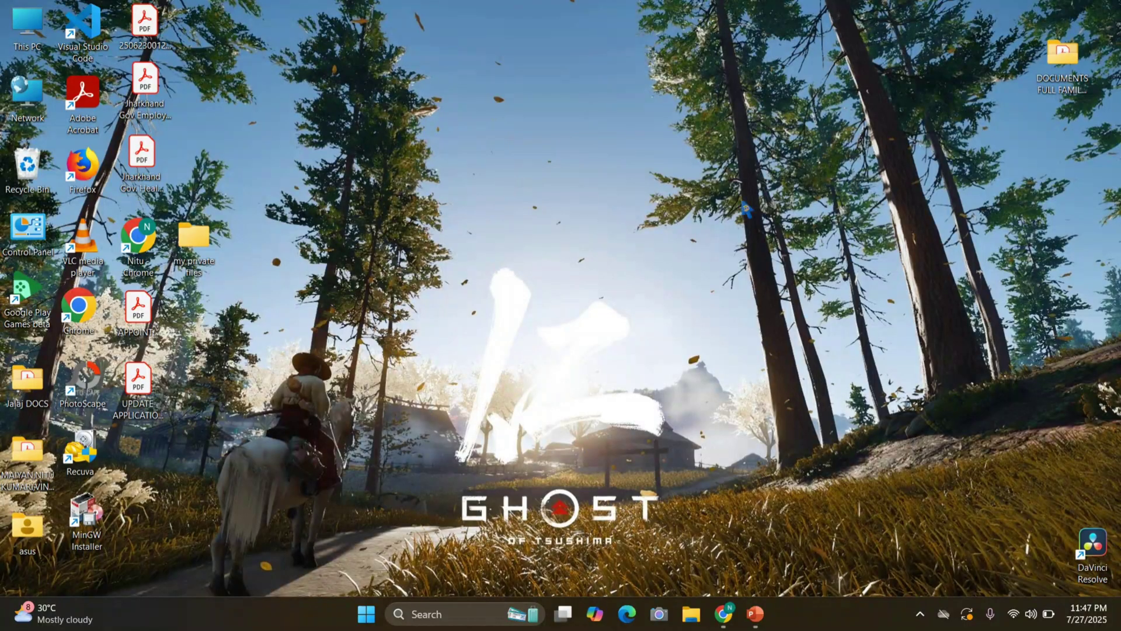
pyautogui.moveTo(650, 336)
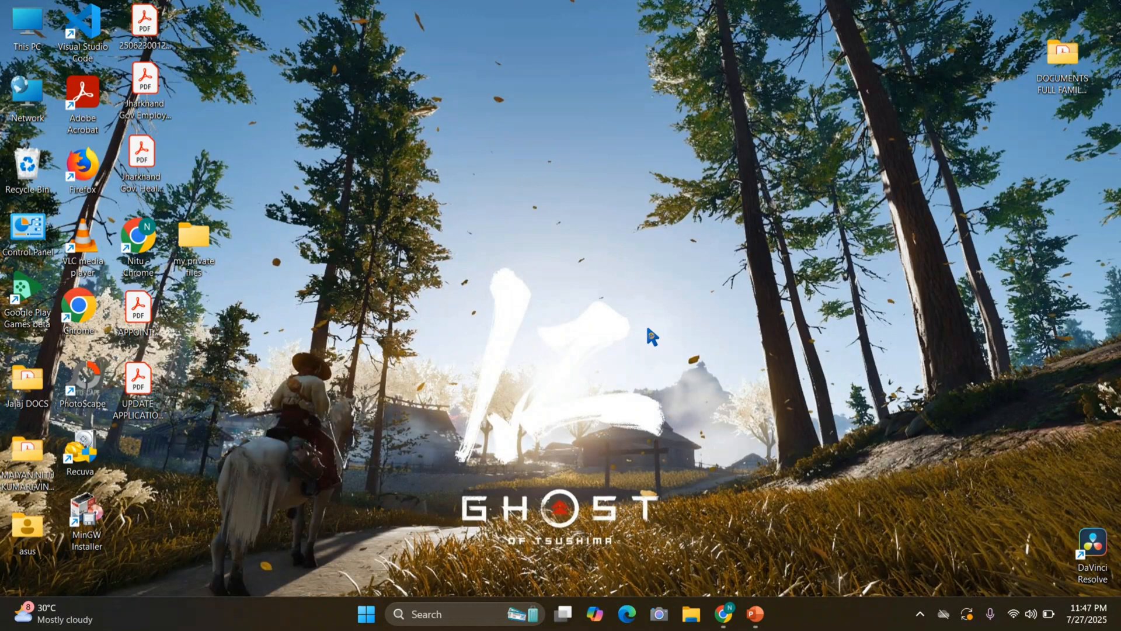